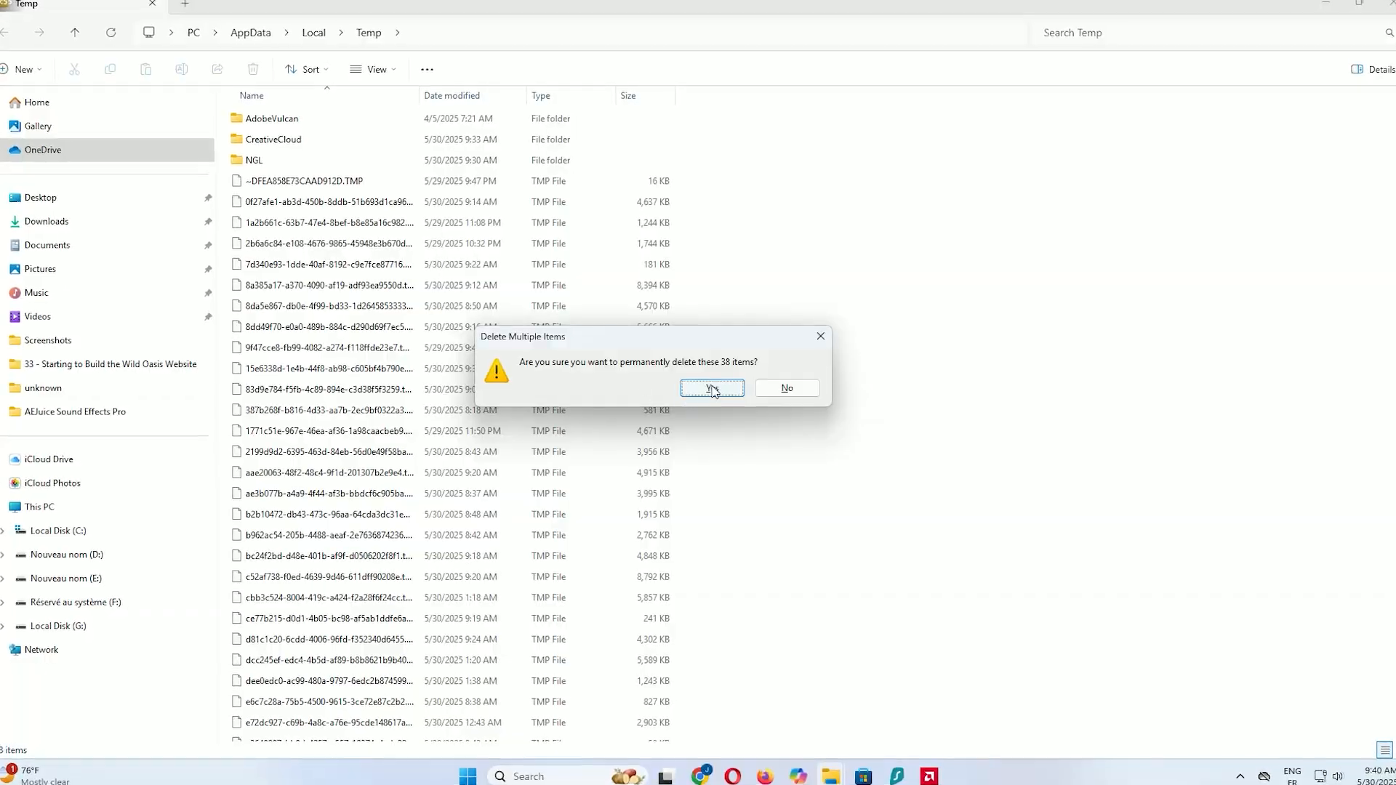
- Confirm permanent deletion of the 38 Temp items and start Disk Cleanup on drive C:
left_click(711, 389)
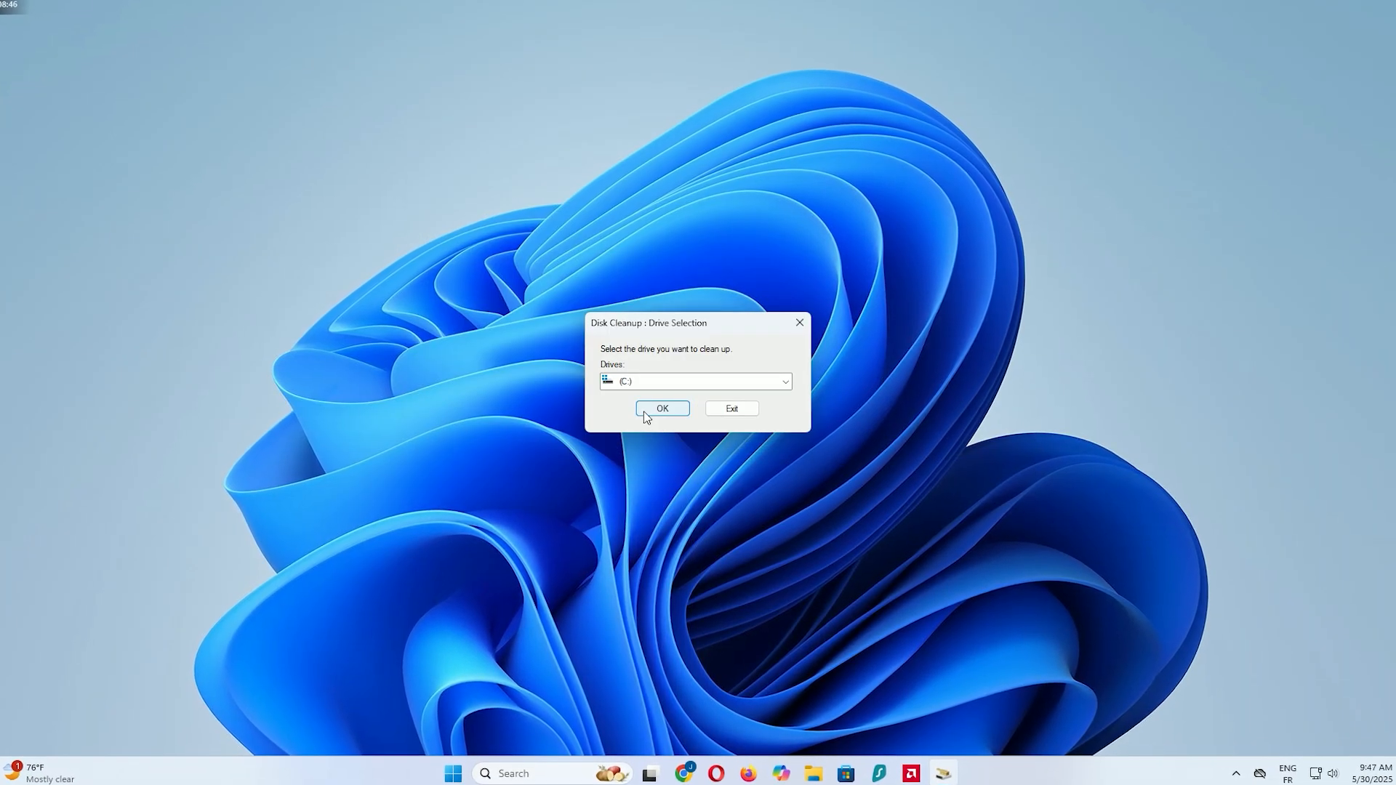
left_click(662, 408)
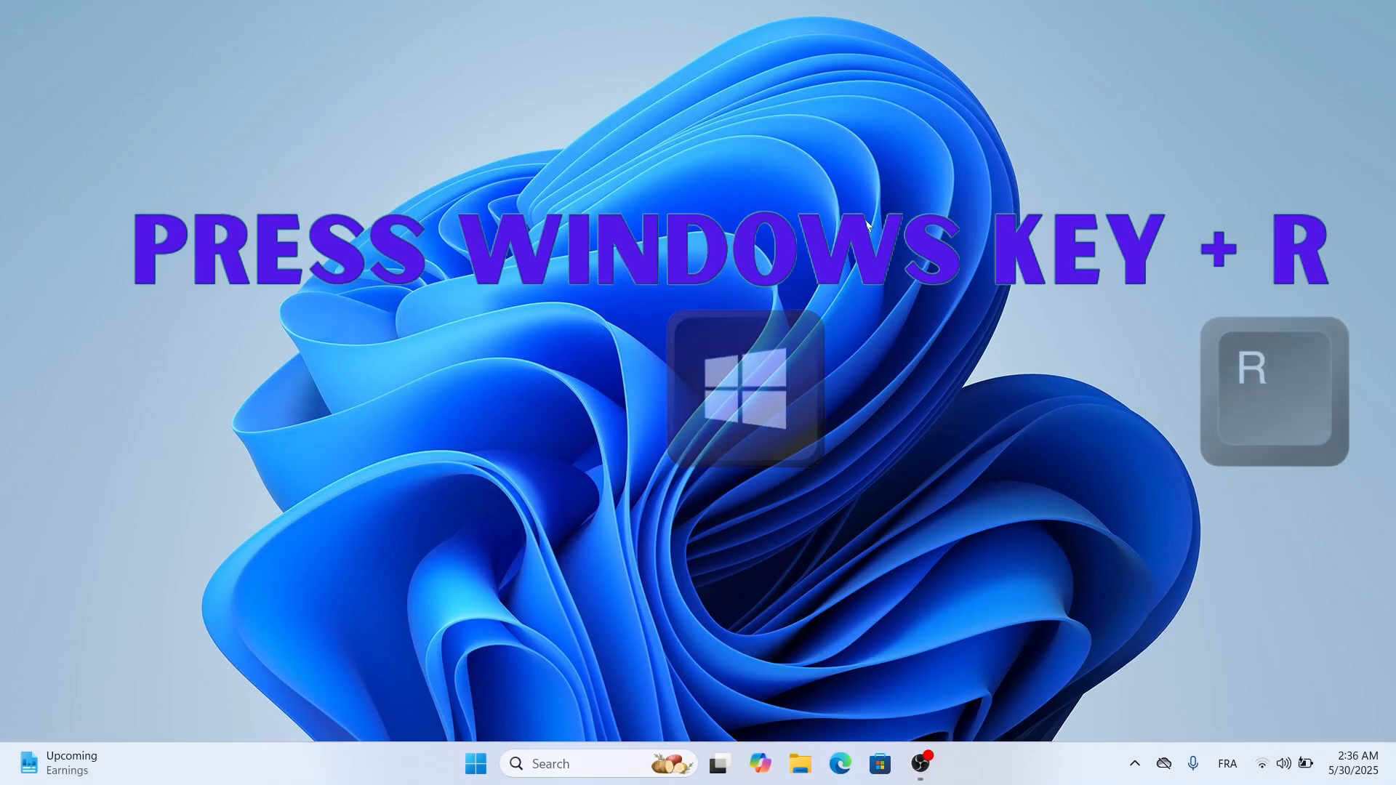
- Open the Windows Temp folder via Run with 'temp' and grant permanent access
key("win+r")
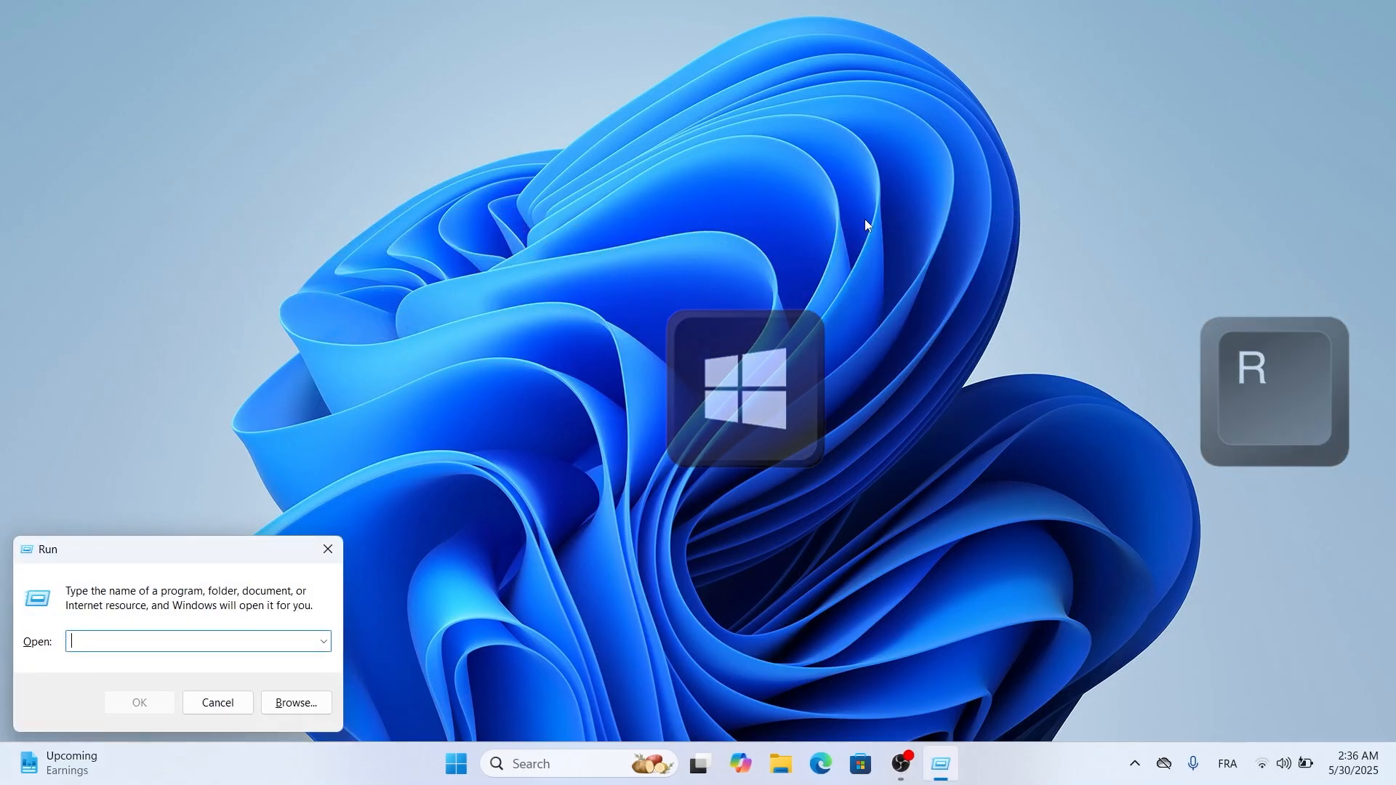
type("te")
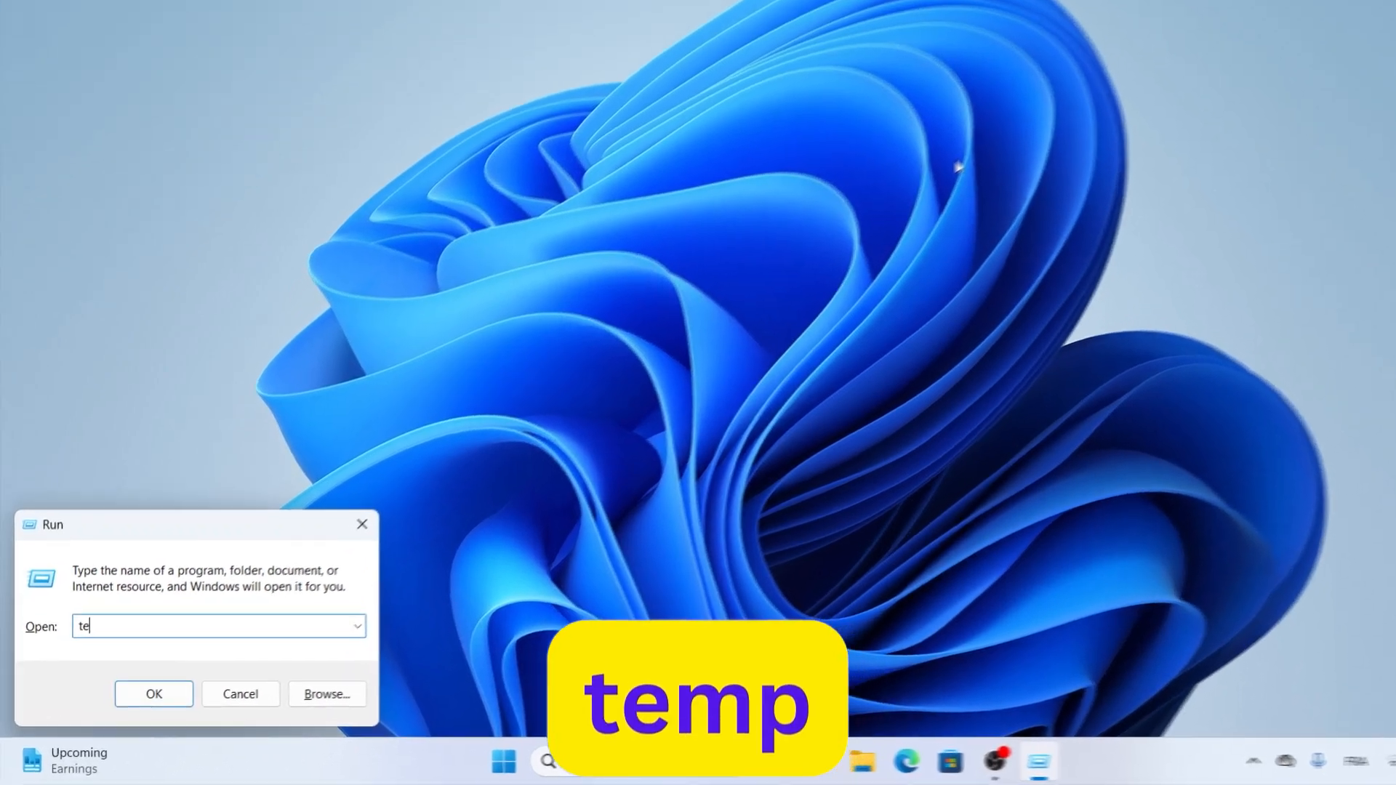
type("mp")
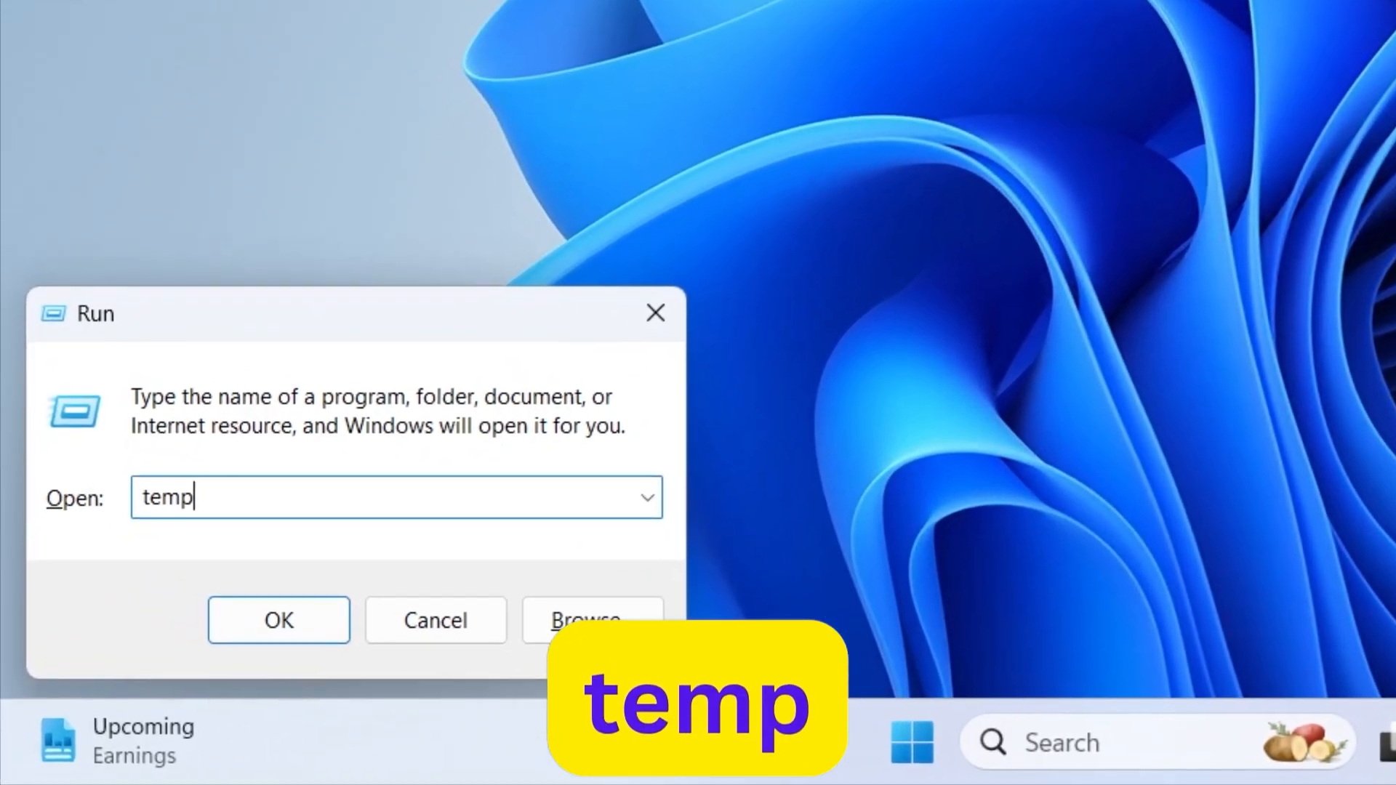
left_click(278, 619)
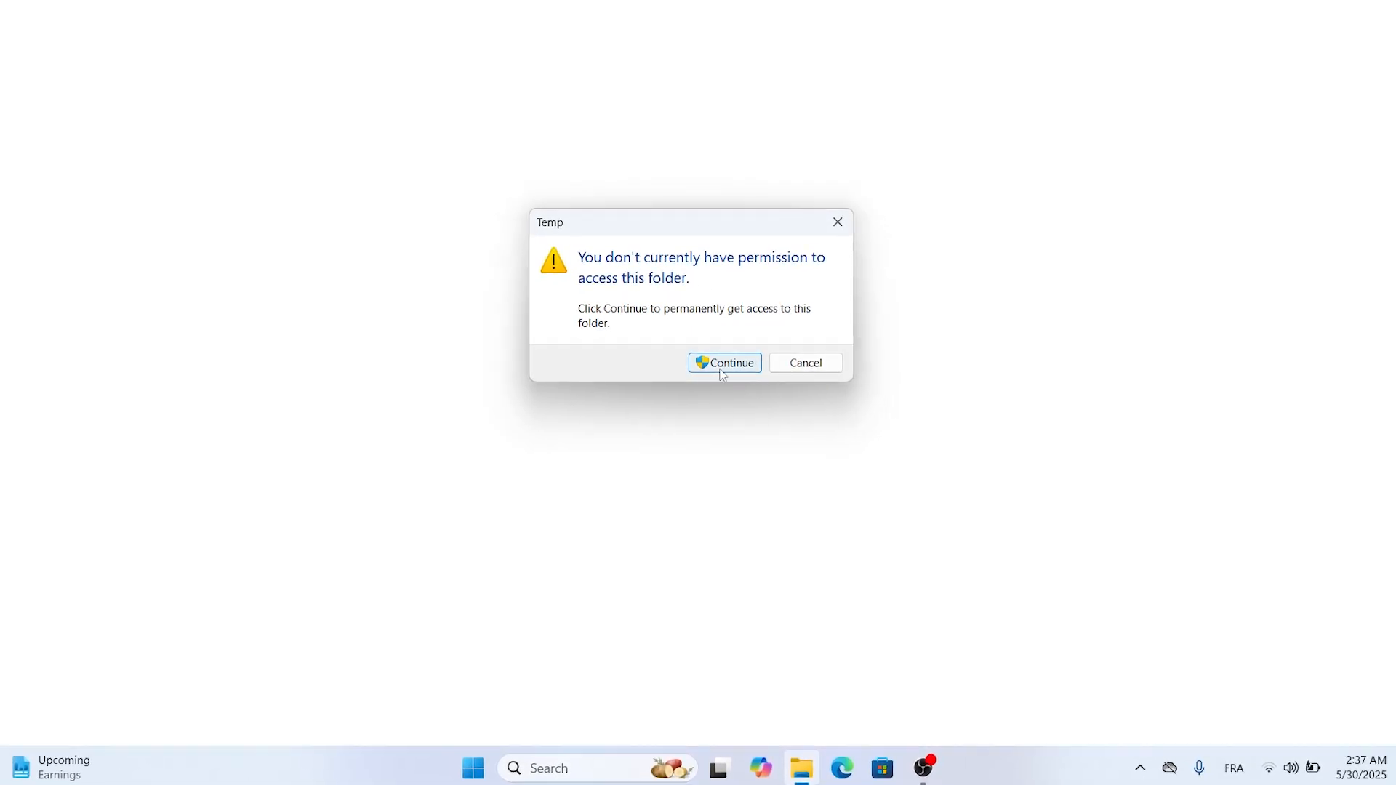
left_click(725, 362)
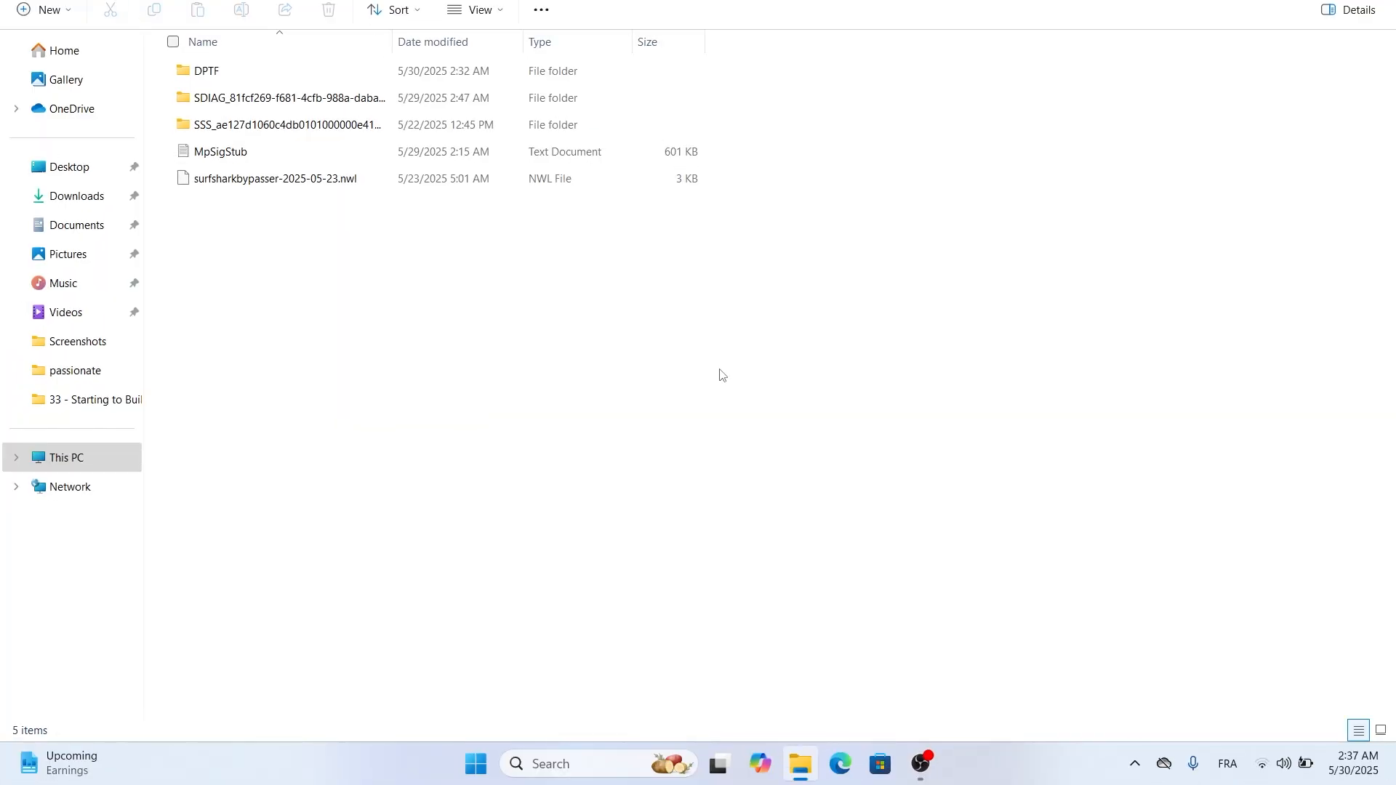
- Permanently delete the five system Temp items with admin permission, skipping the in-use DPTF folder
left_click(285, 98)
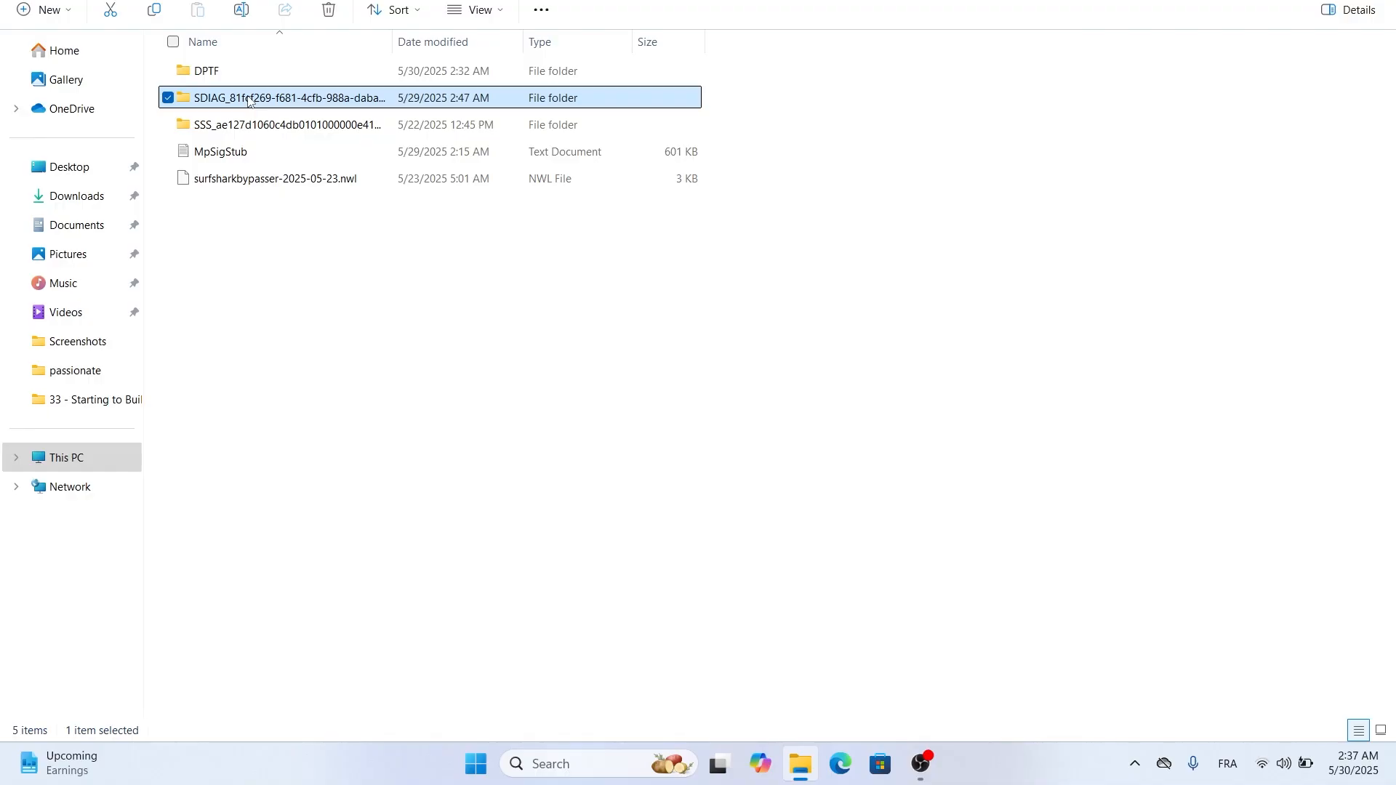
left_click(167, 71)
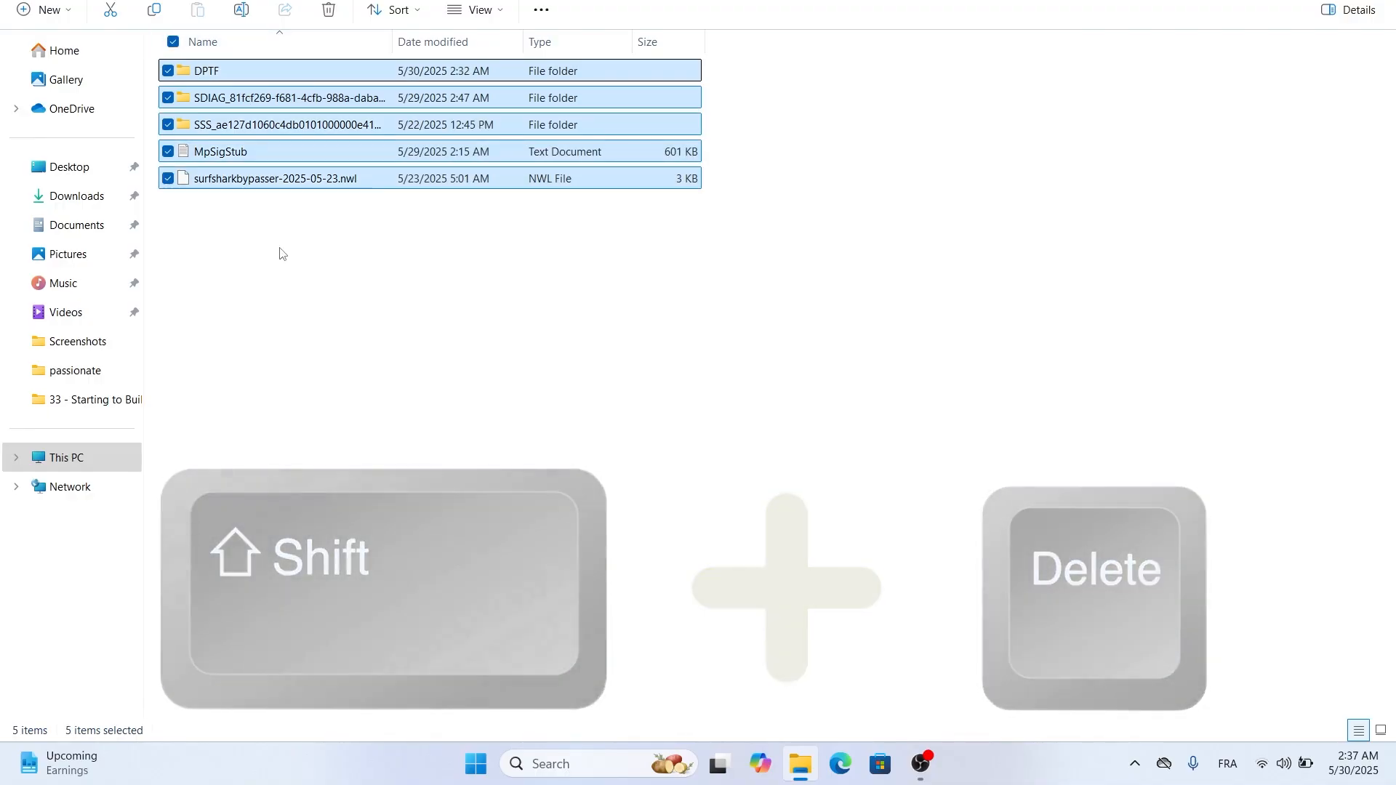
key("shift+delete")
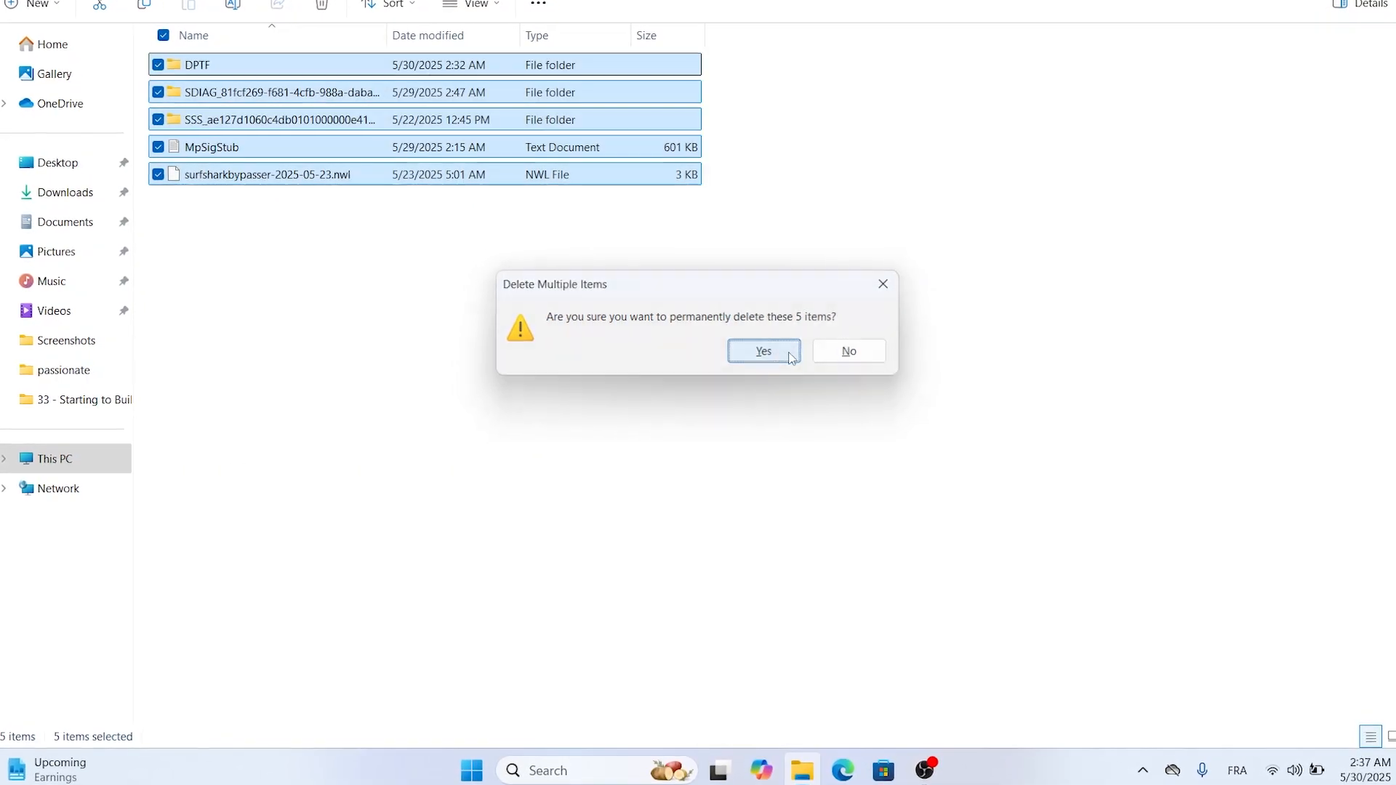
left_click(763, 350)
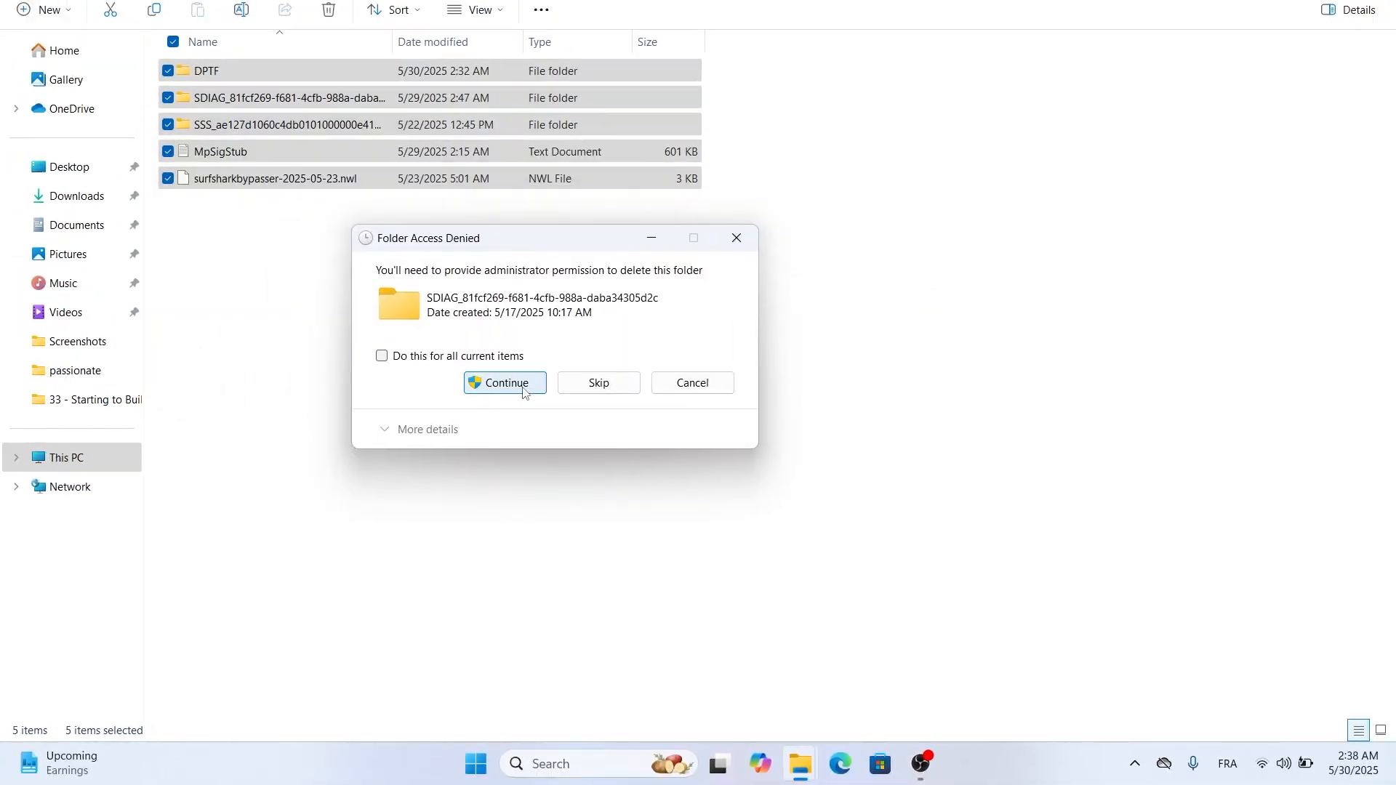
left_click(503, 383)
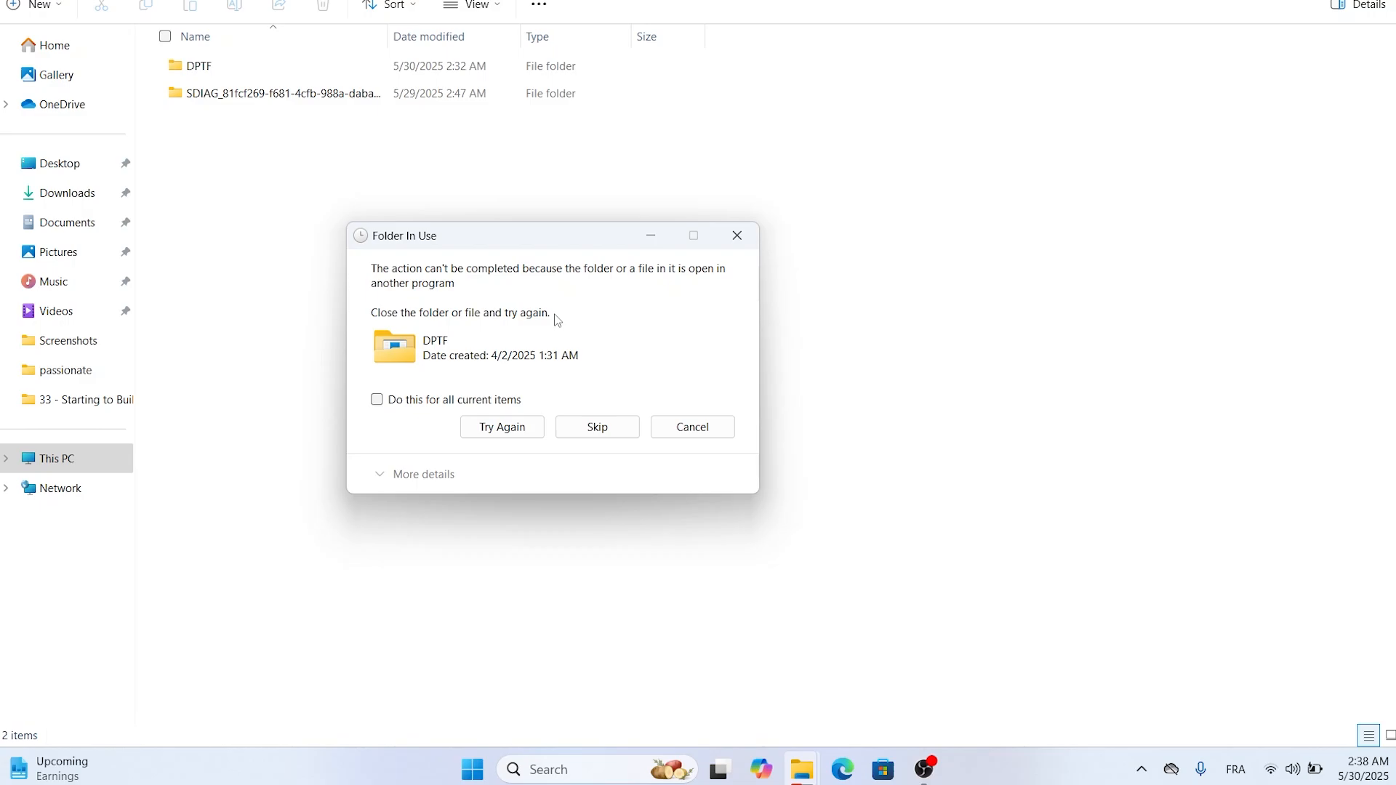
left_click(382, 400)
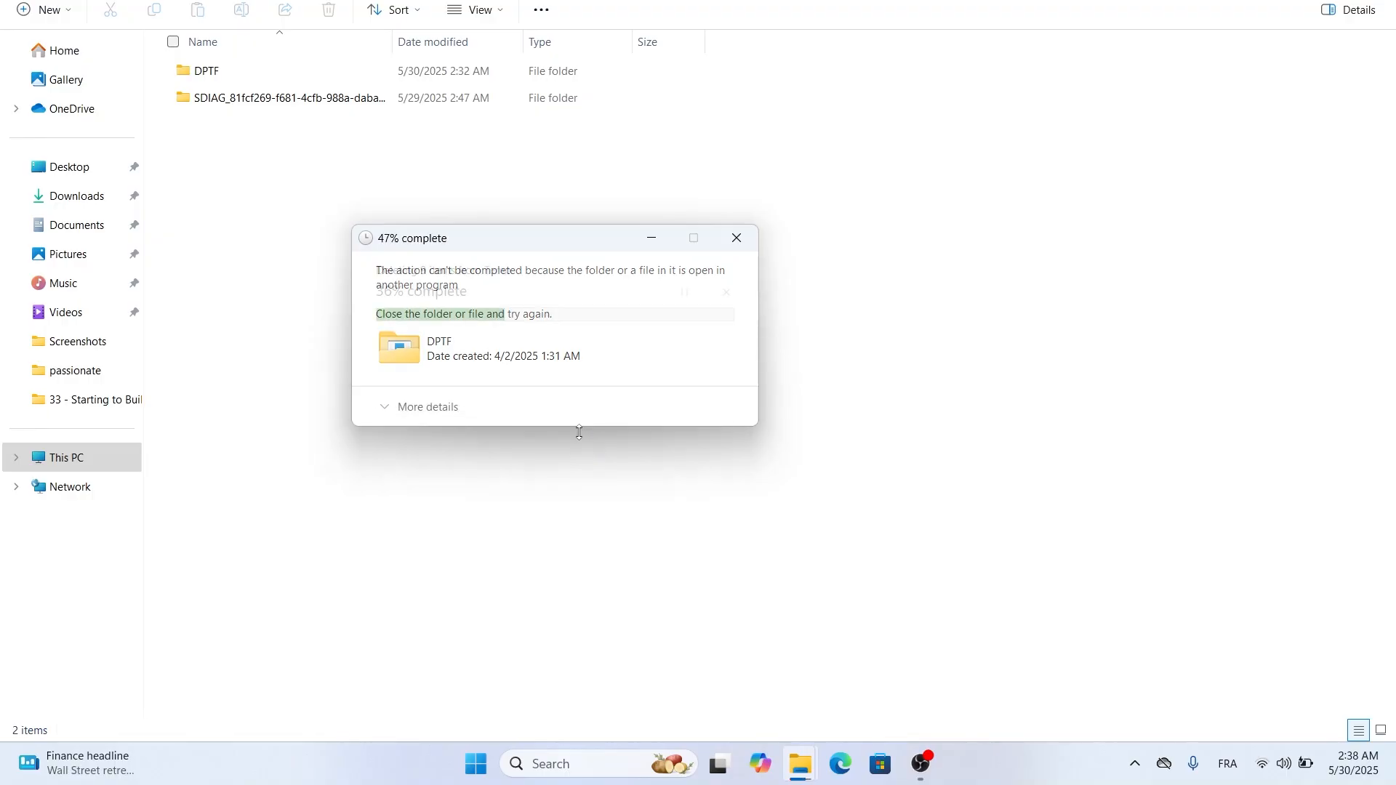
- Dismiss the in-use warning and open the user %temp% folder
left_click(737, 238)
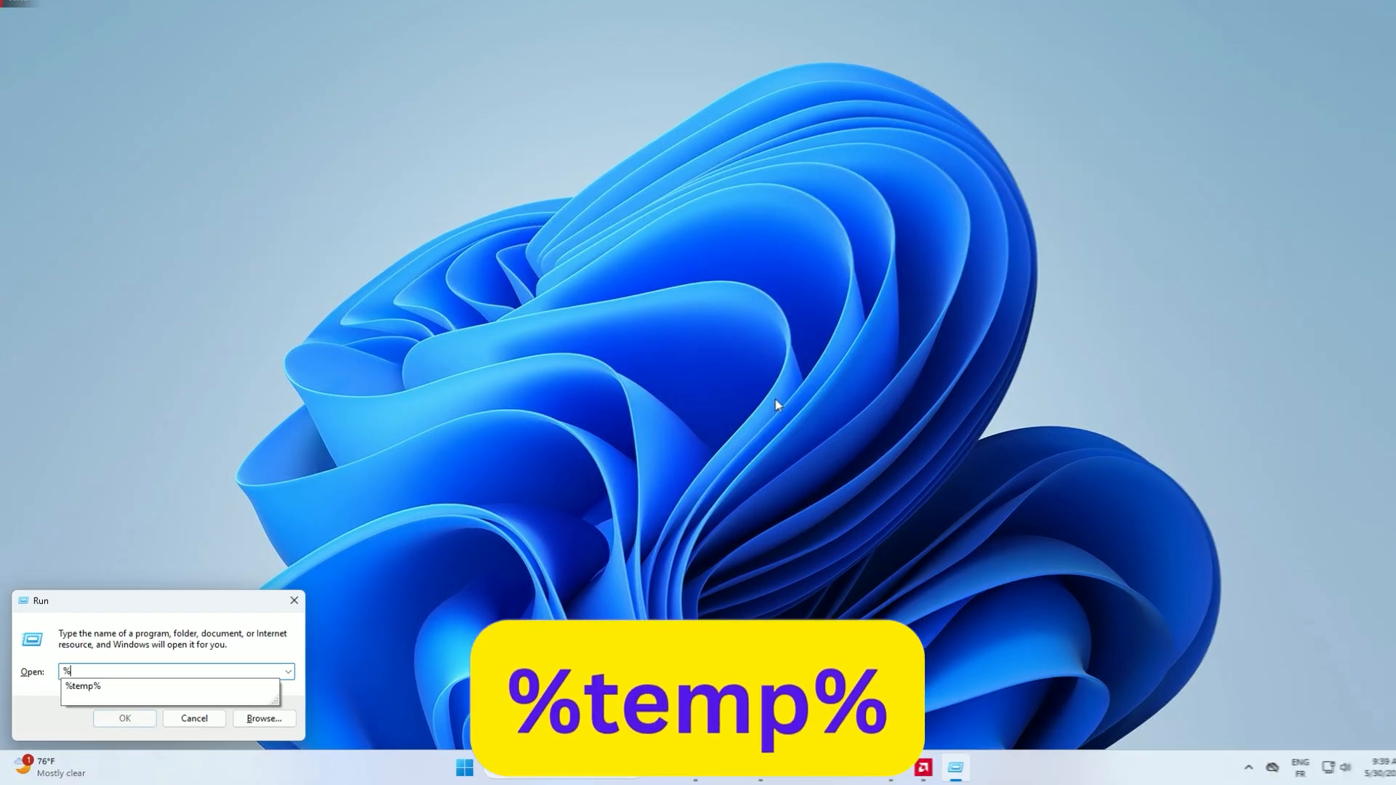
type("temp%")
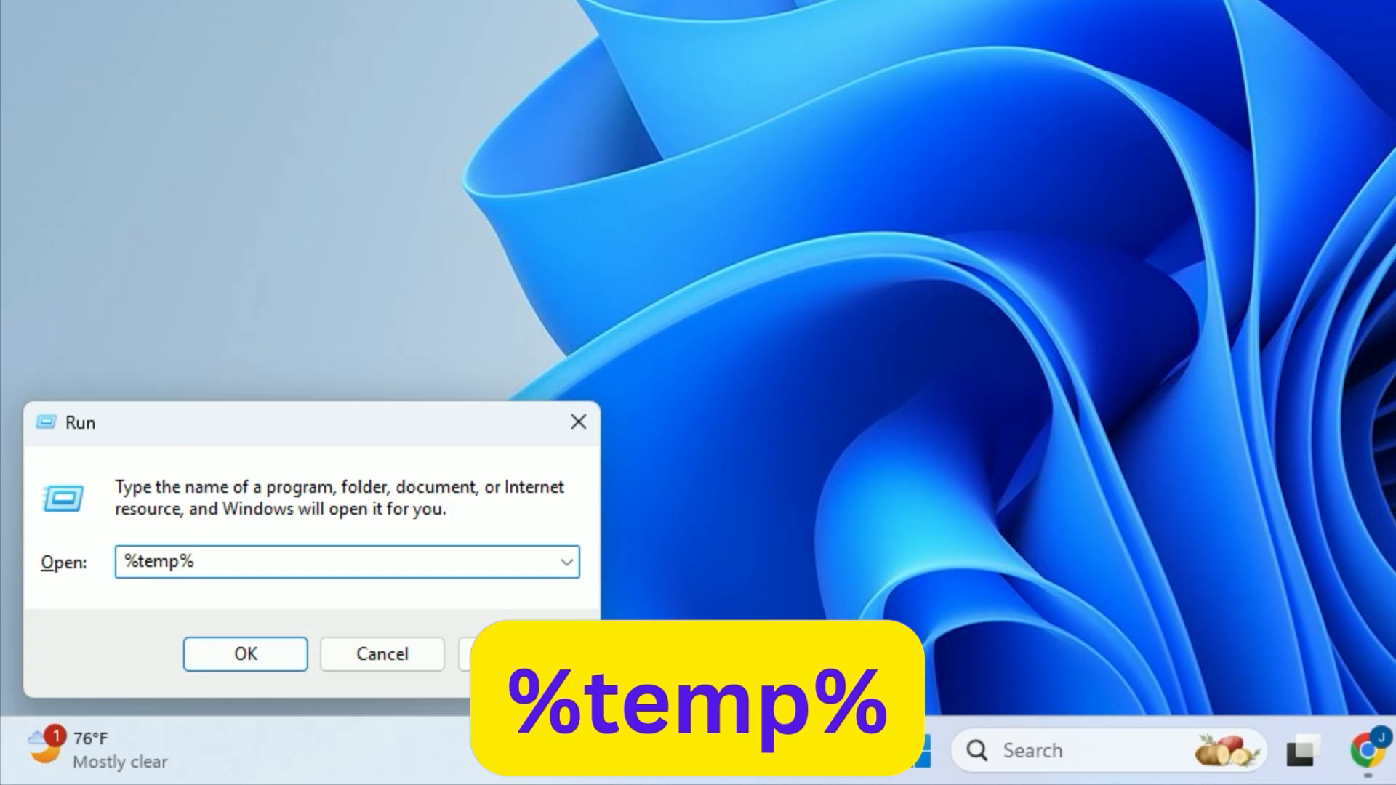
left_click(244, 654)
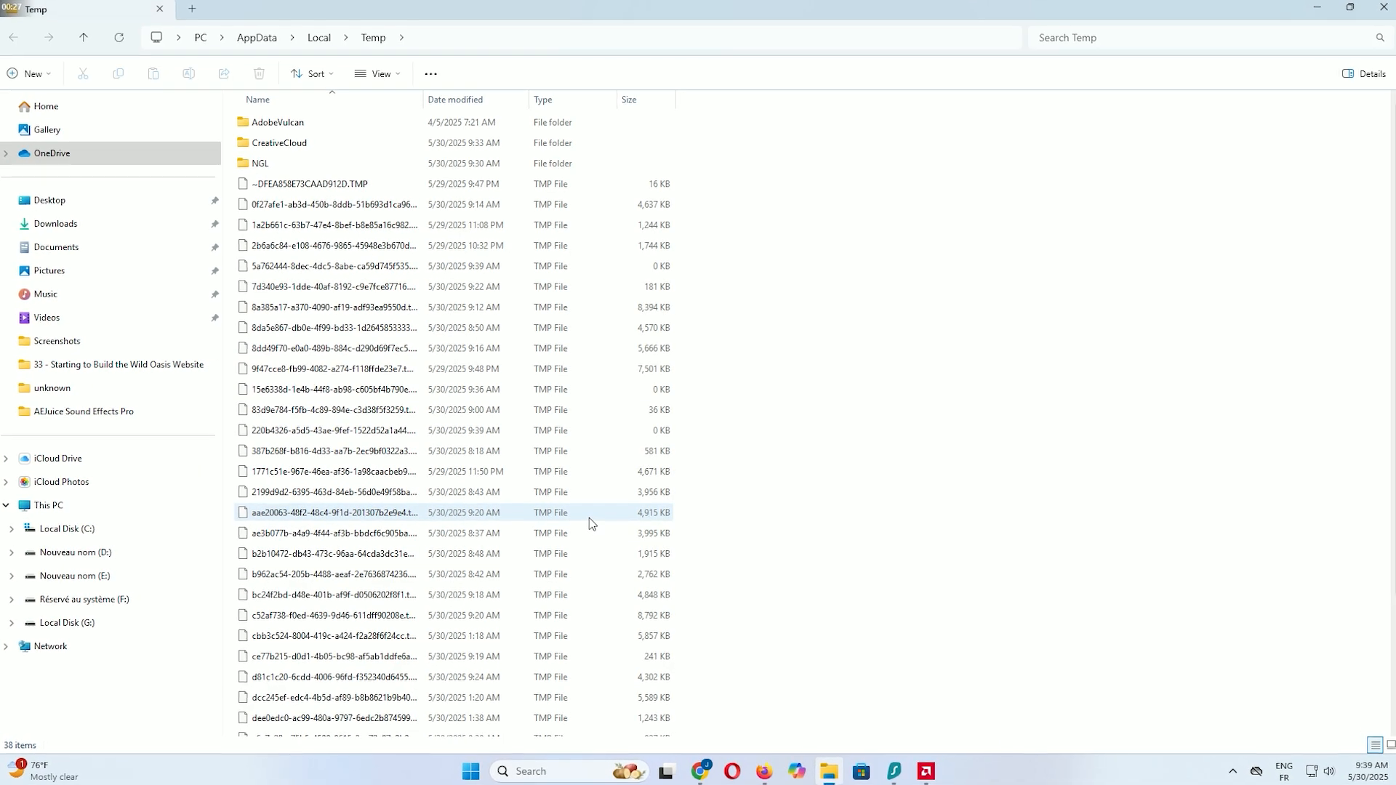
- Delete all 38 user Temp items, skipping every file still in use
scroll("down", 3)
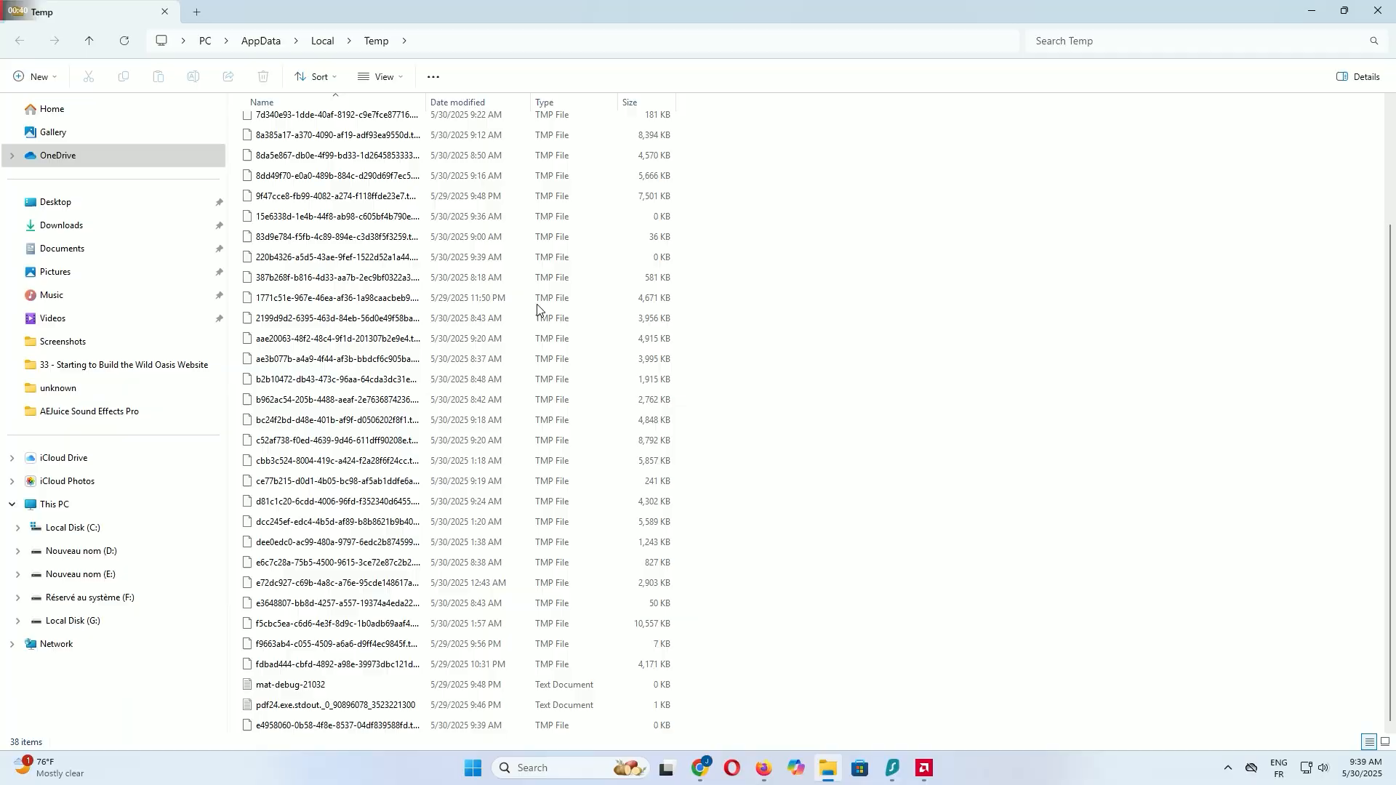
key("ctrl+a")
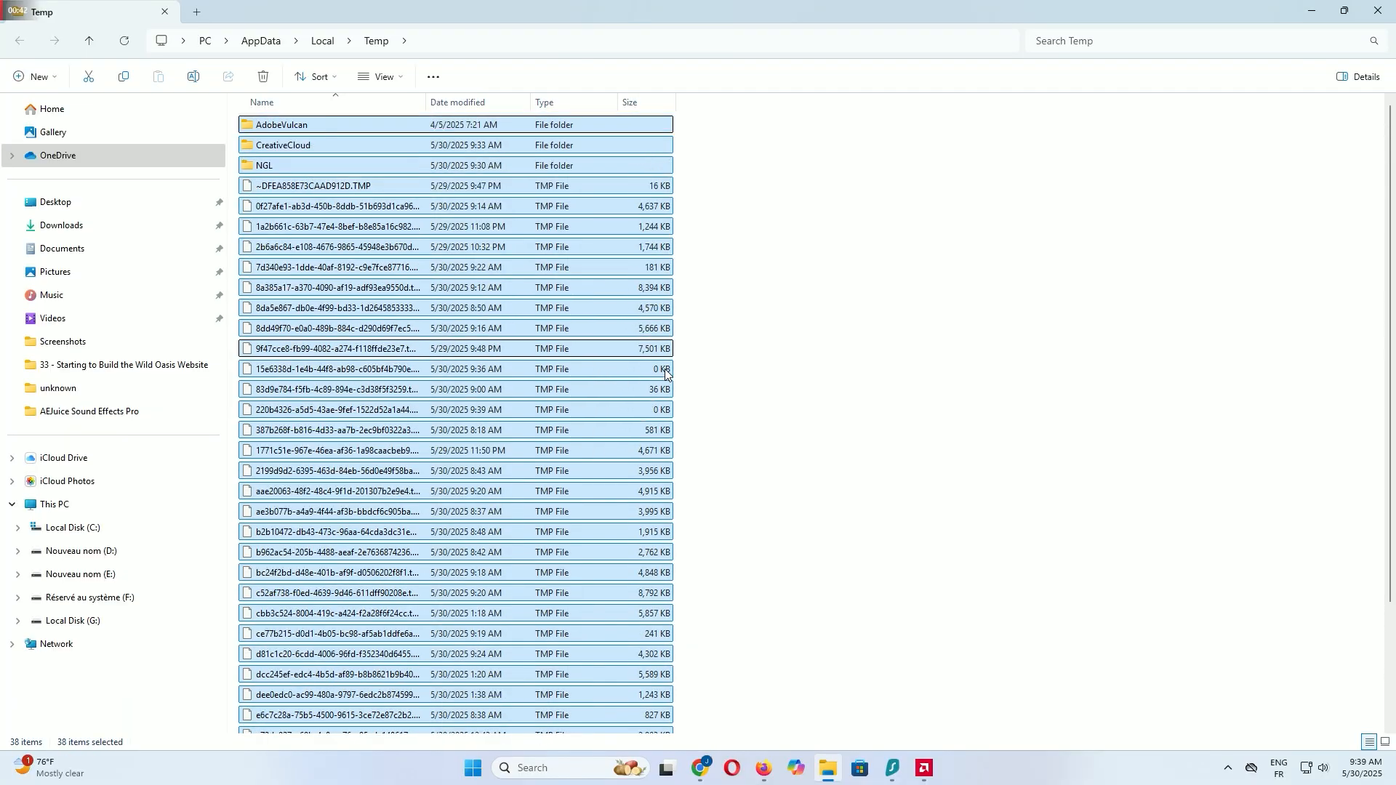
left_click(262, 77)
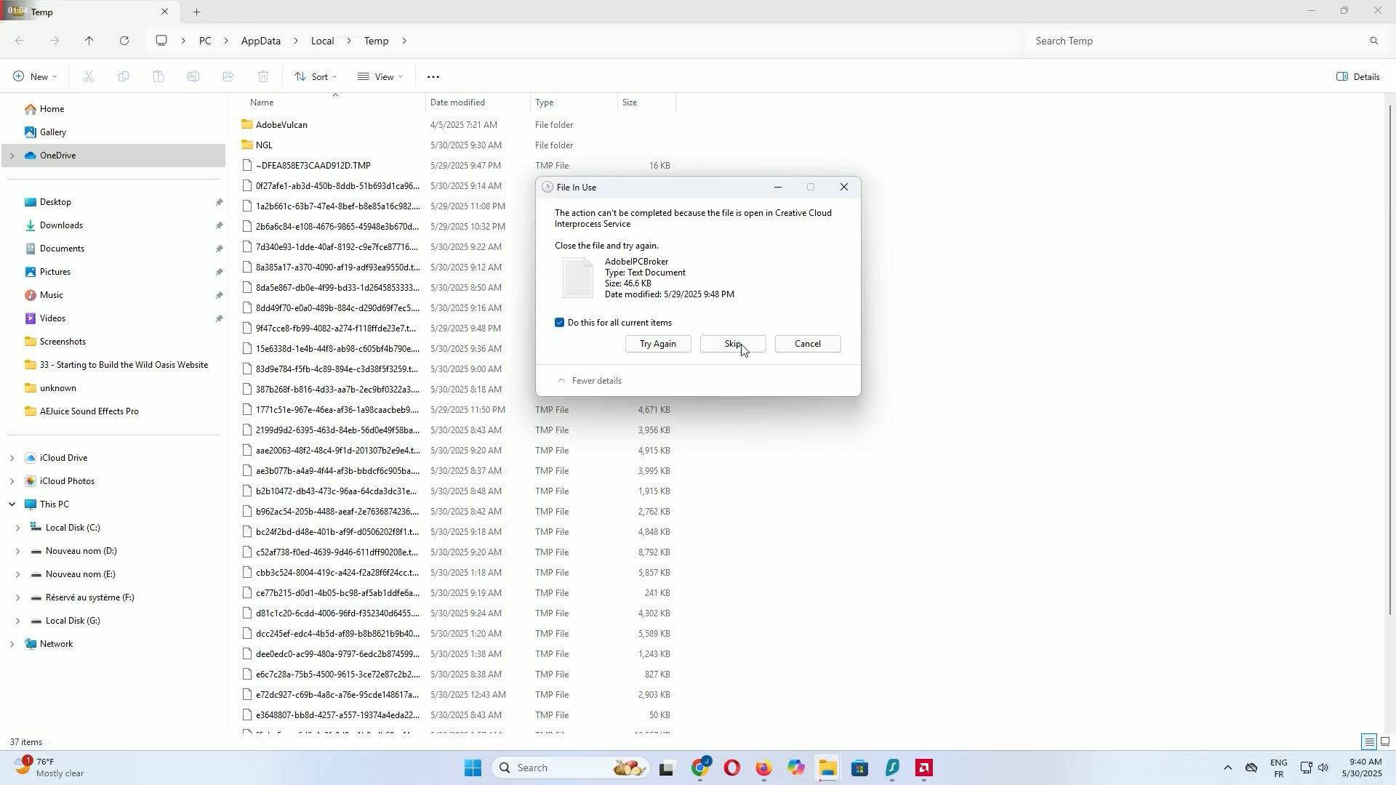
left_click(732, 344)
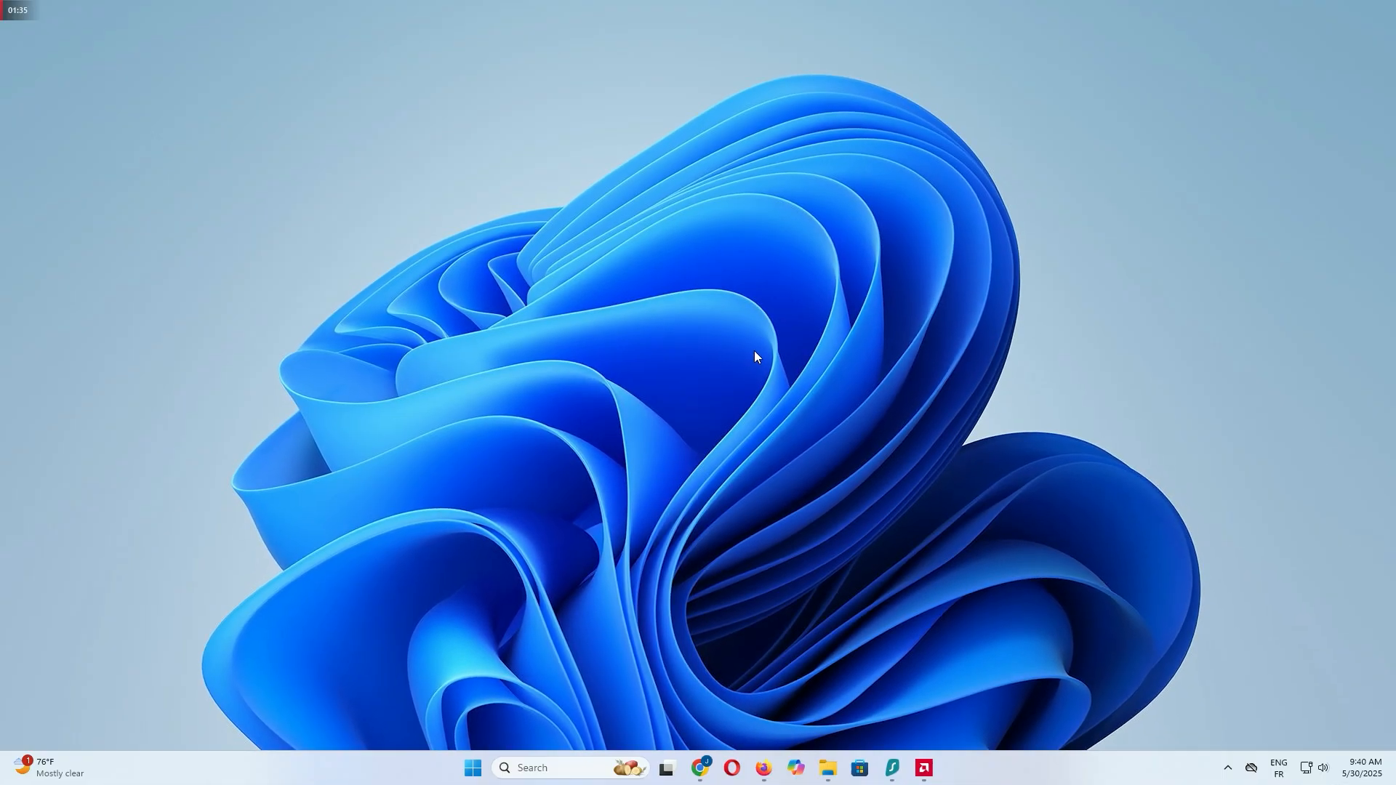
- Open the Prefetch folder via Run with 'prefetch' and grant permanent access
key("win+r")
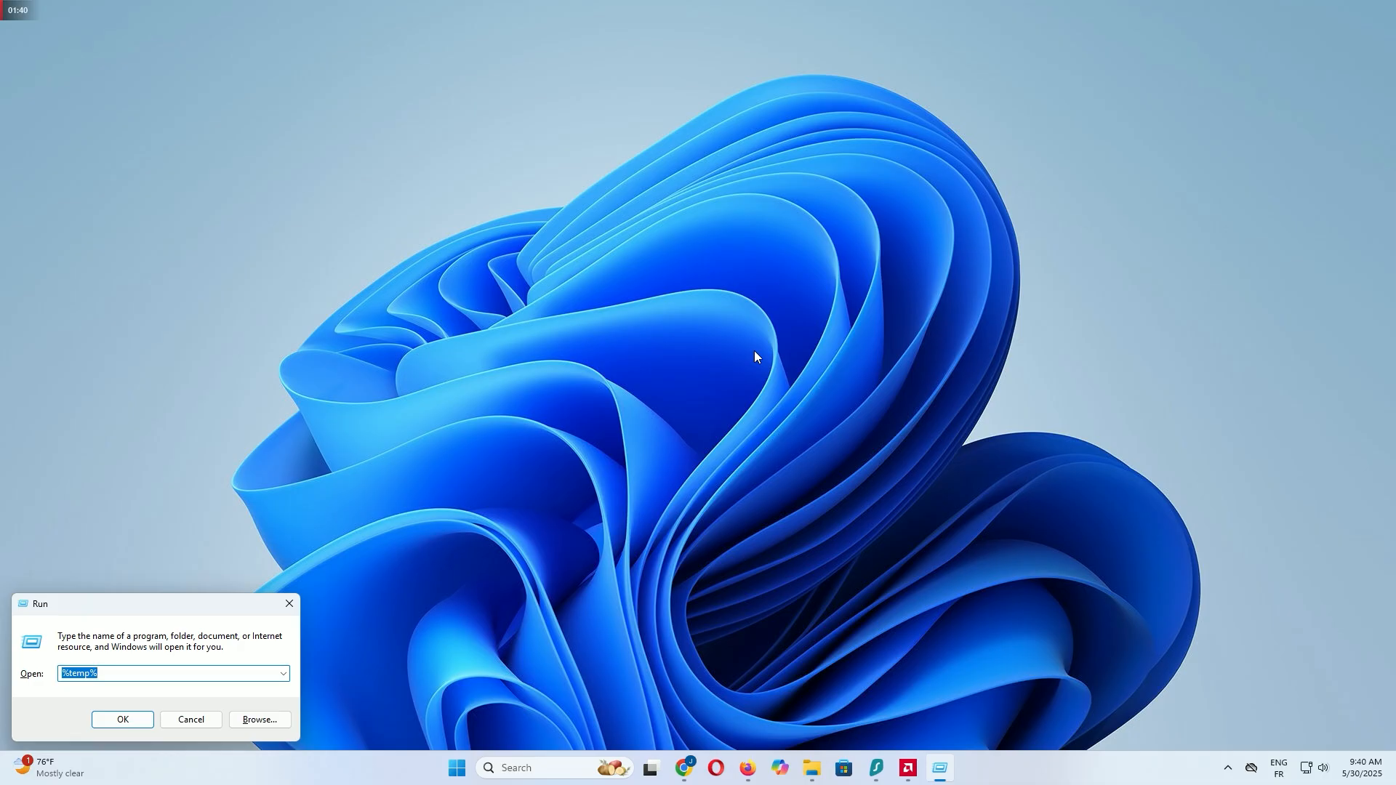
type("prefetch")
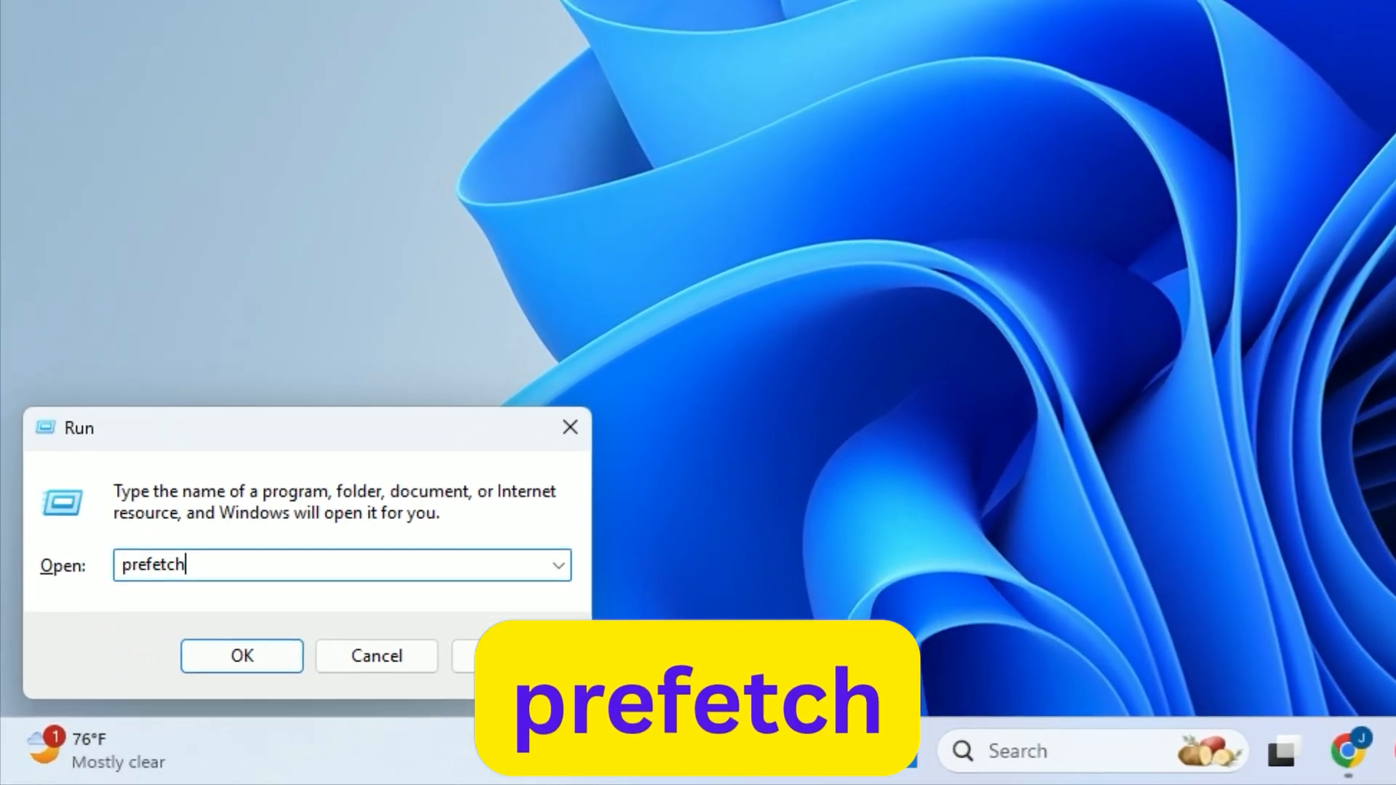
left_click(241, 656)
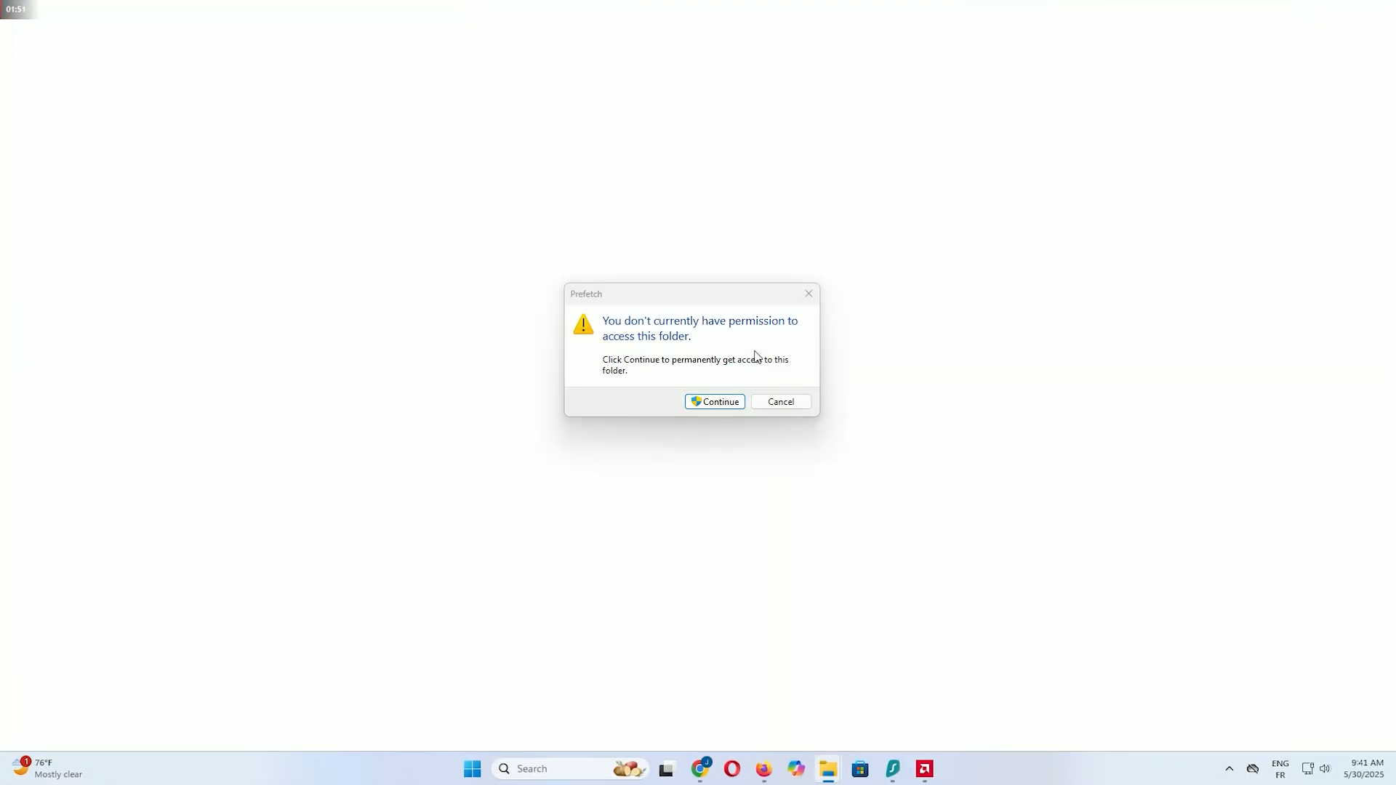
left_click(714, 402)
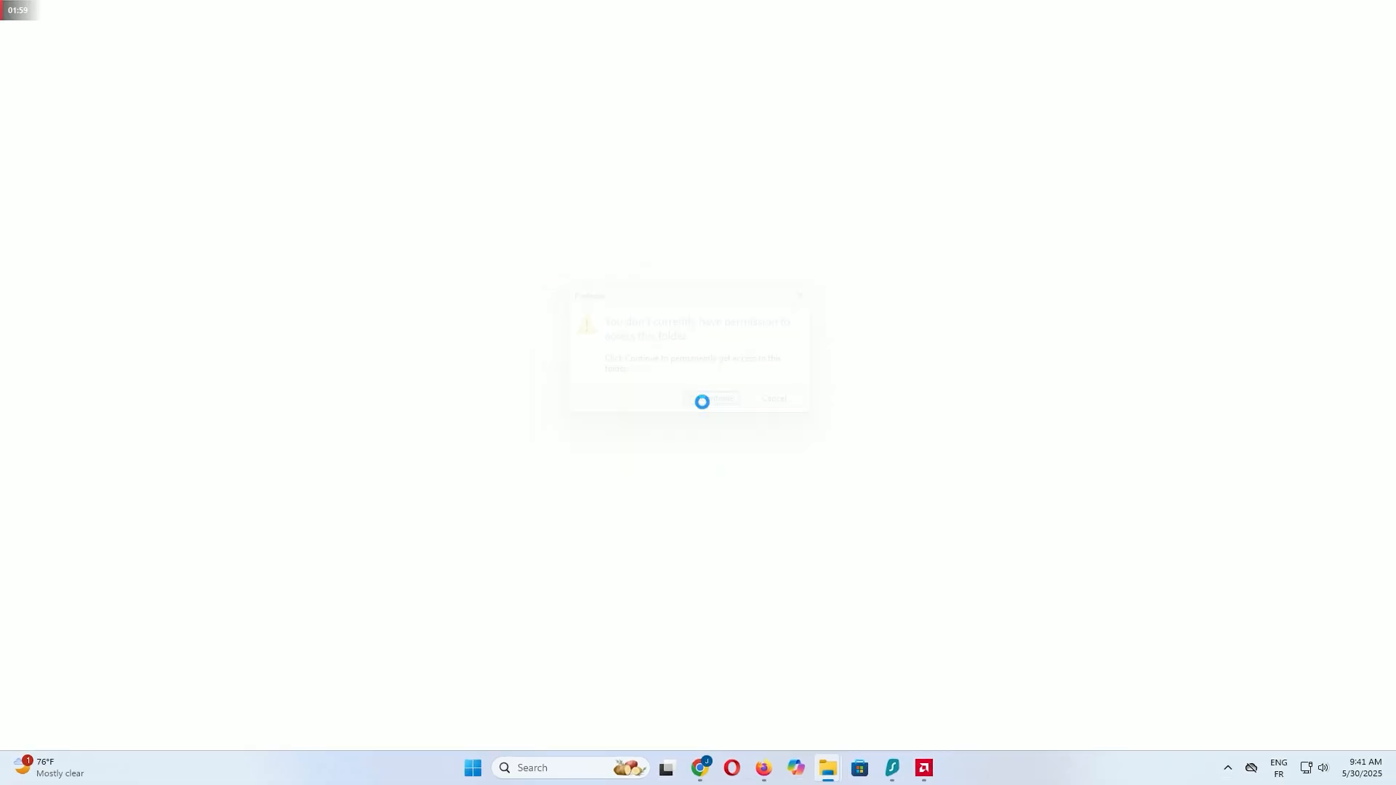
left_click(715, 400)
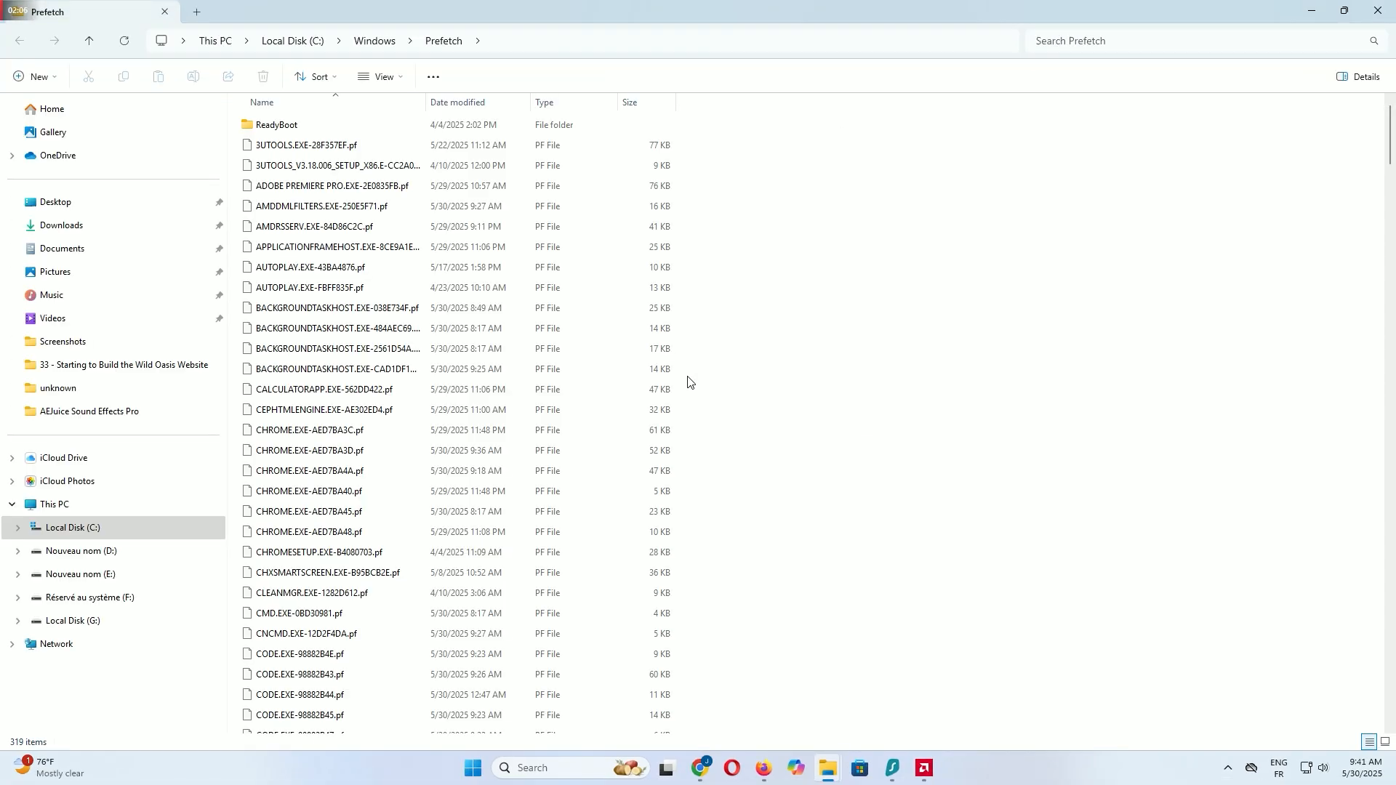
- Select all 319 Prefetch files and confirm their permanent deletion
scroll("down", 3)
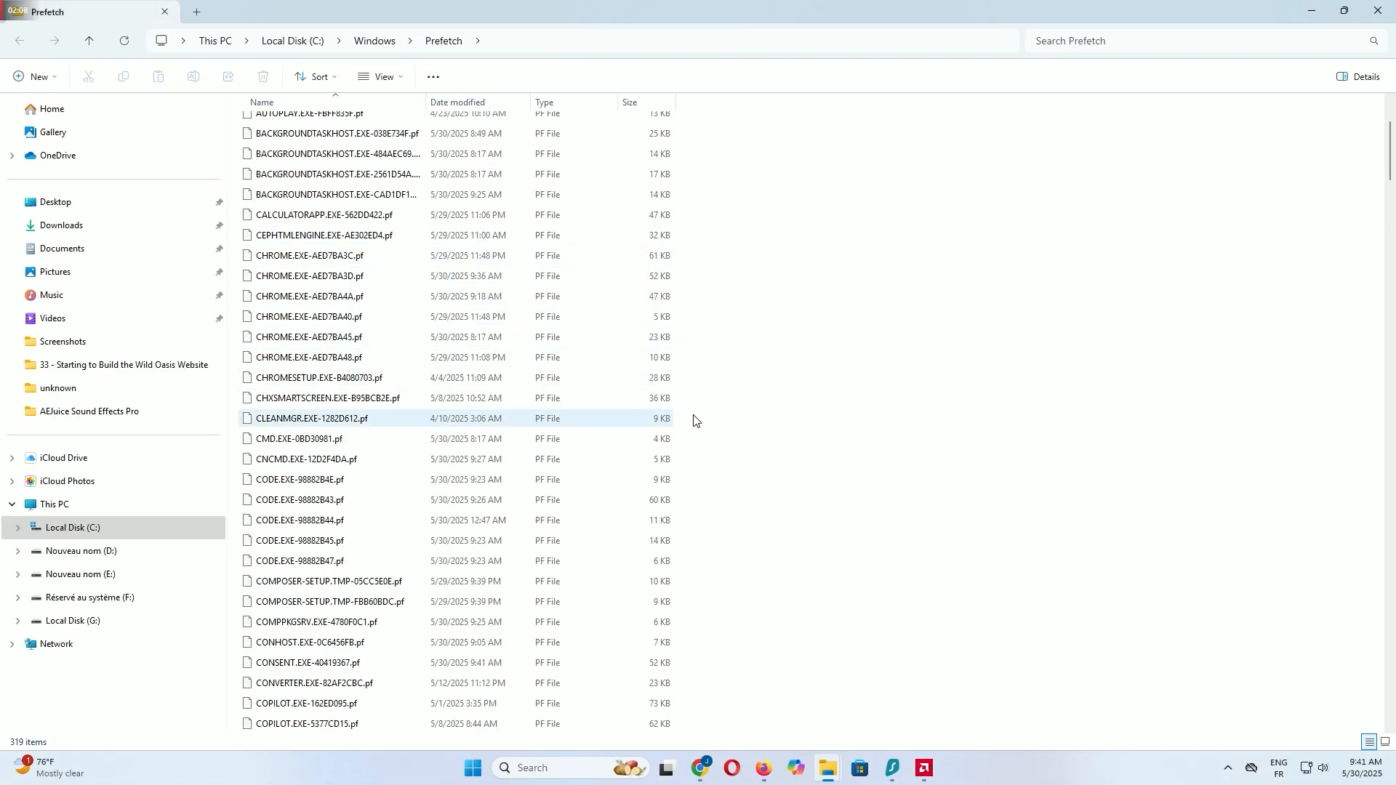
scroll("down", 3)
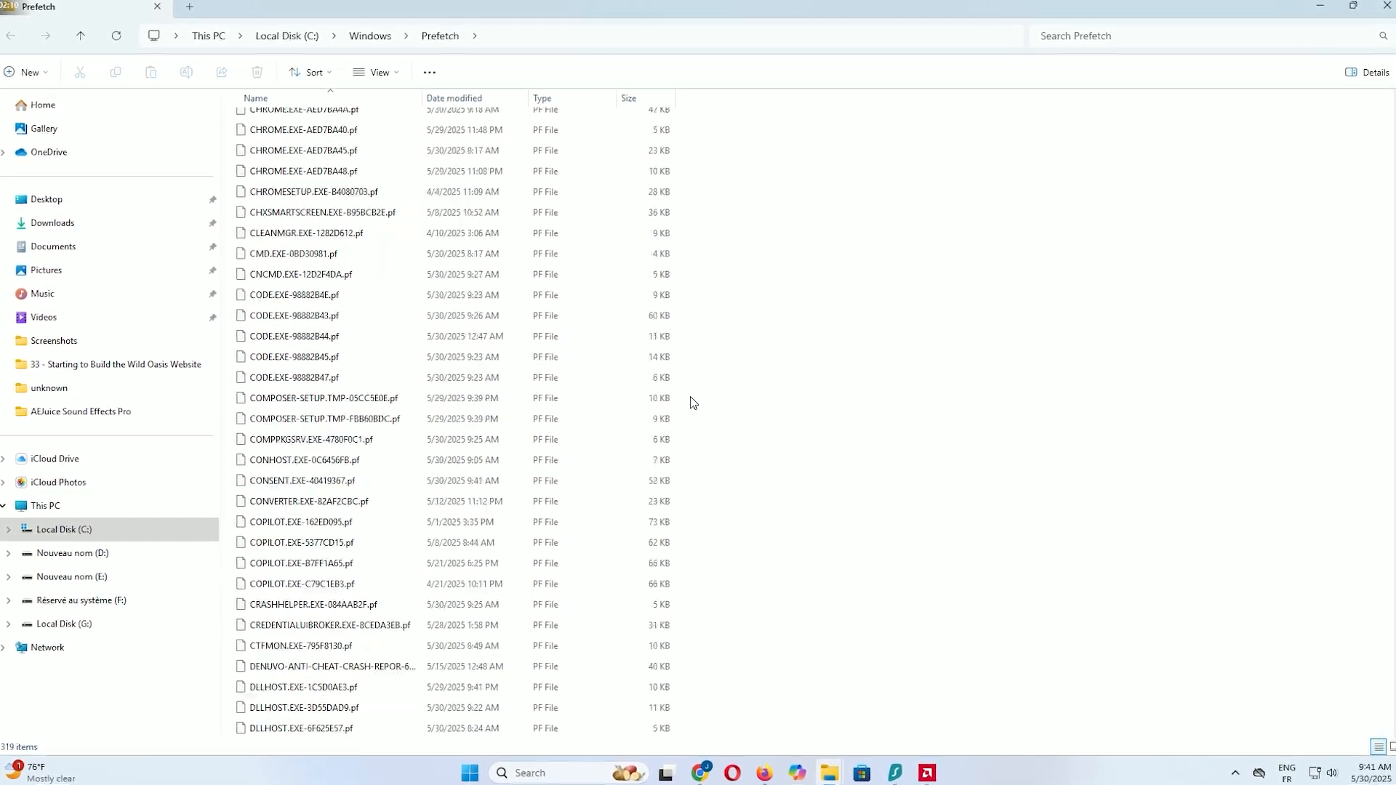
key("ctrl+a")
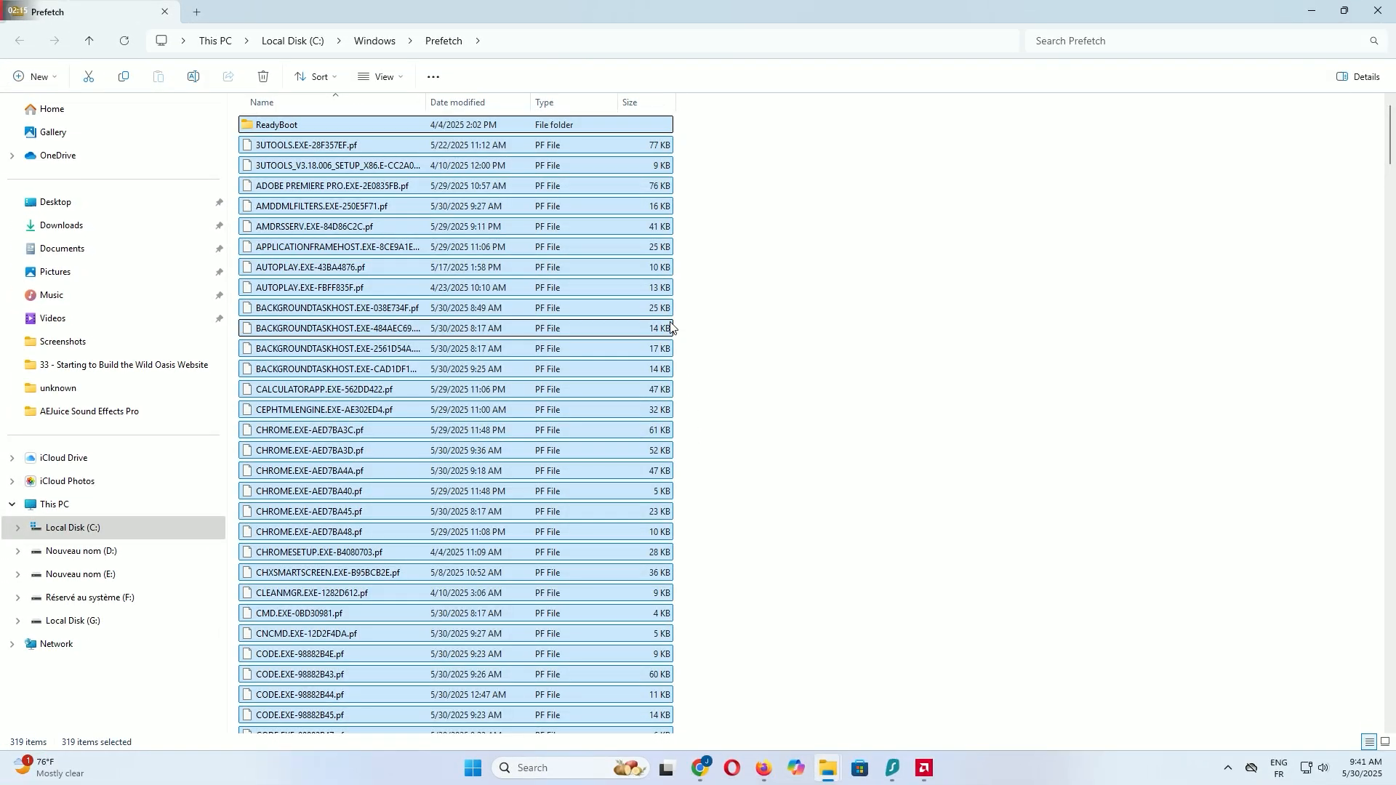
left_click(262, 75)
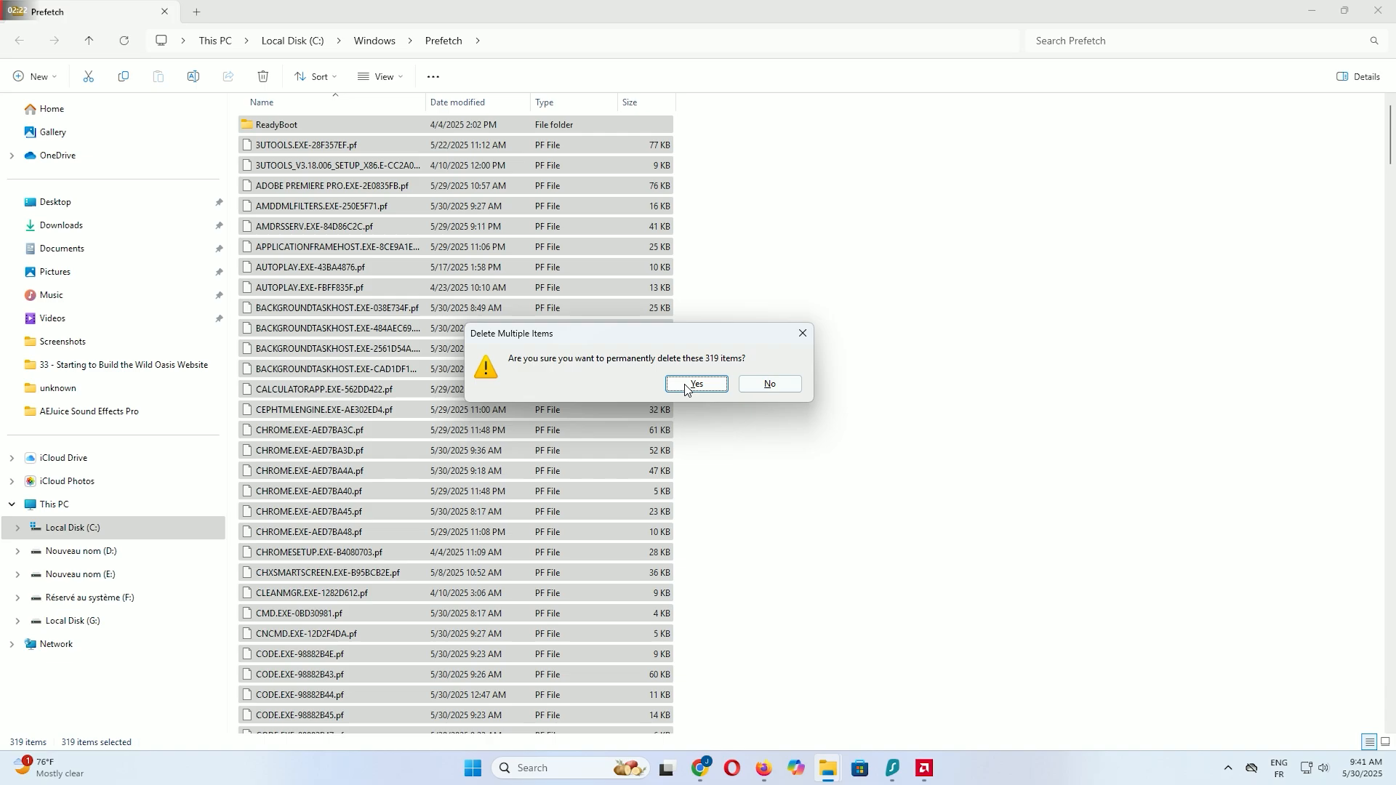
left_click(695, 384)
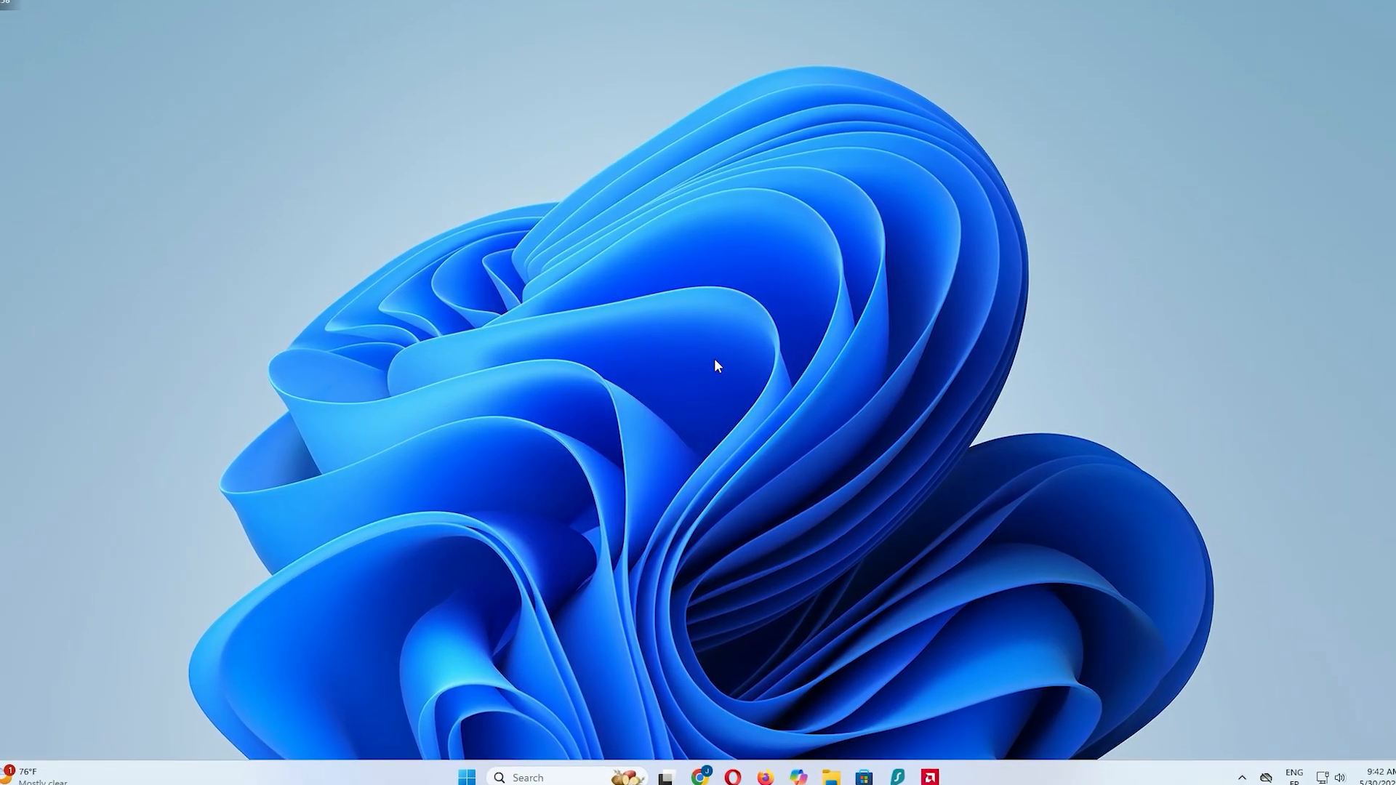
- Launch File Explorer and browse to C:\Windows\SoftwareDistribution
left_click(467, 777)
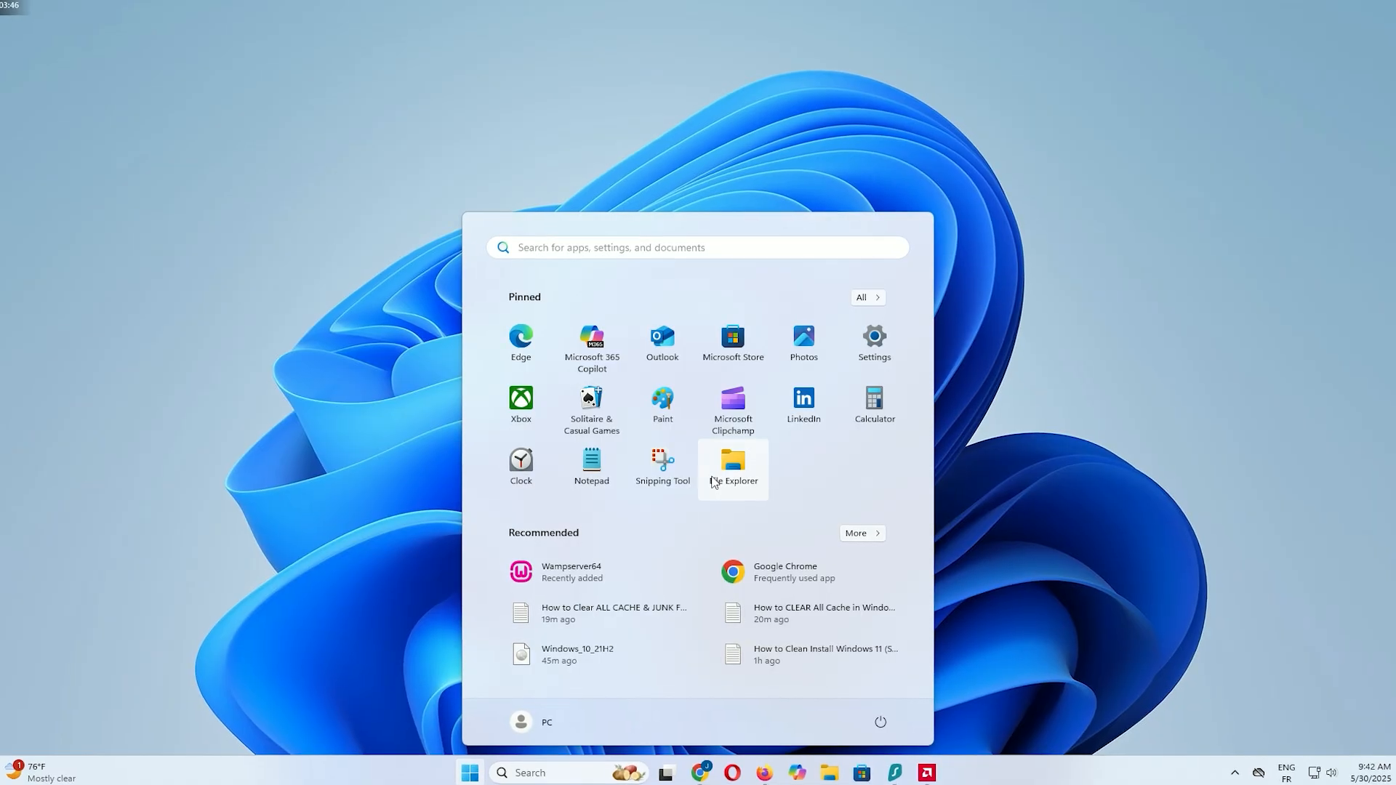
left_click(733, 464)
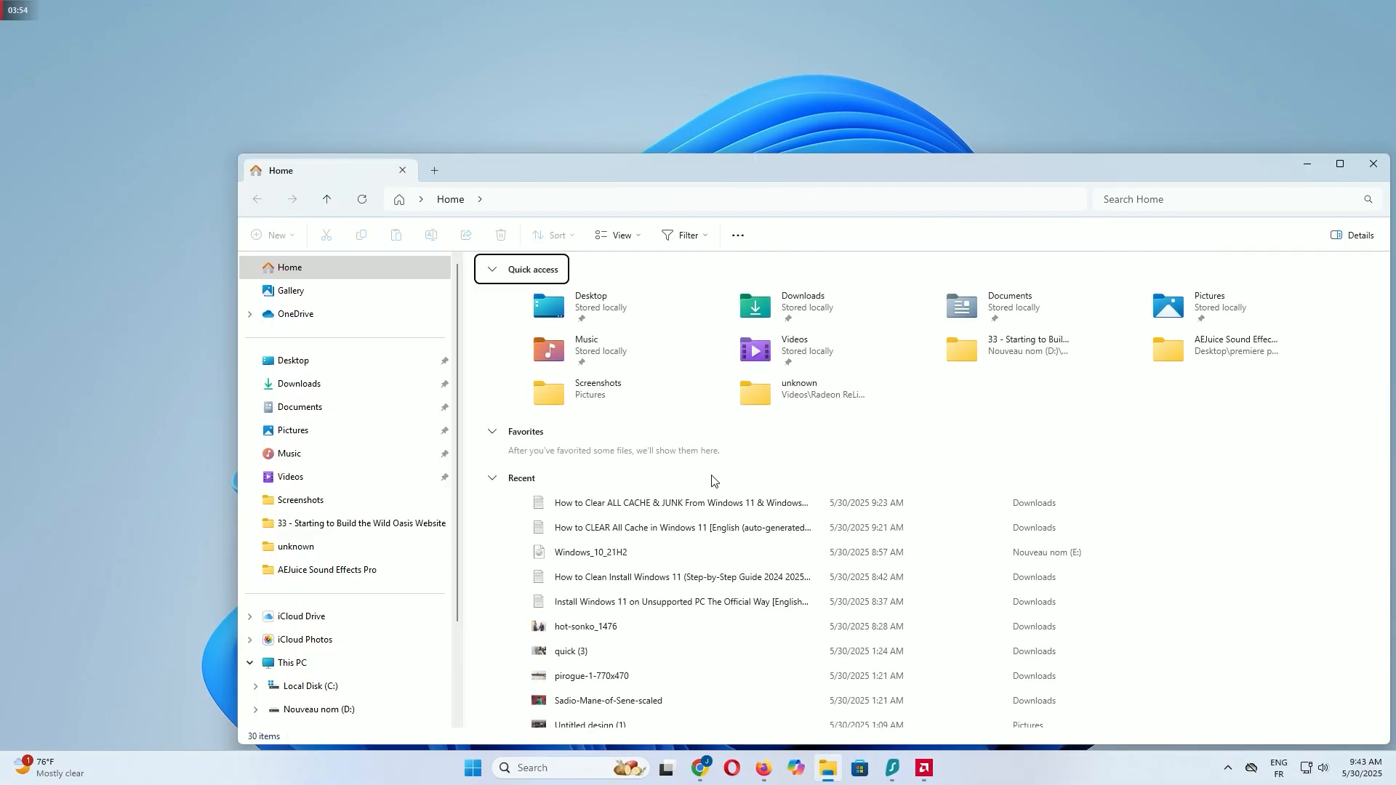
left_click(290, 662)
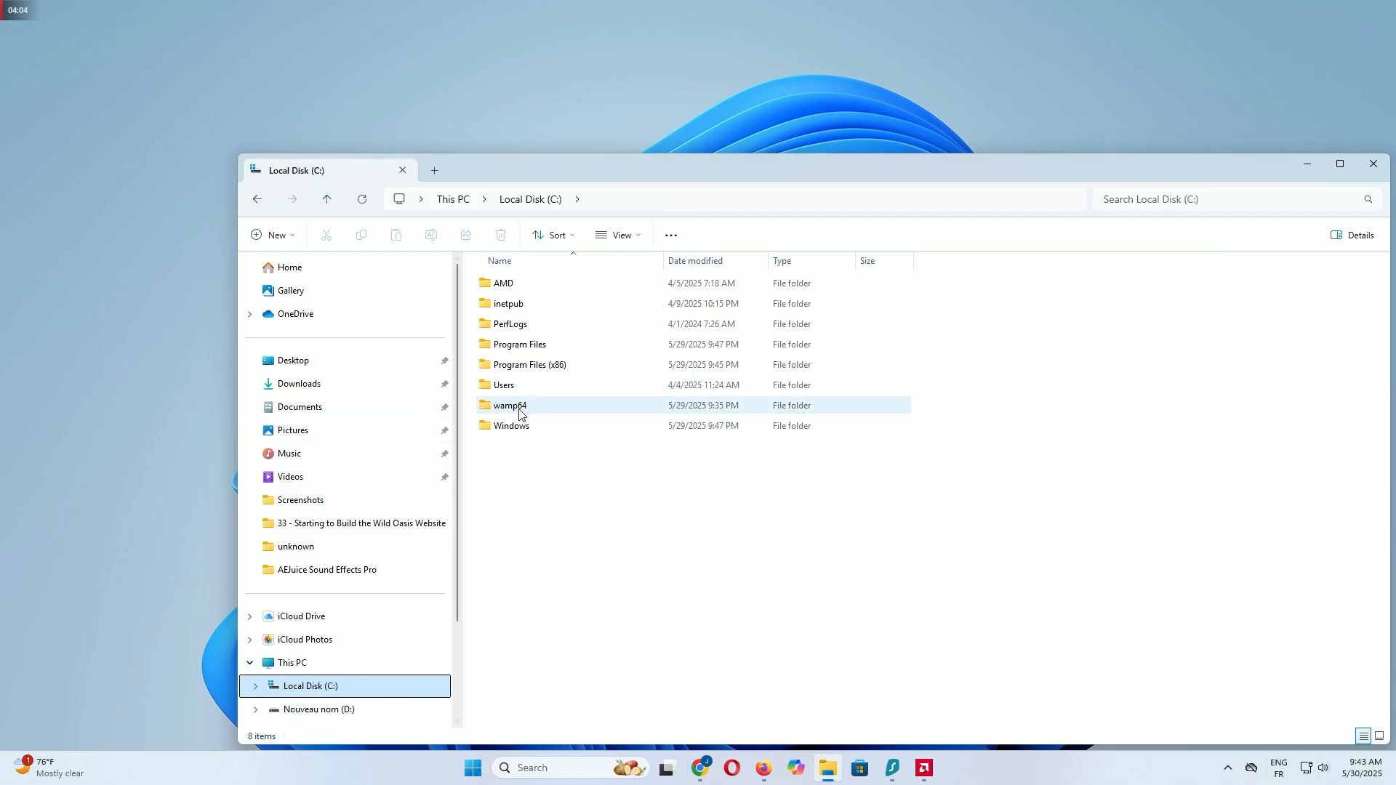
double_click(512, 426)
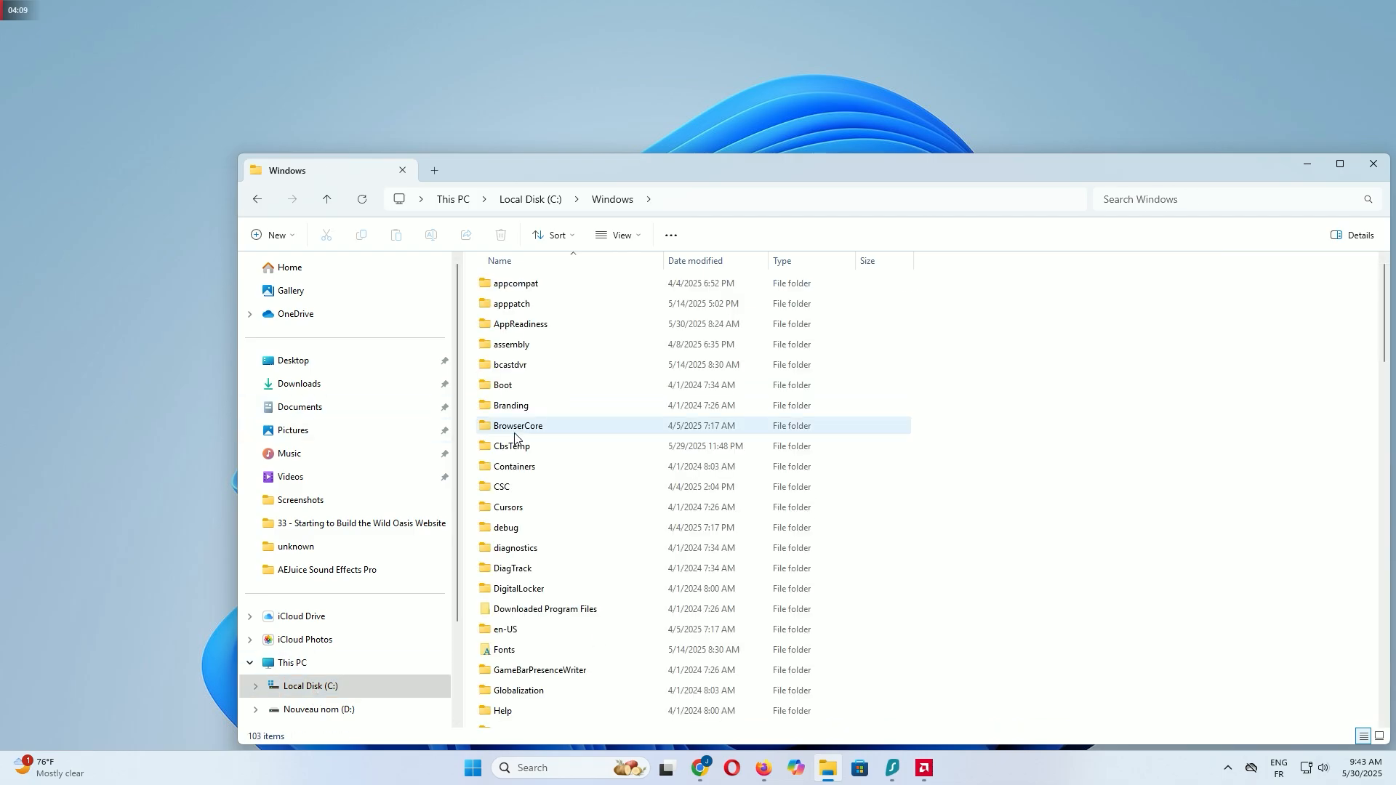
scroll("down", 3)
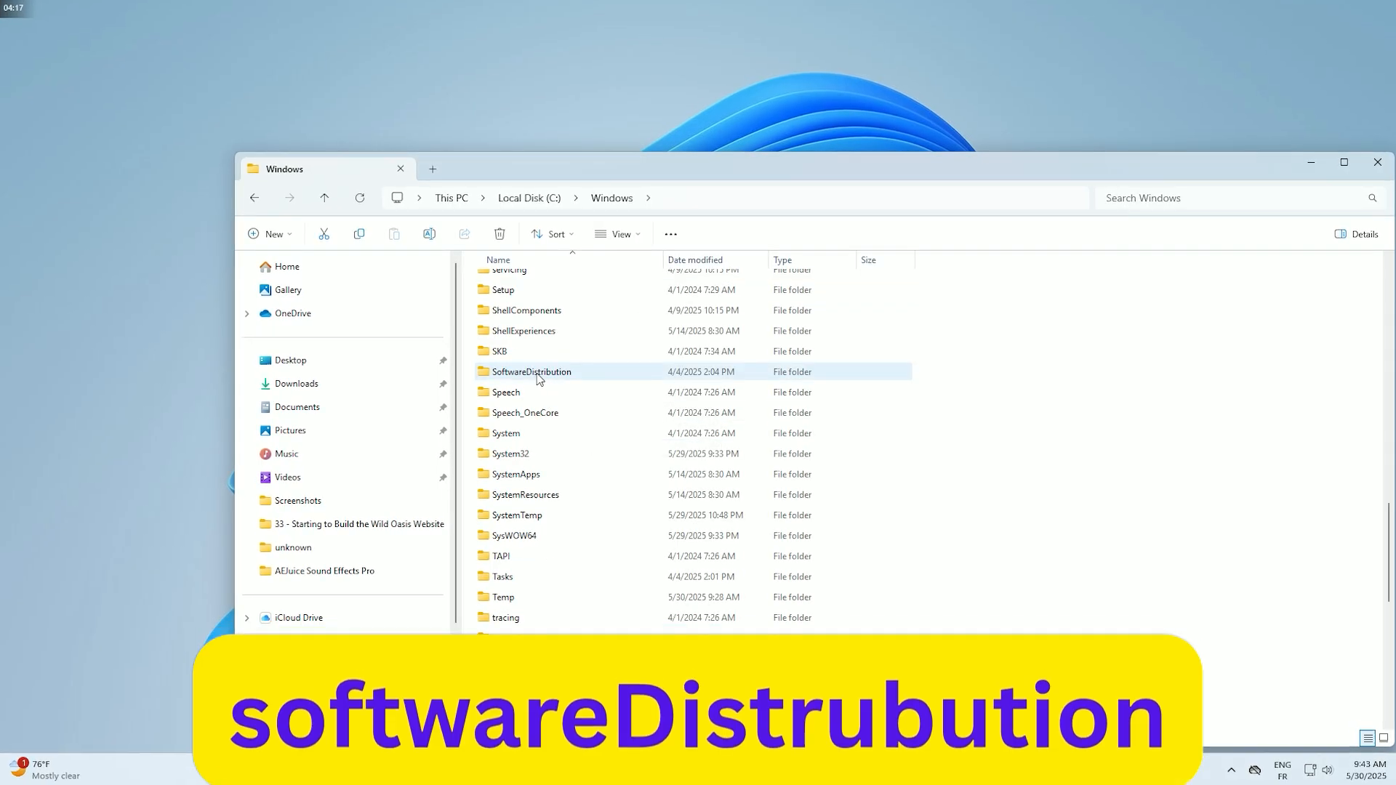
double_click(531, 372)
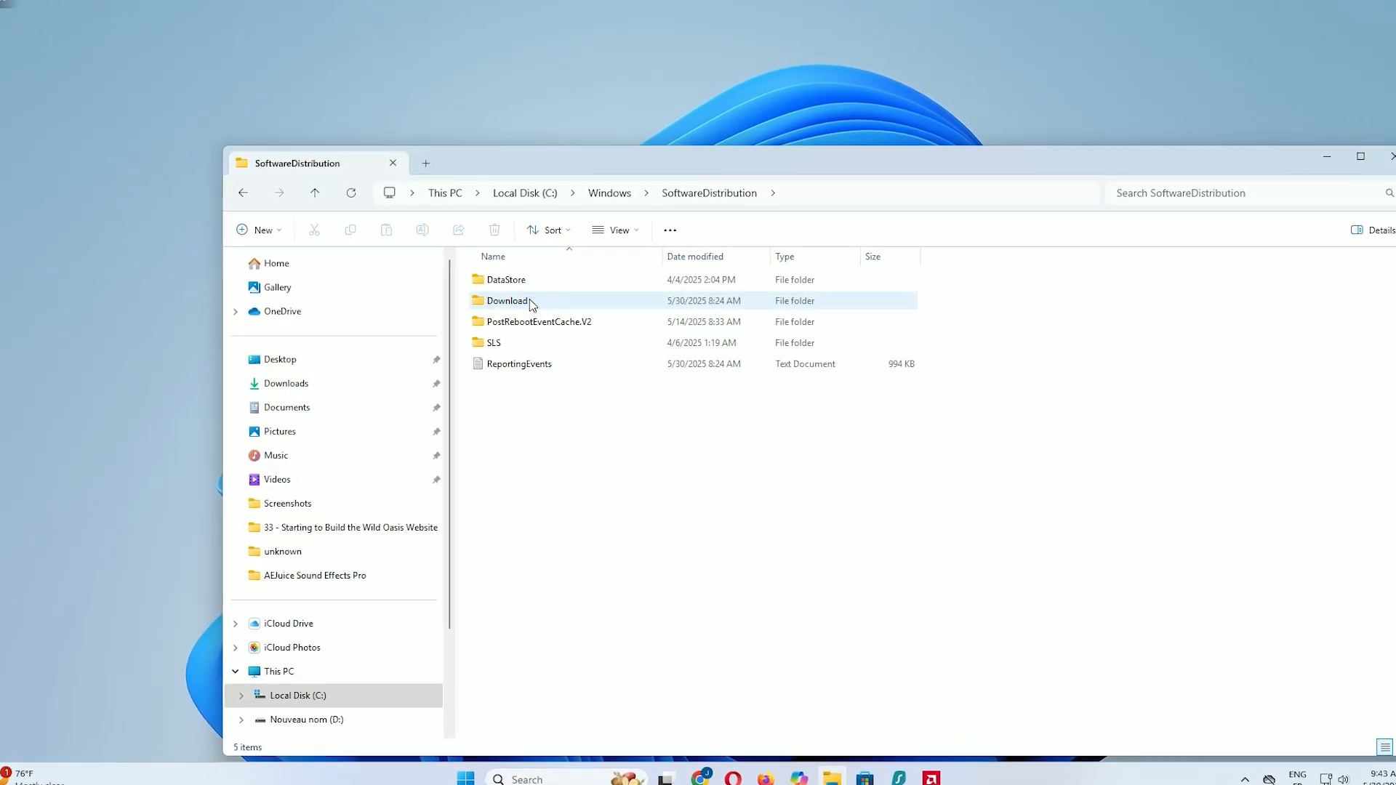
- Delete the 17 cached update items in the Download folder
double_click(507, 300)
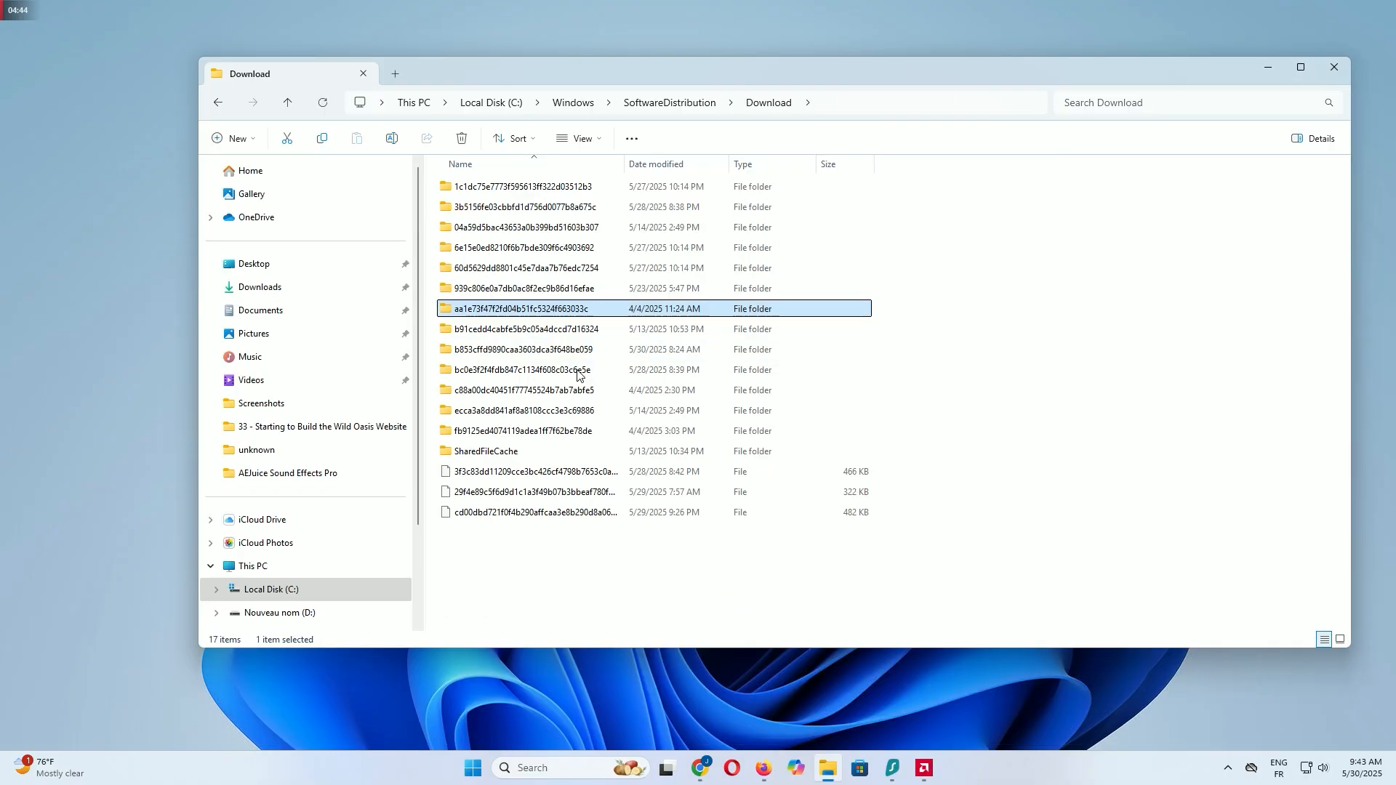
right_click(552, 369)
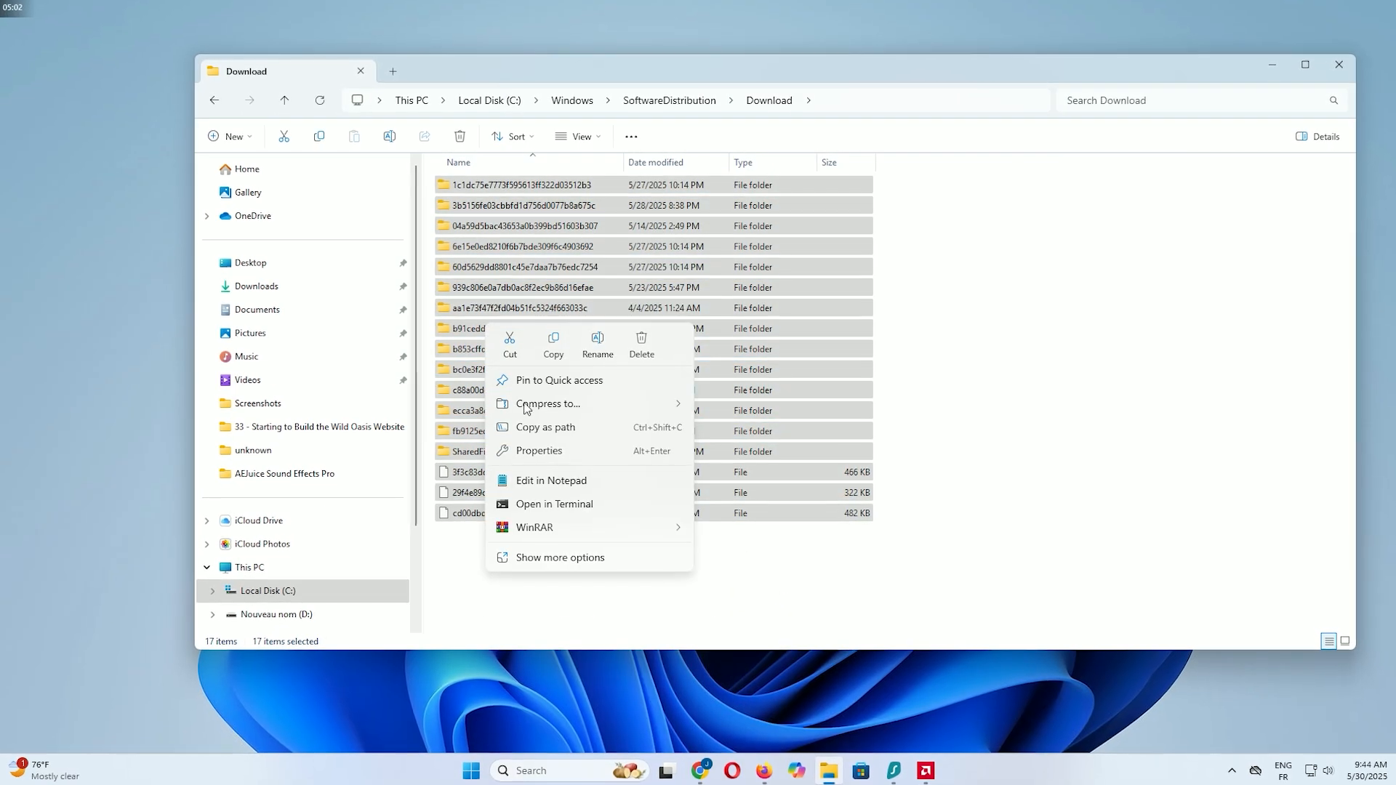
left_click(640, 345)
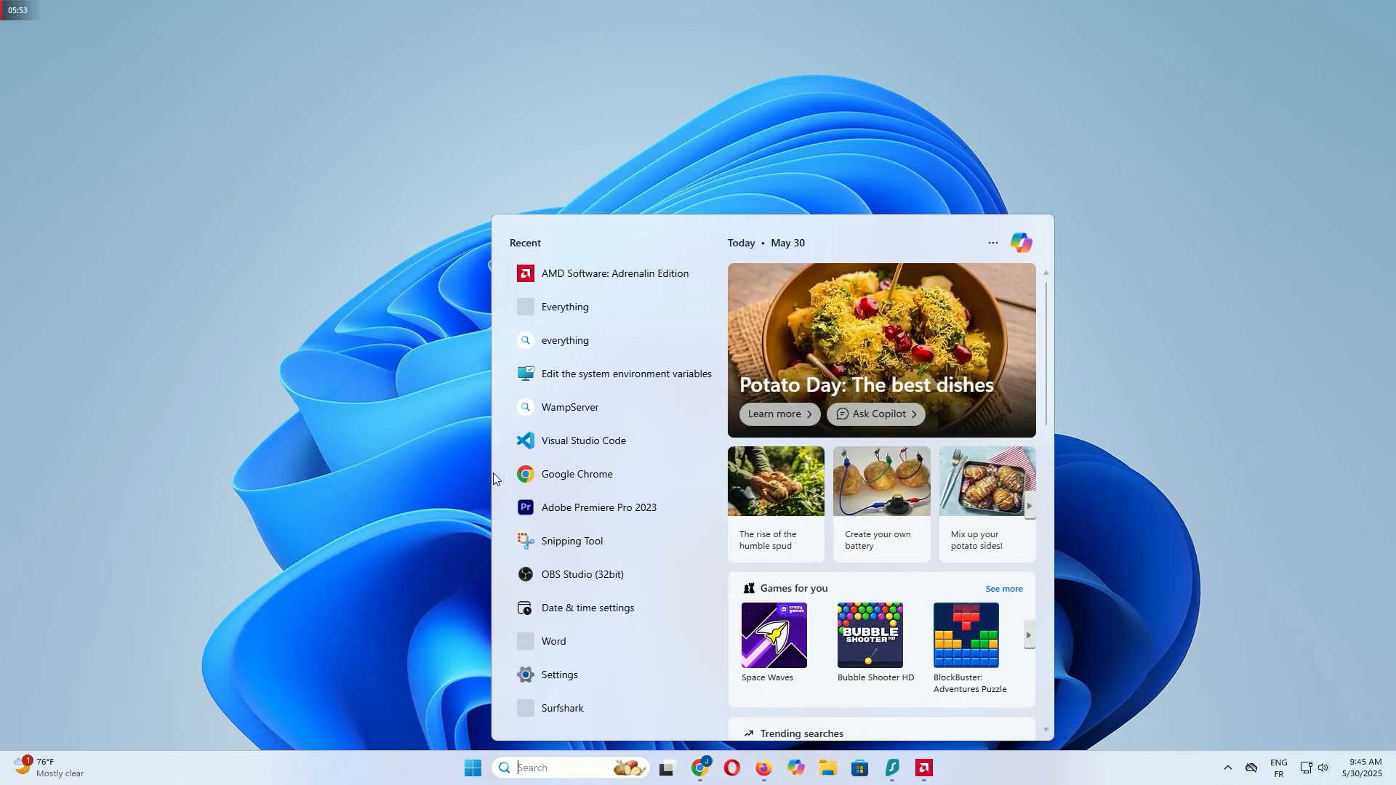
- Launch Disk Cleanup from search, scan drive C:, and toggle Temporary files and Thumbnails
type("clean")
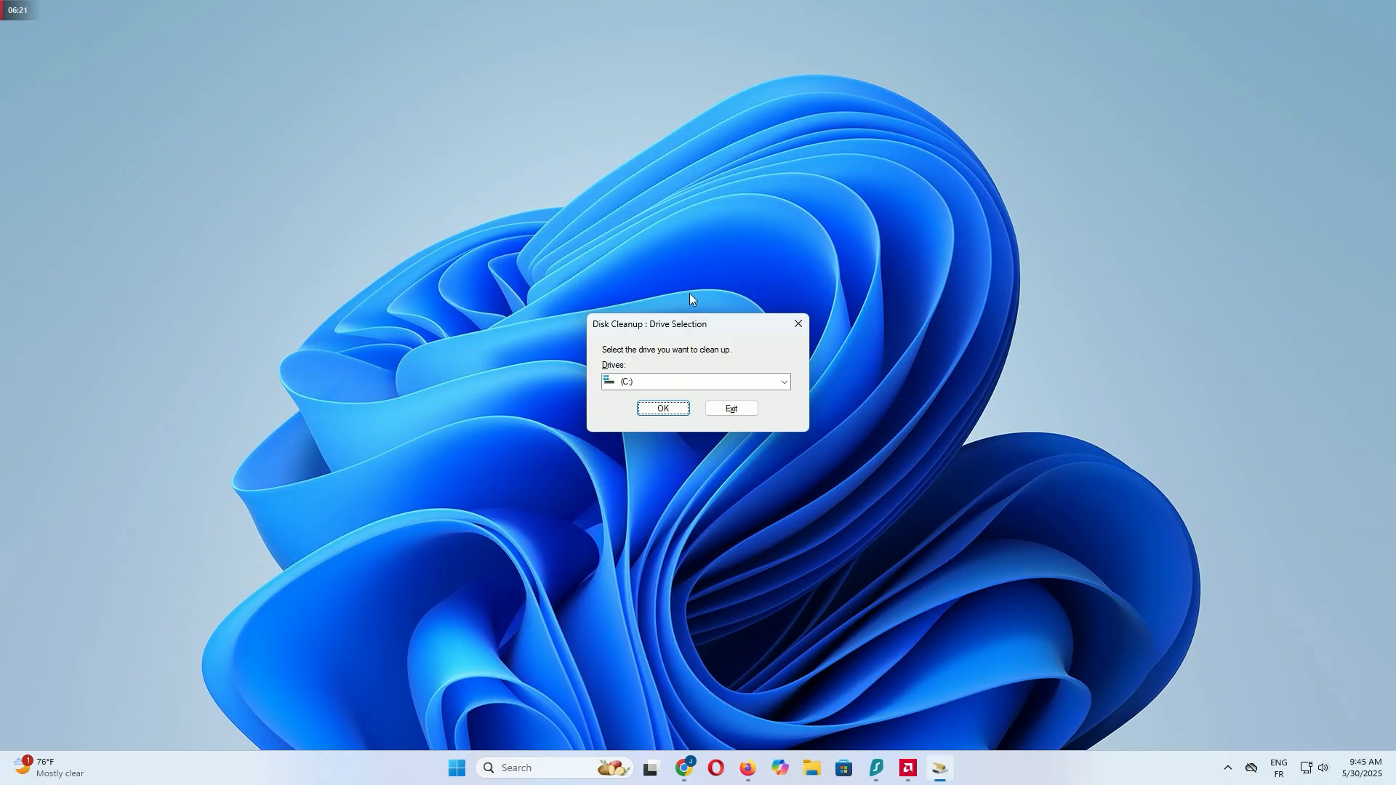
mouse_move(723, 337)
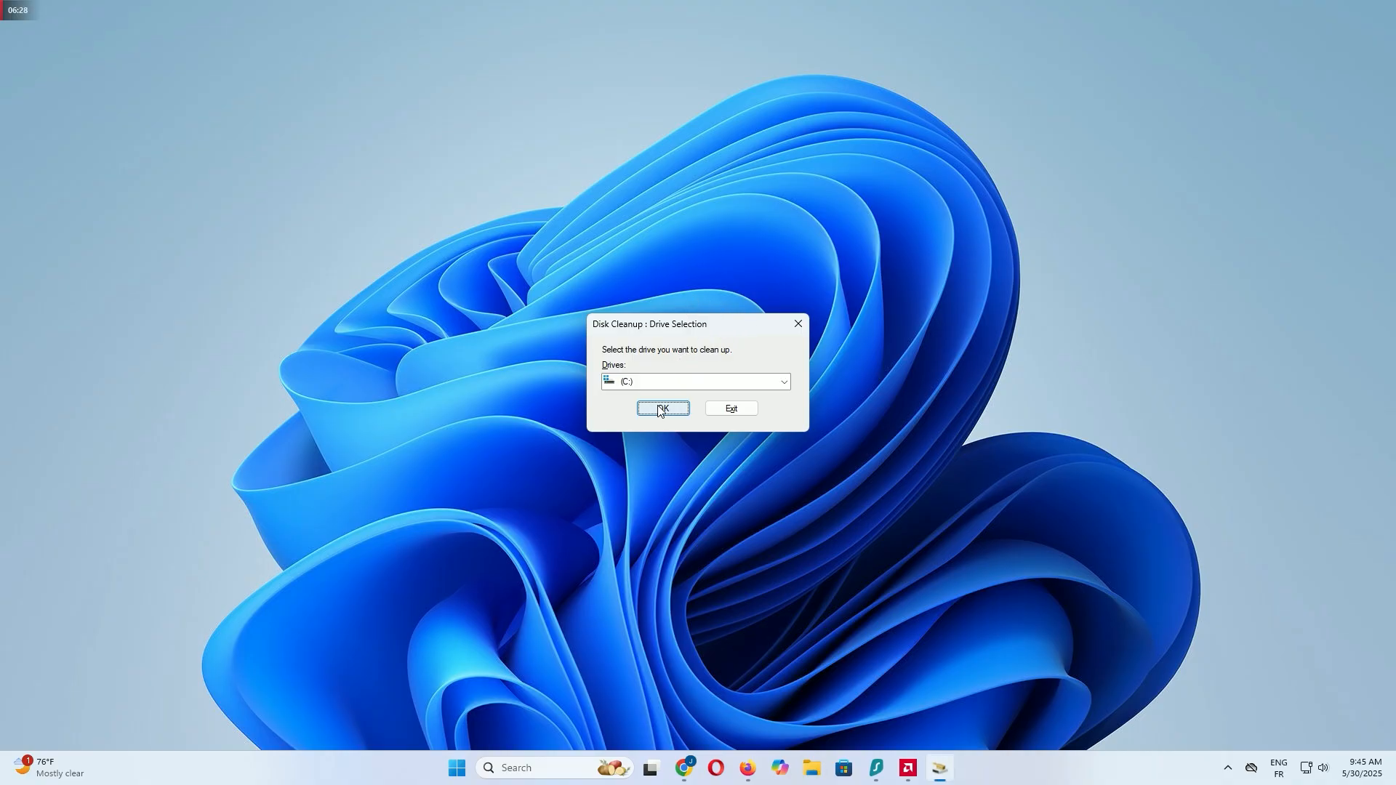
left_click(661, 409)
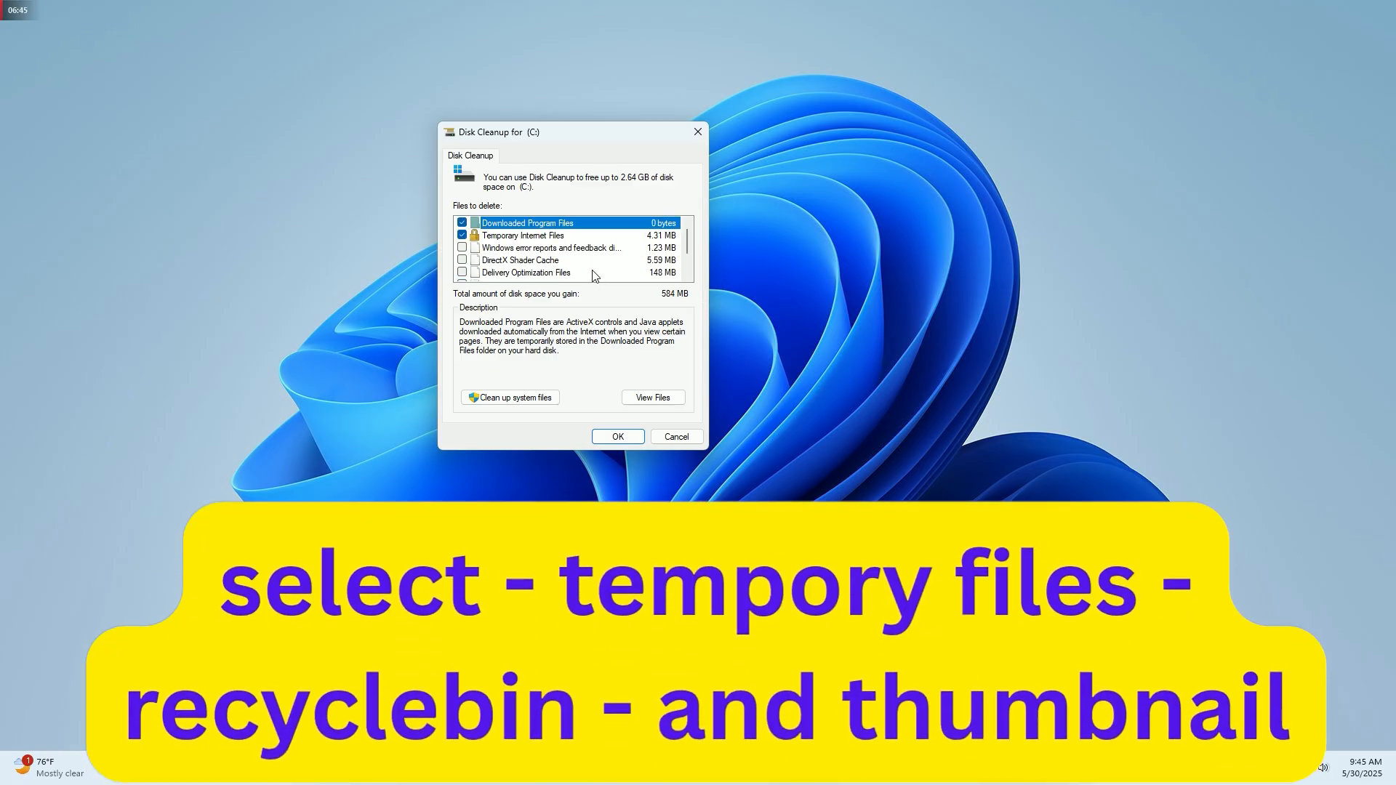
mouse_move(468, 249)
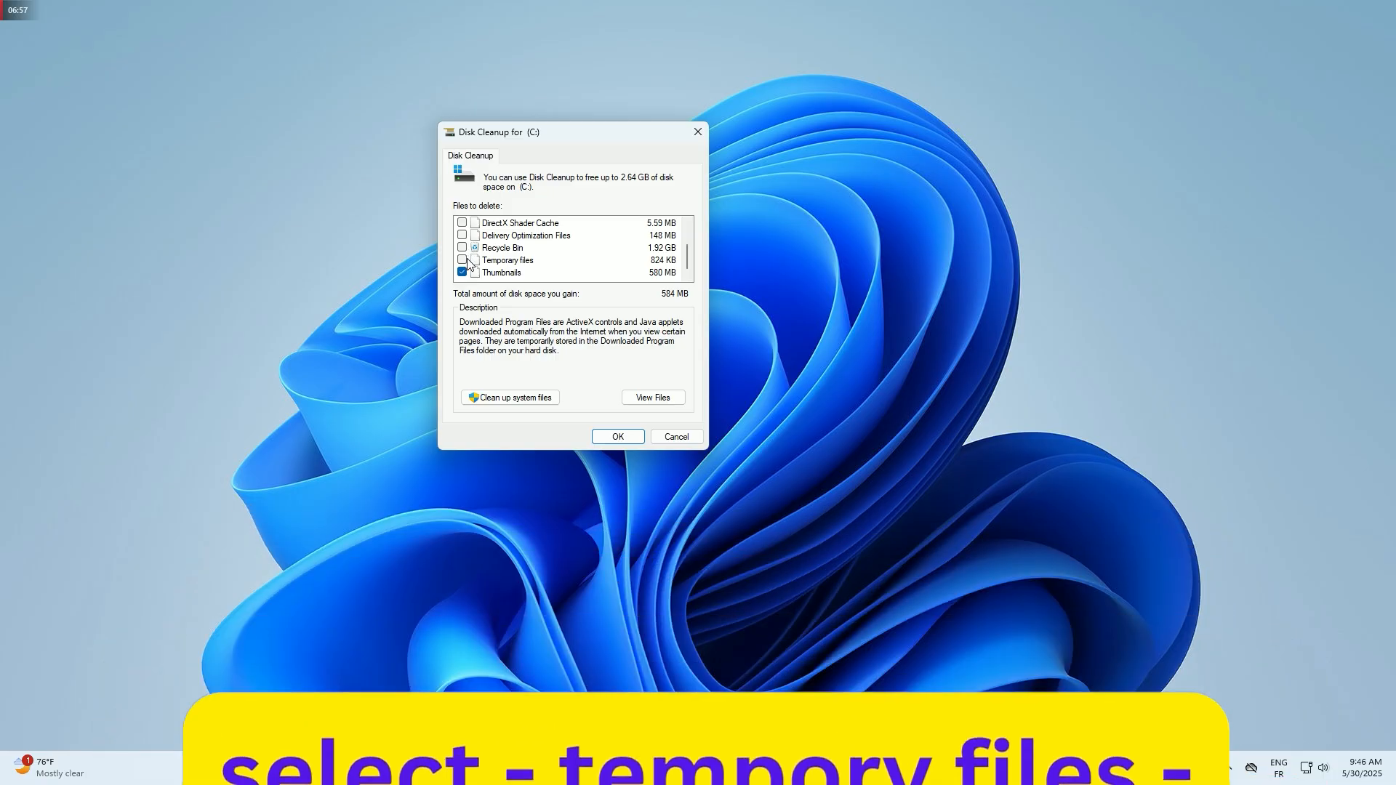
left_click(462, 260)
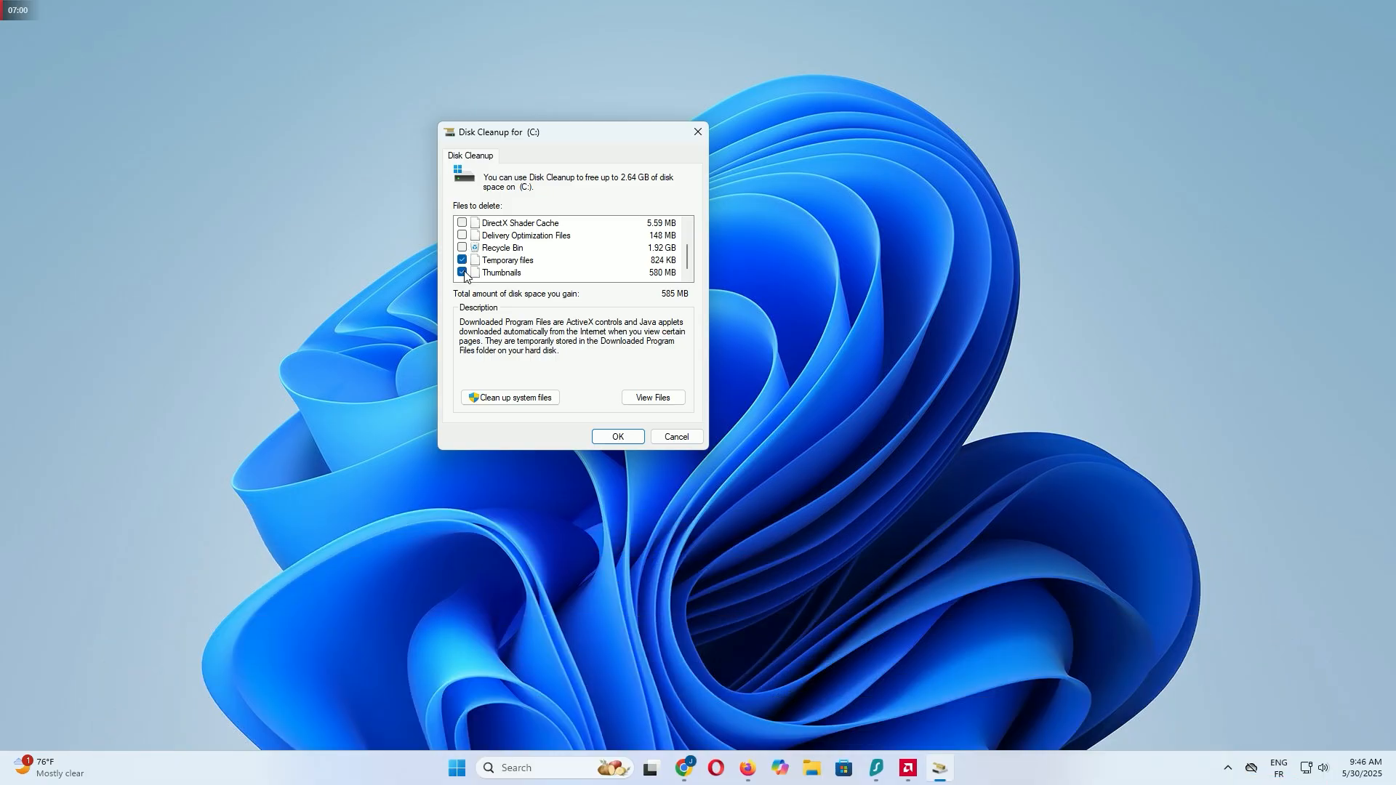
left_click(463, 272)
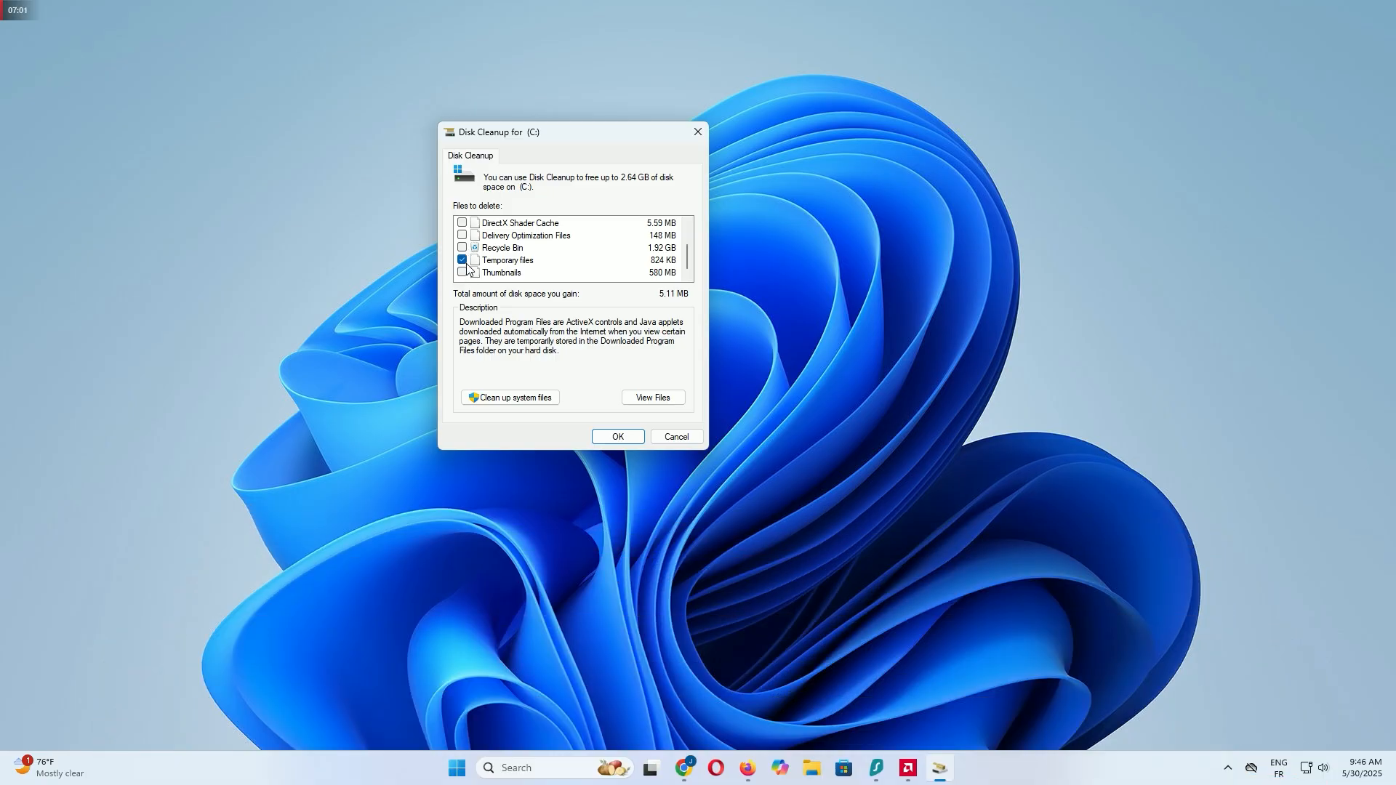
left_click(463, 272)
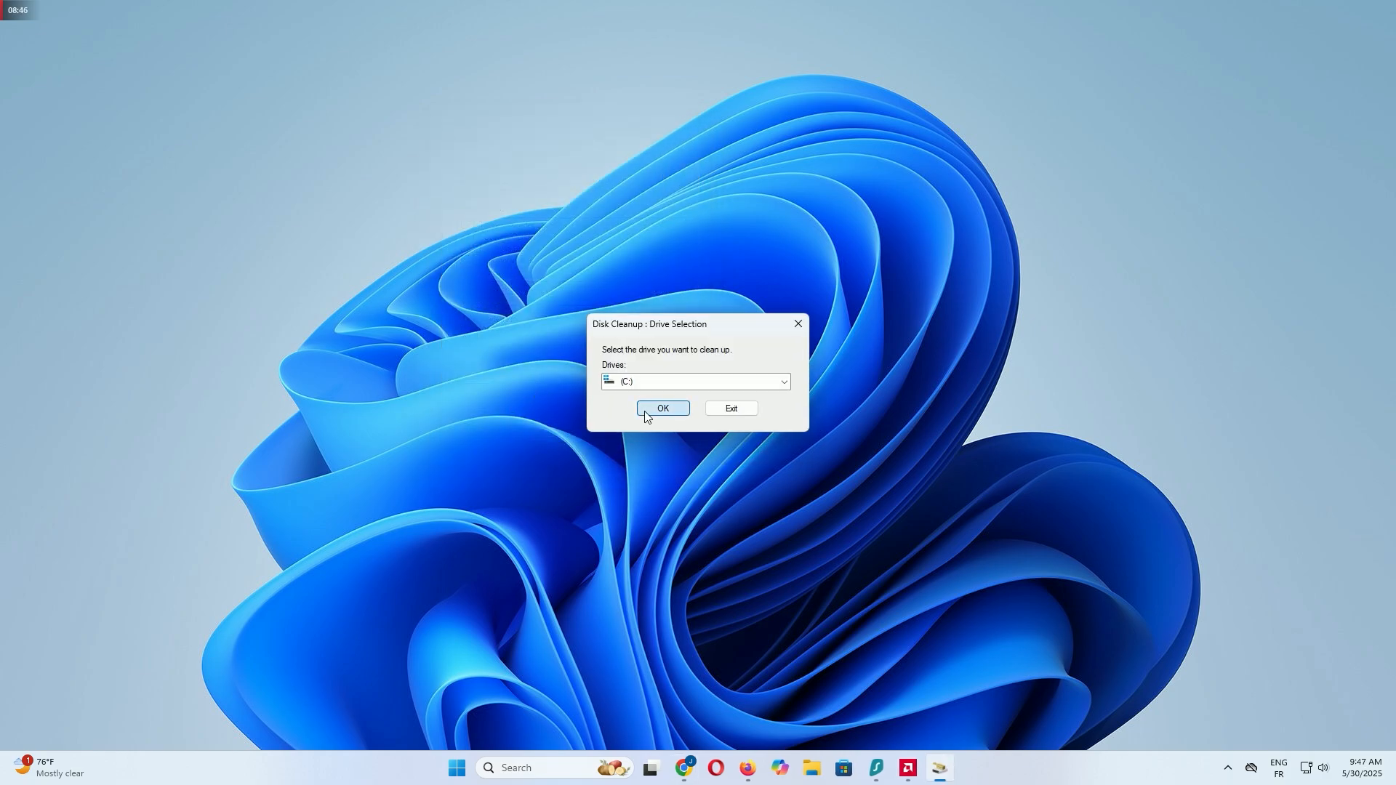
- Run the system-files cleanup on C:, permanently deleting Temporary files and Thumbnails
left_click(662, 408)
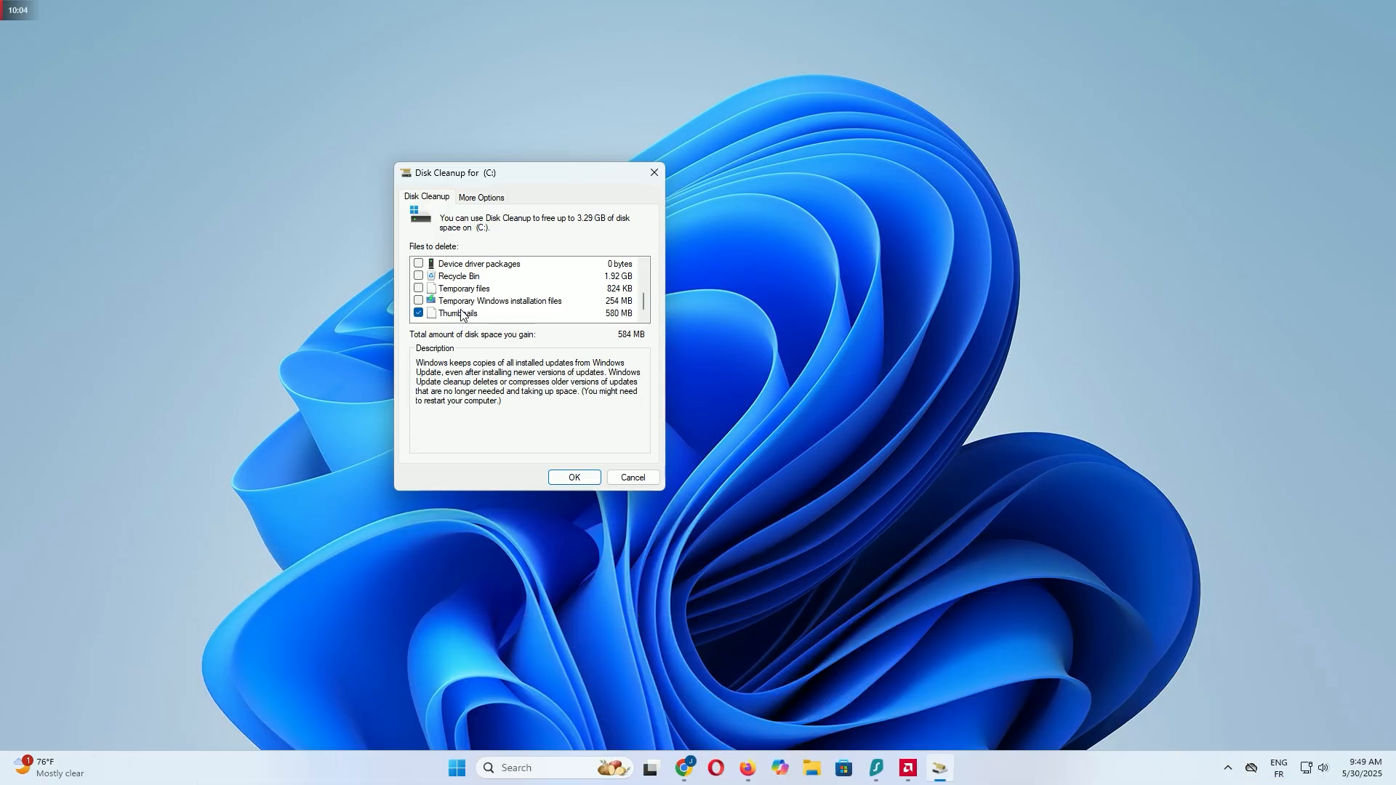
left_click(418, 289)
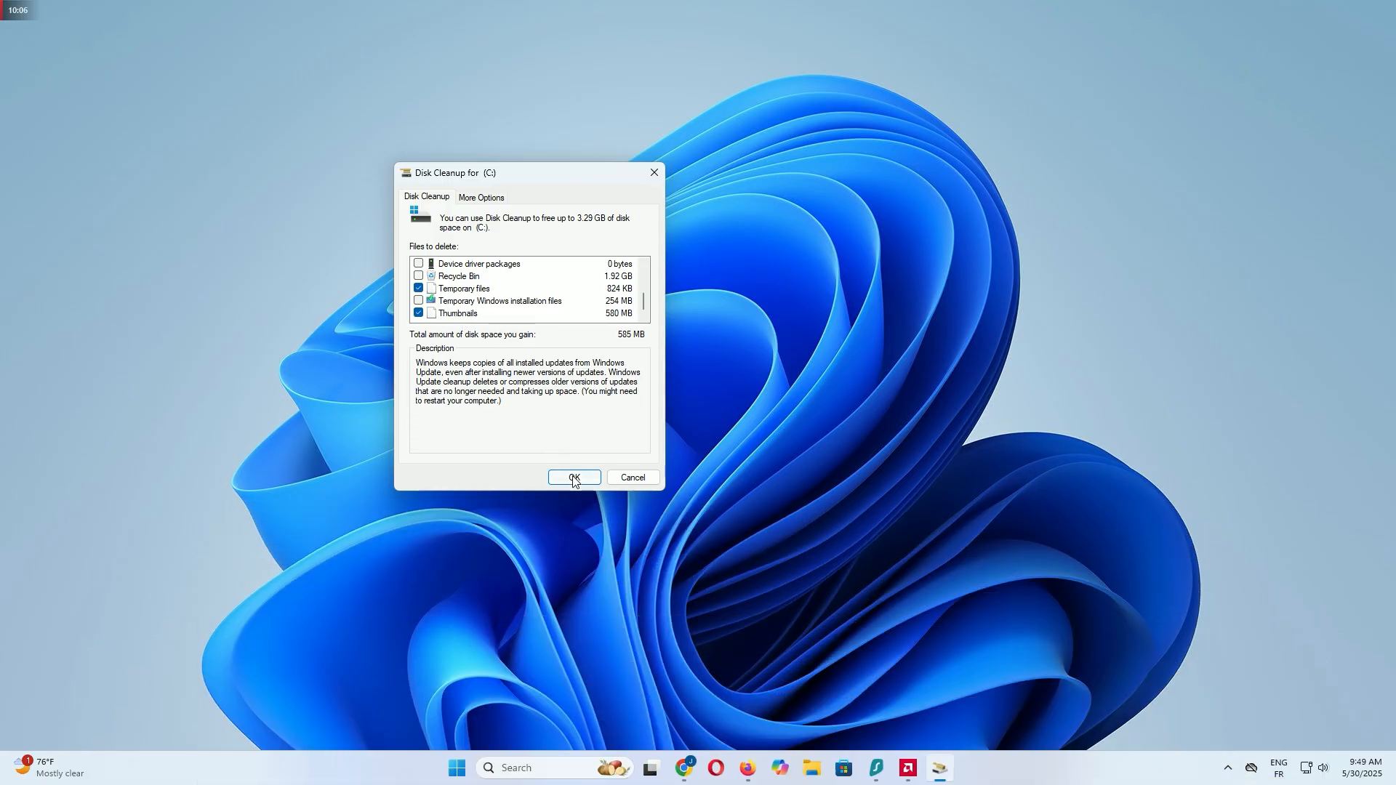
left_click(574, 477)
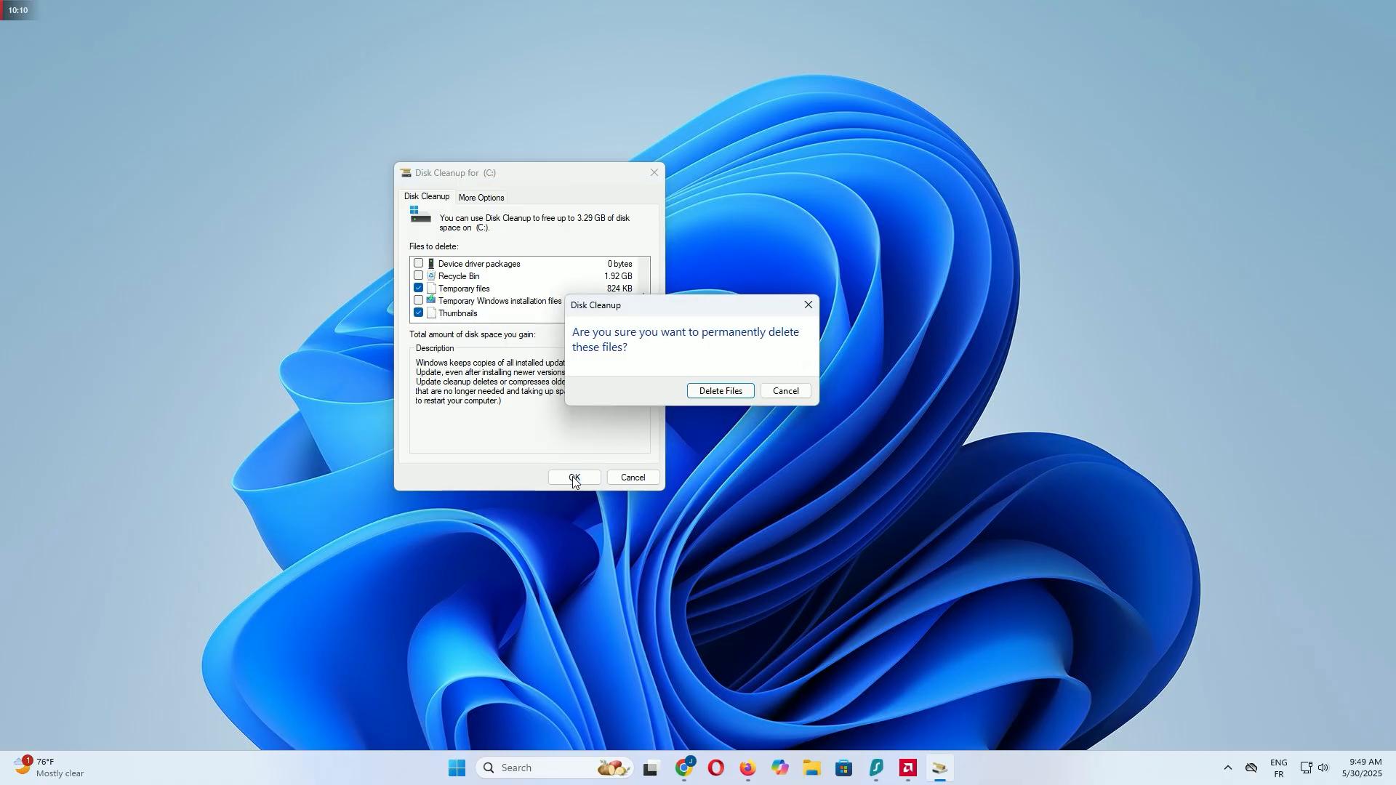
left_click(719, 390)
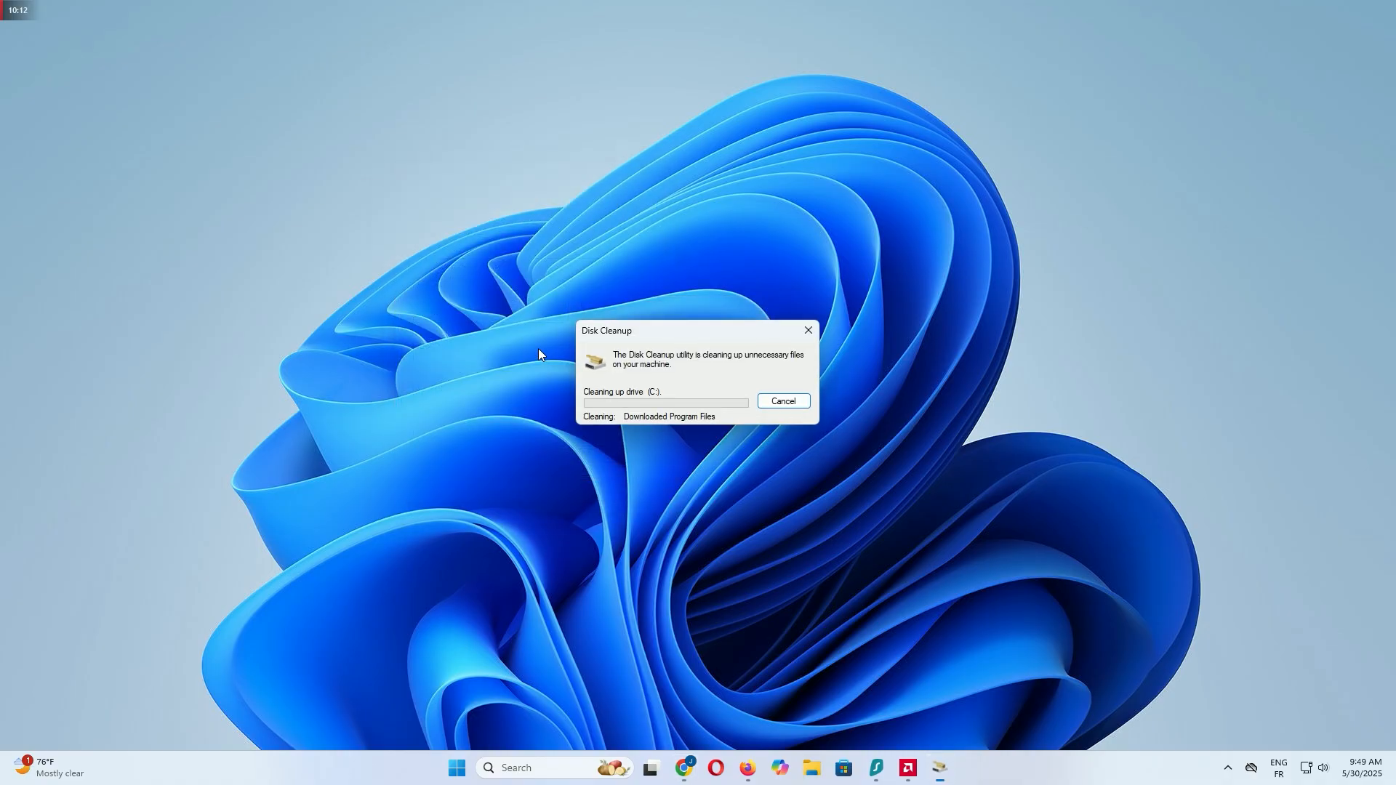
left_click(782, 401)
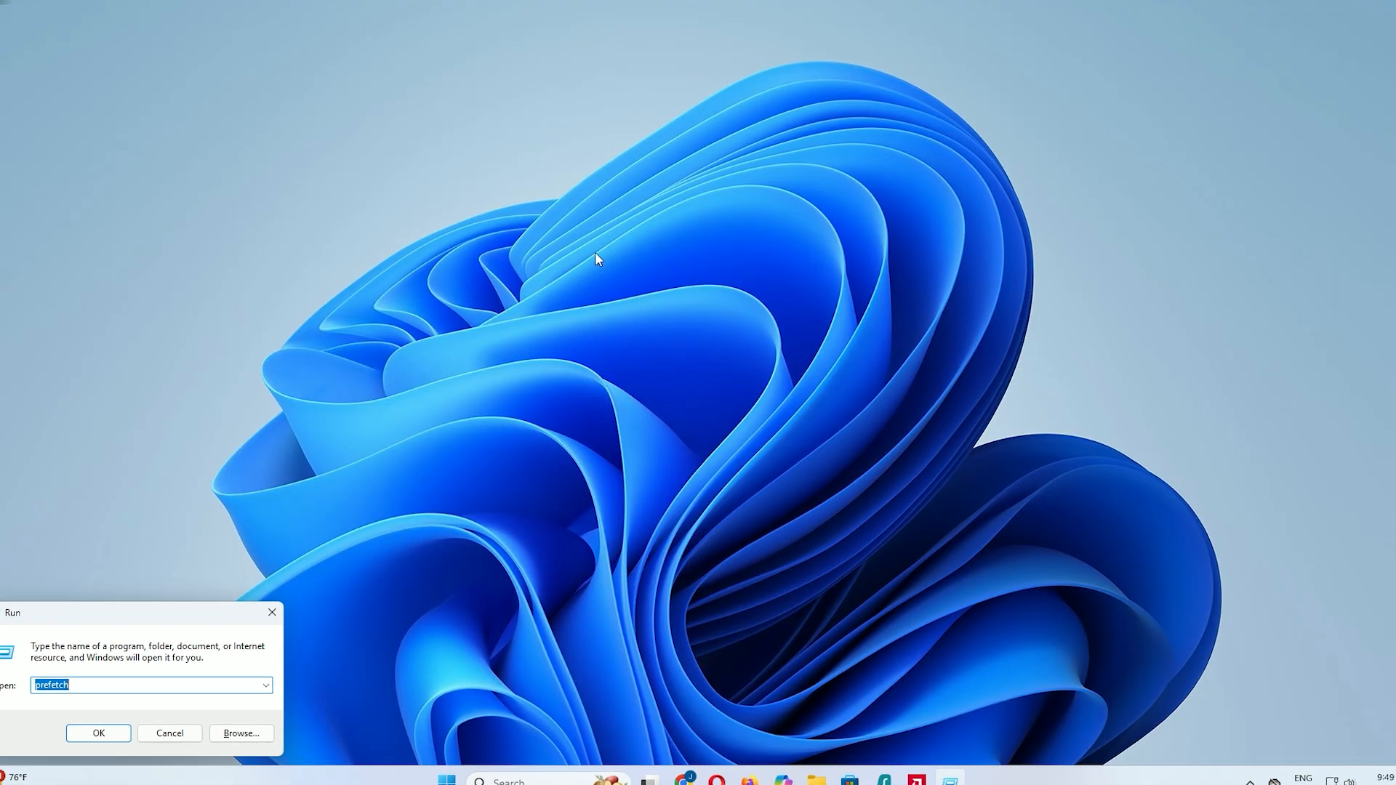
- Reset the Microsoft Store cache with wsreset, then close the reopened Store window
type("ws")
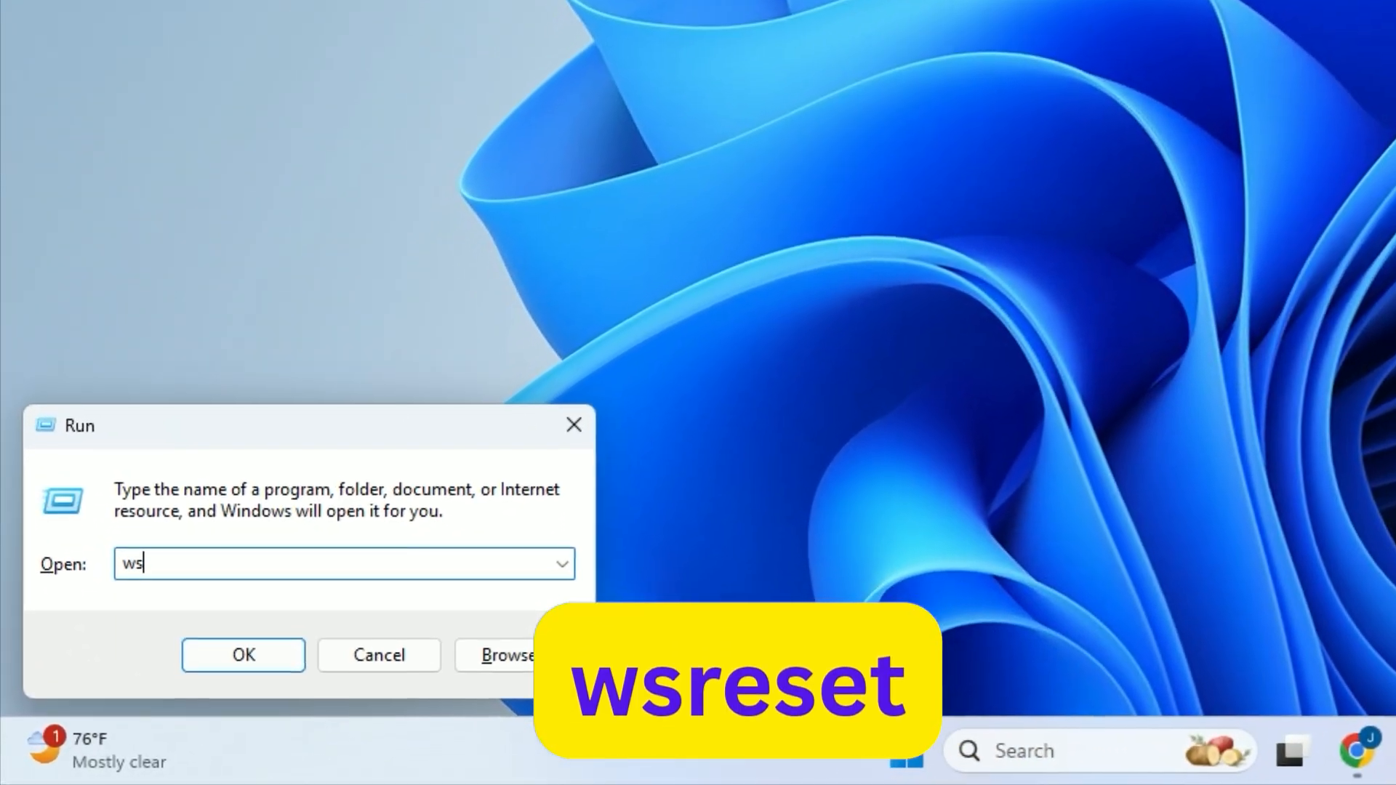
type("reset")
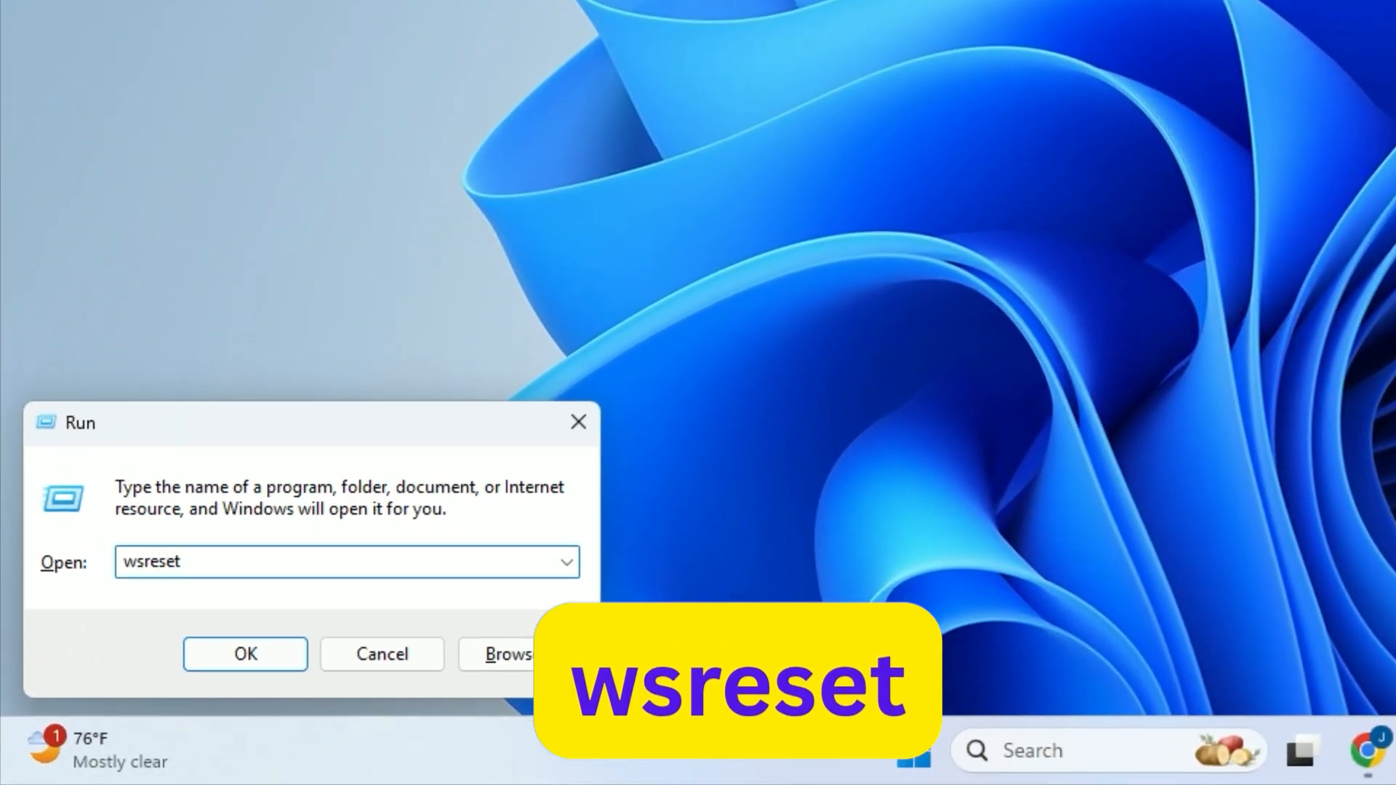
left_click(245, 654)
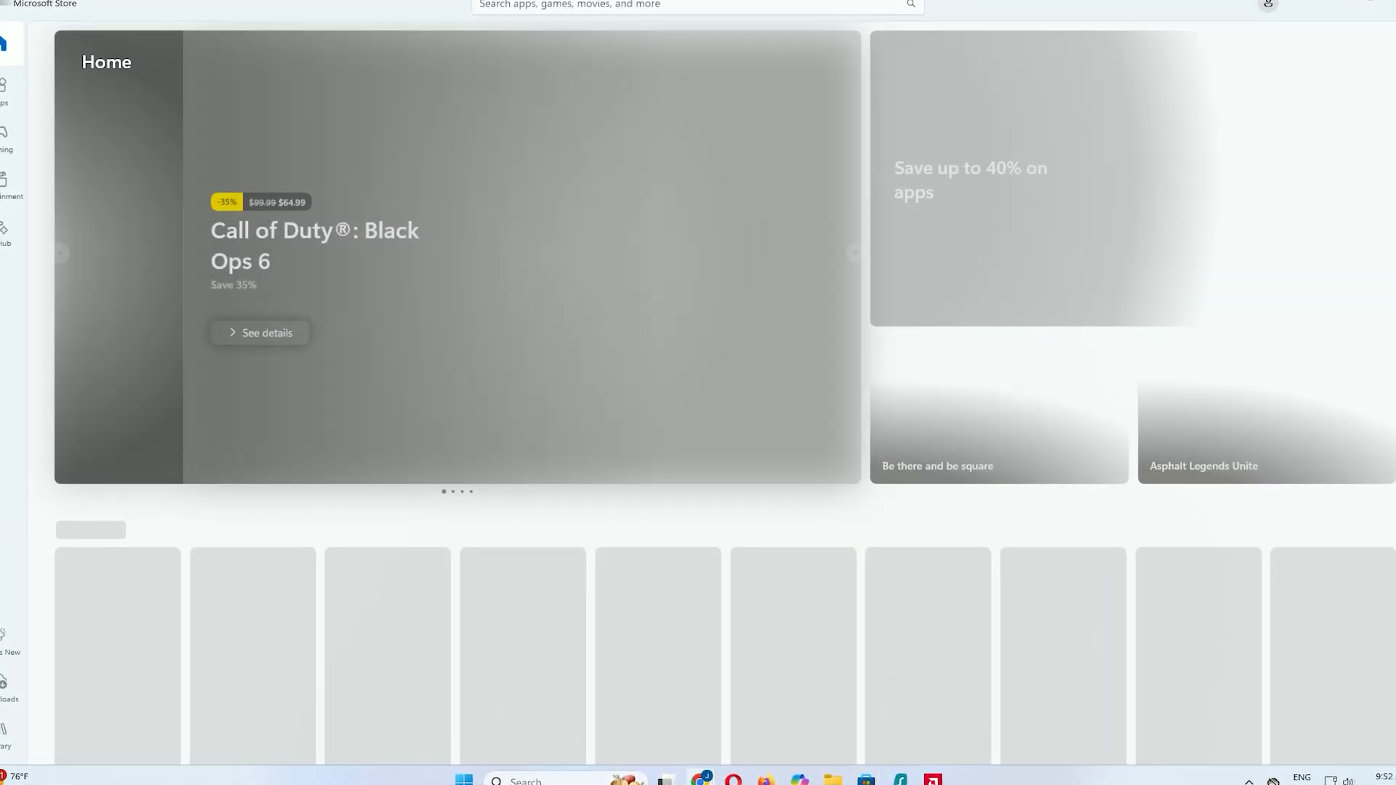
scroll("down", 3)
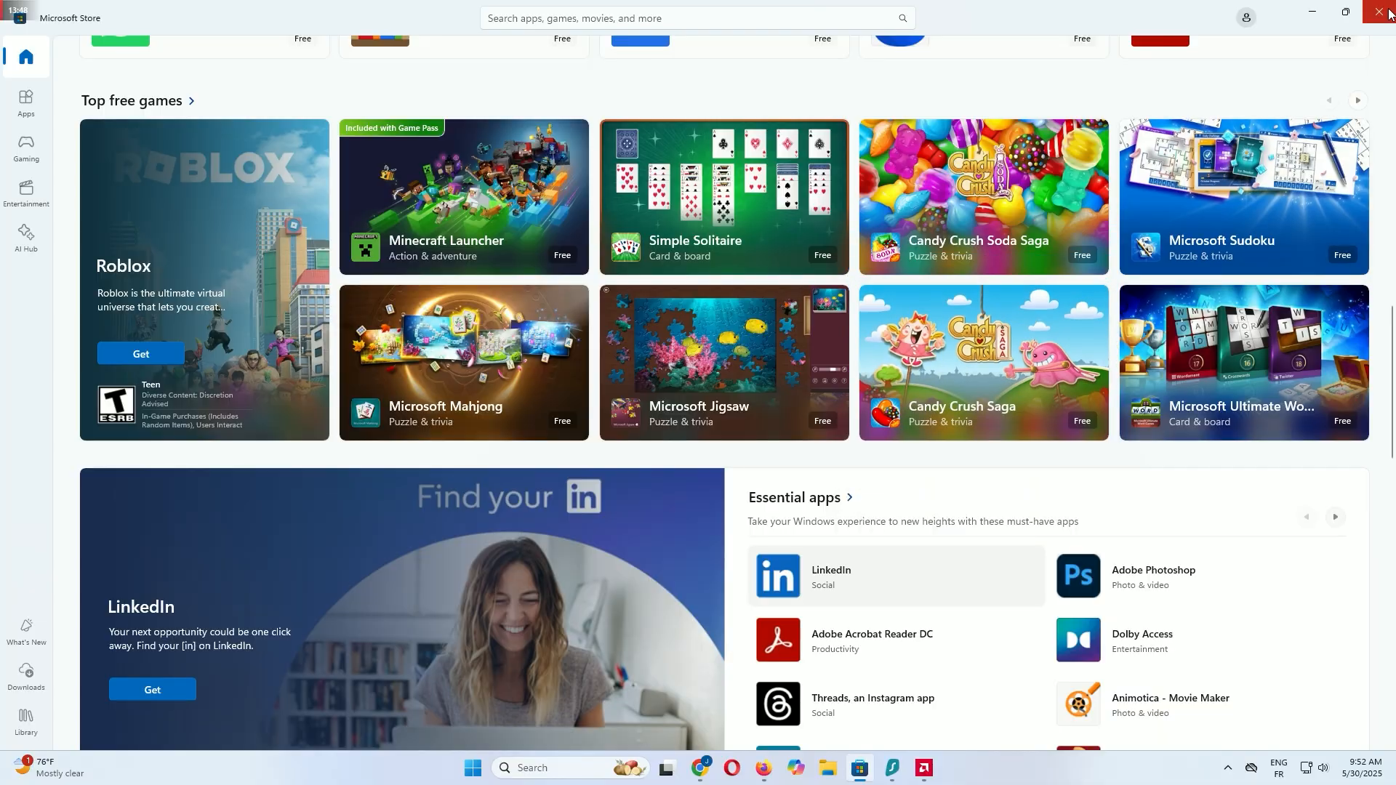
left_click(1386, 12)
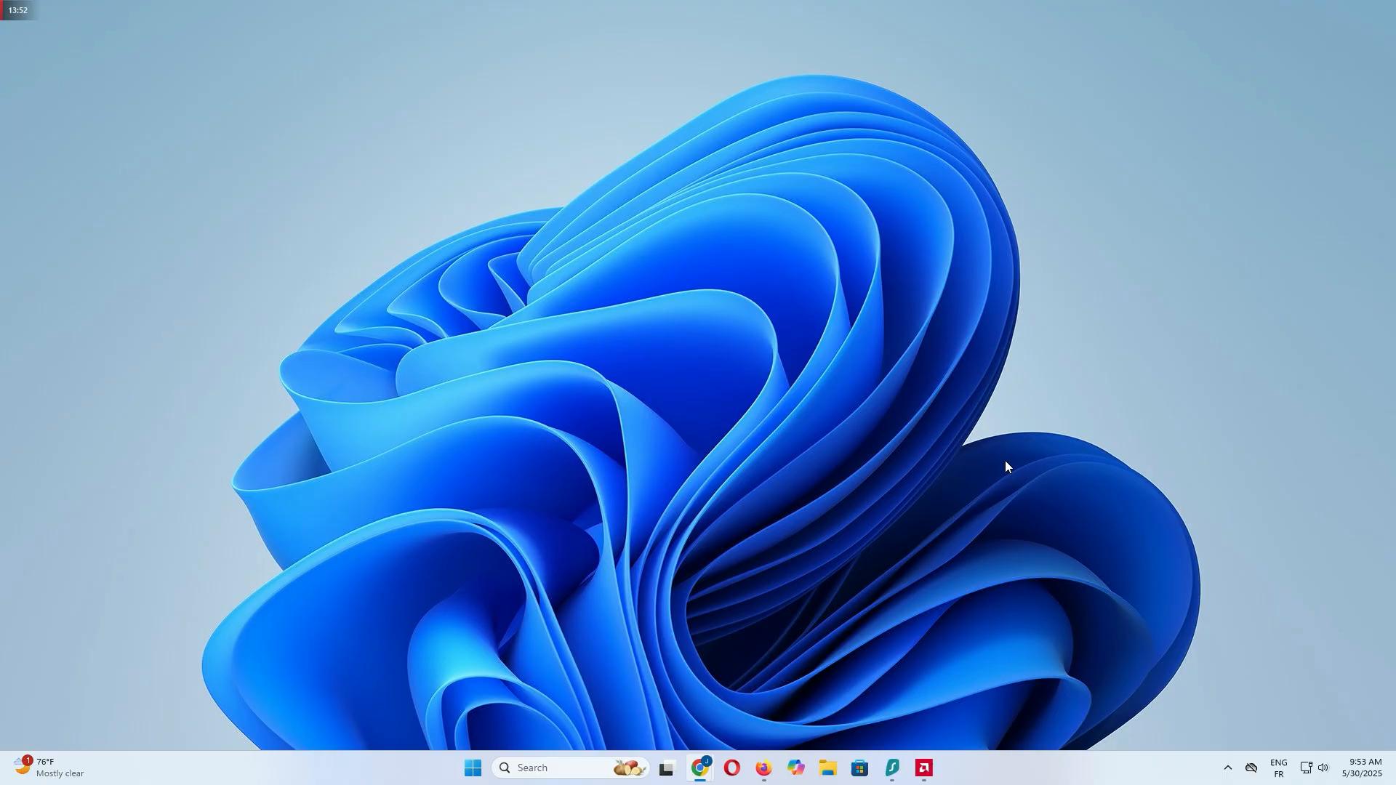
mouse_move(898, 612)
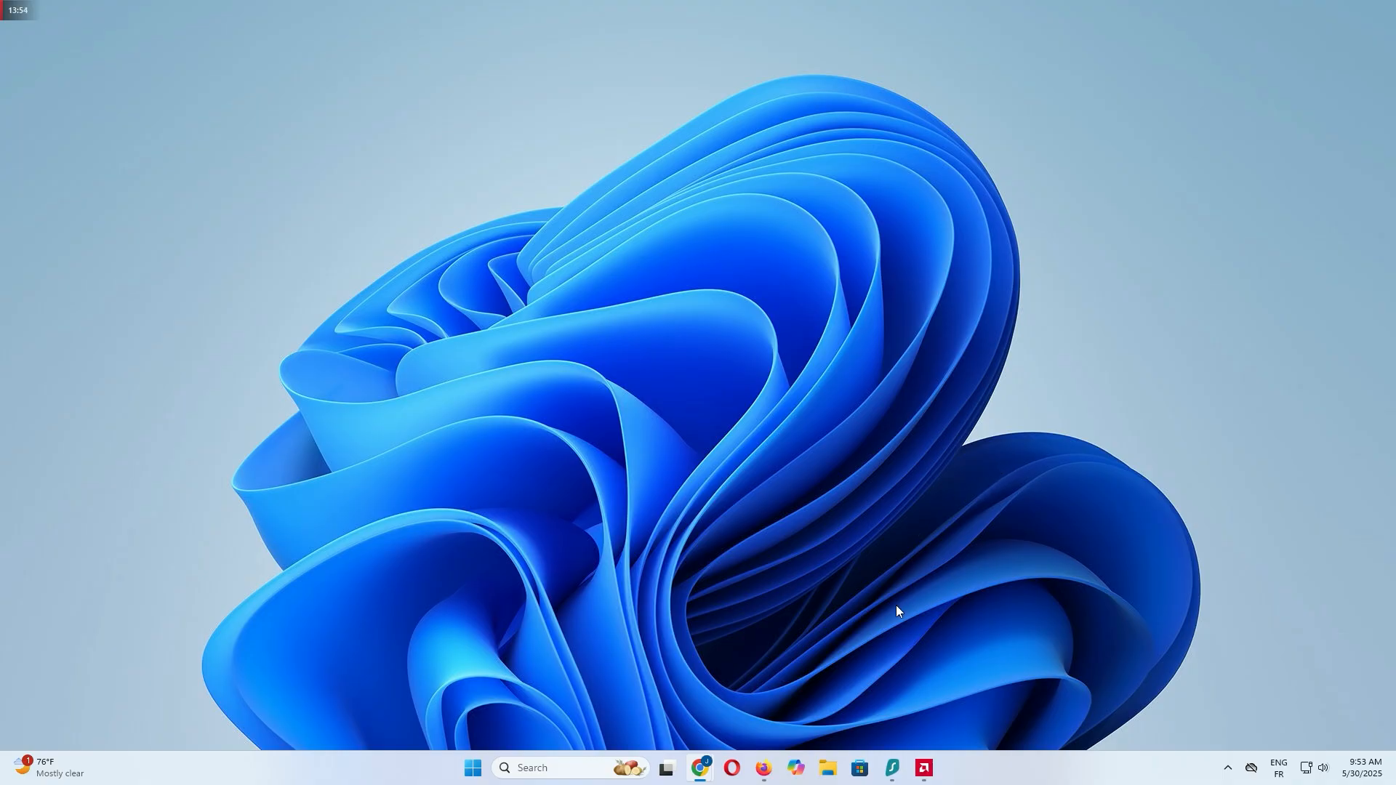
- Clear File Explorer's recent files and folders history from the Folder Options privacy section
left_click(826, 768)
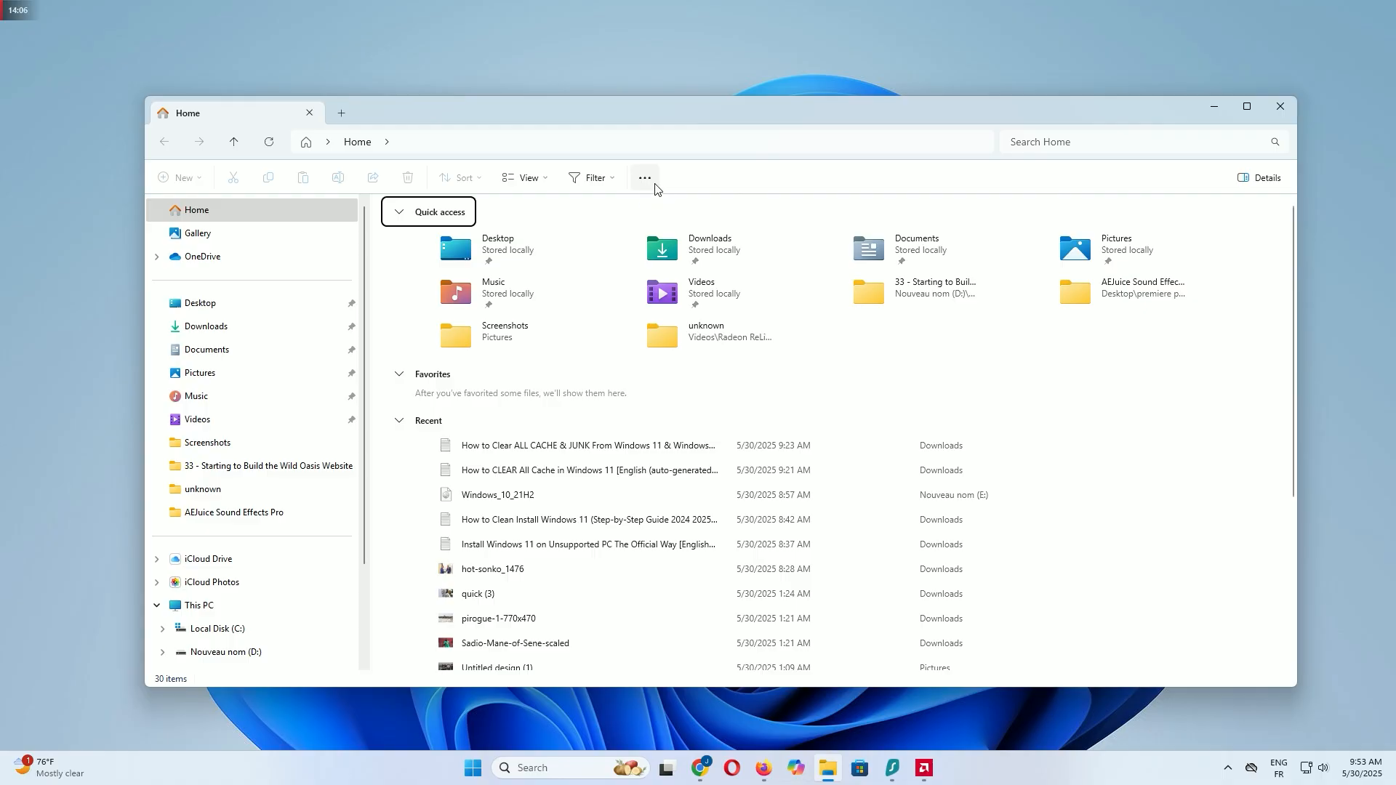
left_click(645, 177)
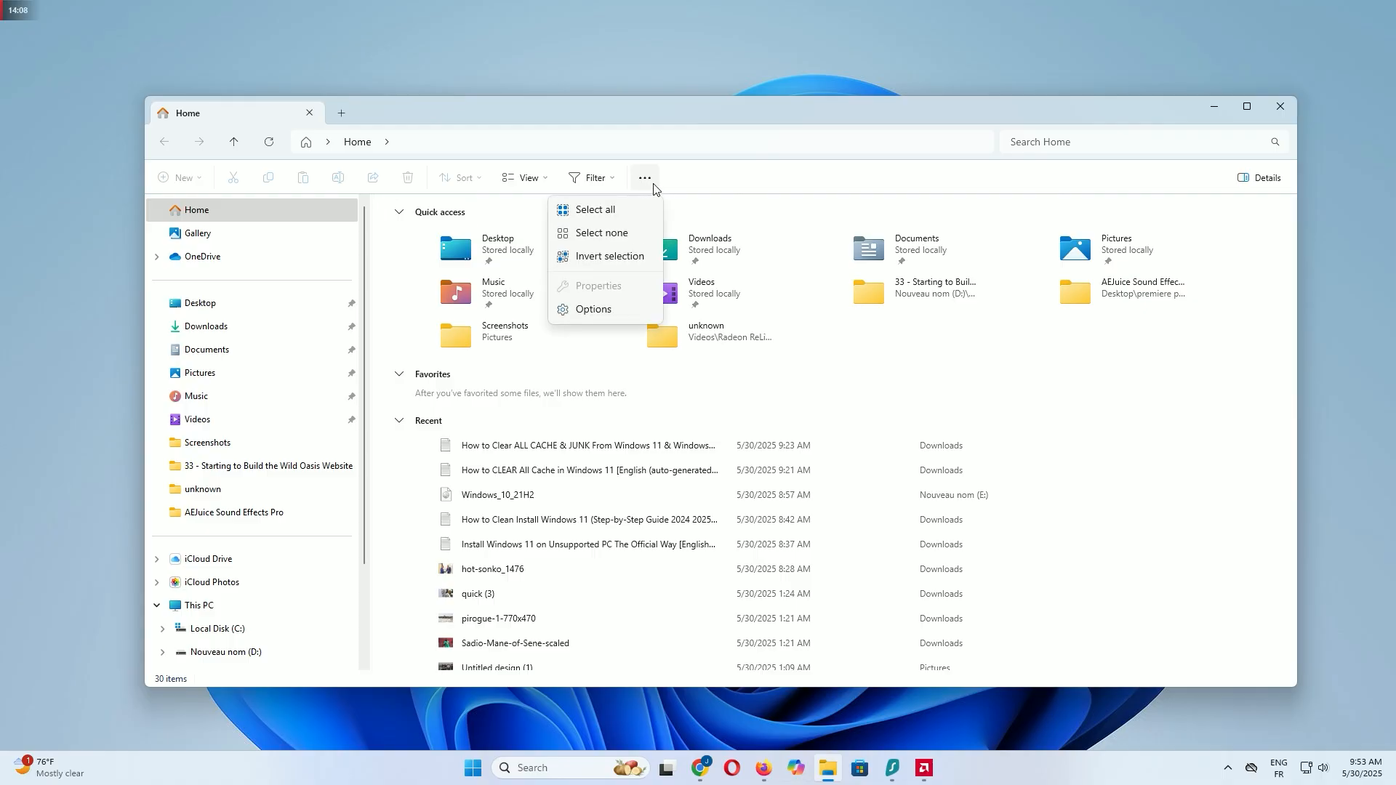
left_click(594, 310)
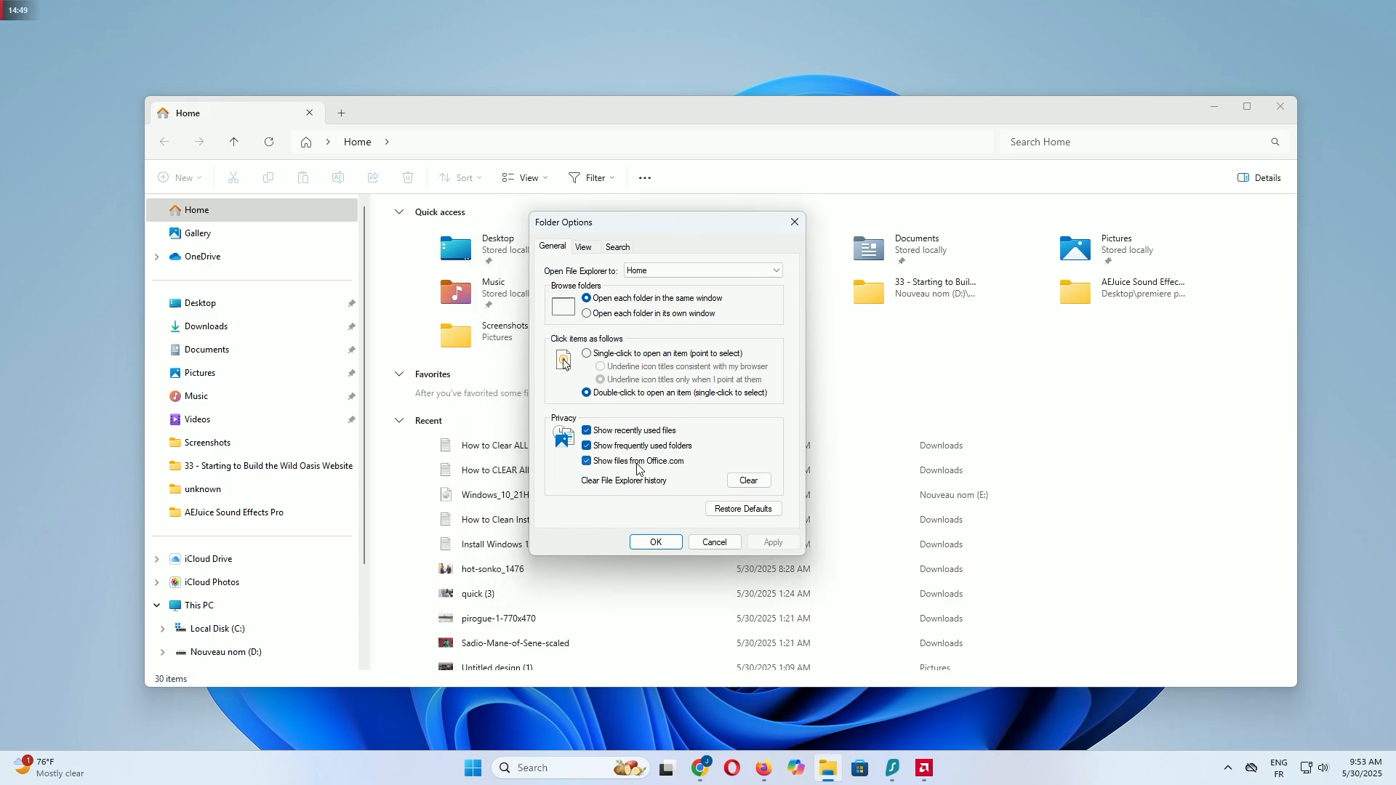
mouse_move(763, 529)
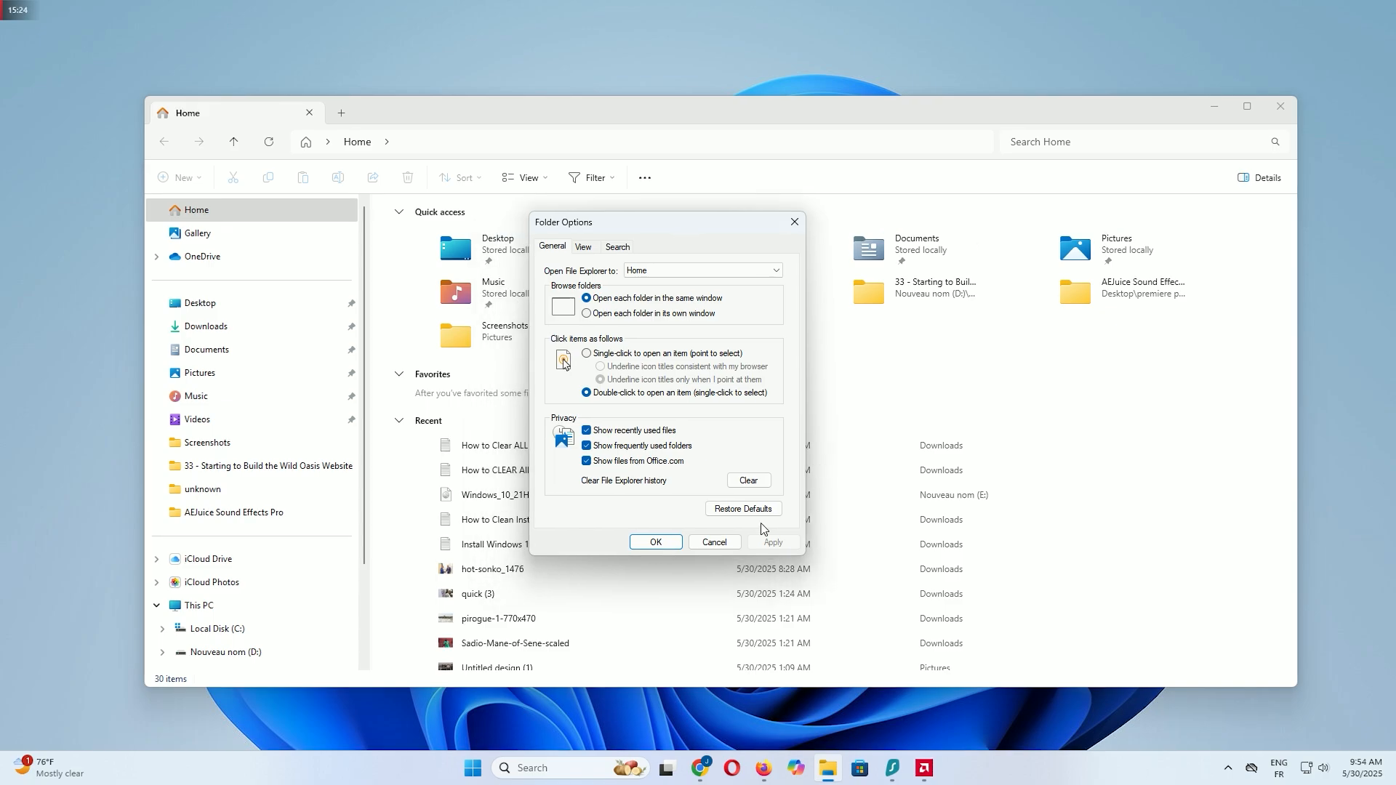
left_click(749, 483)
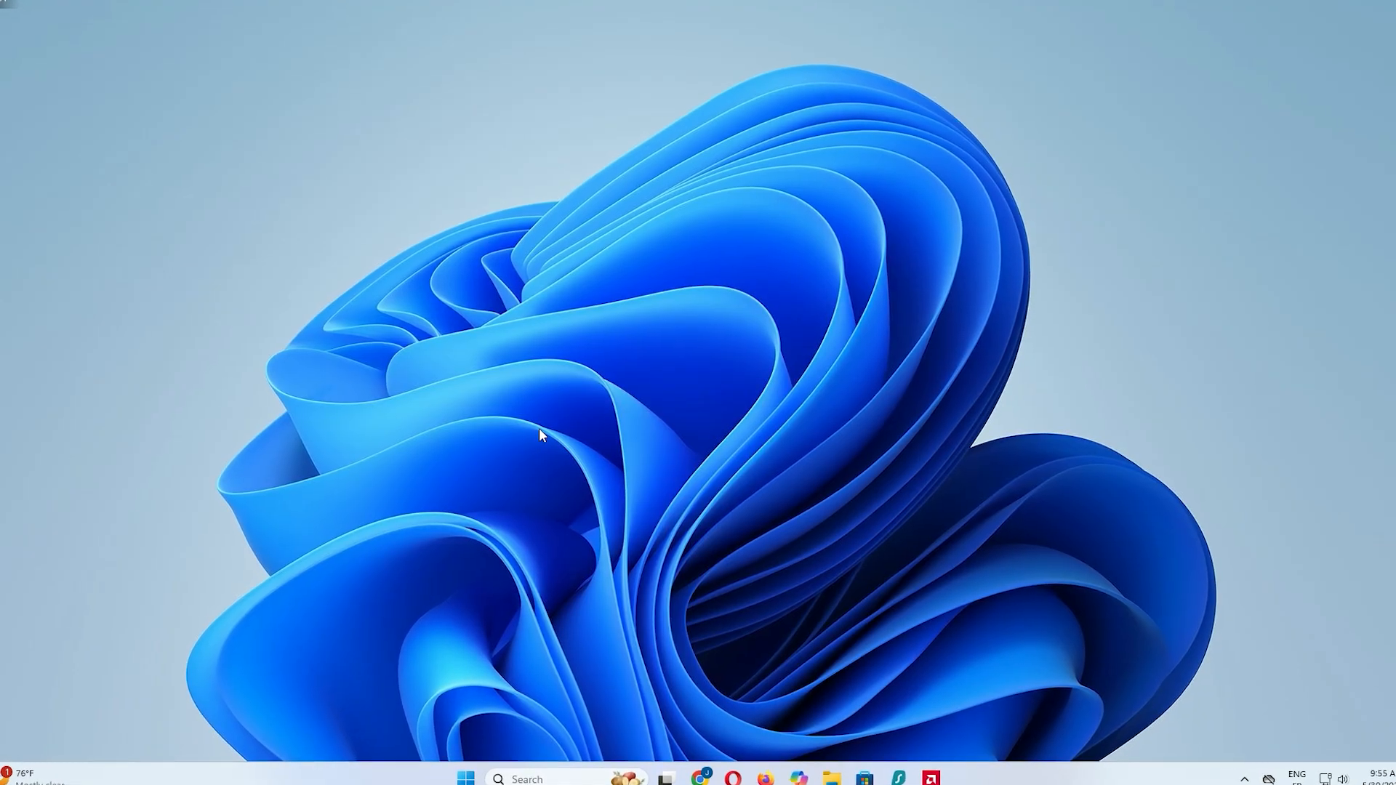
- Clear Edge's all-time browsing and download history, cookies and cached images and files
left_click(686, 778)
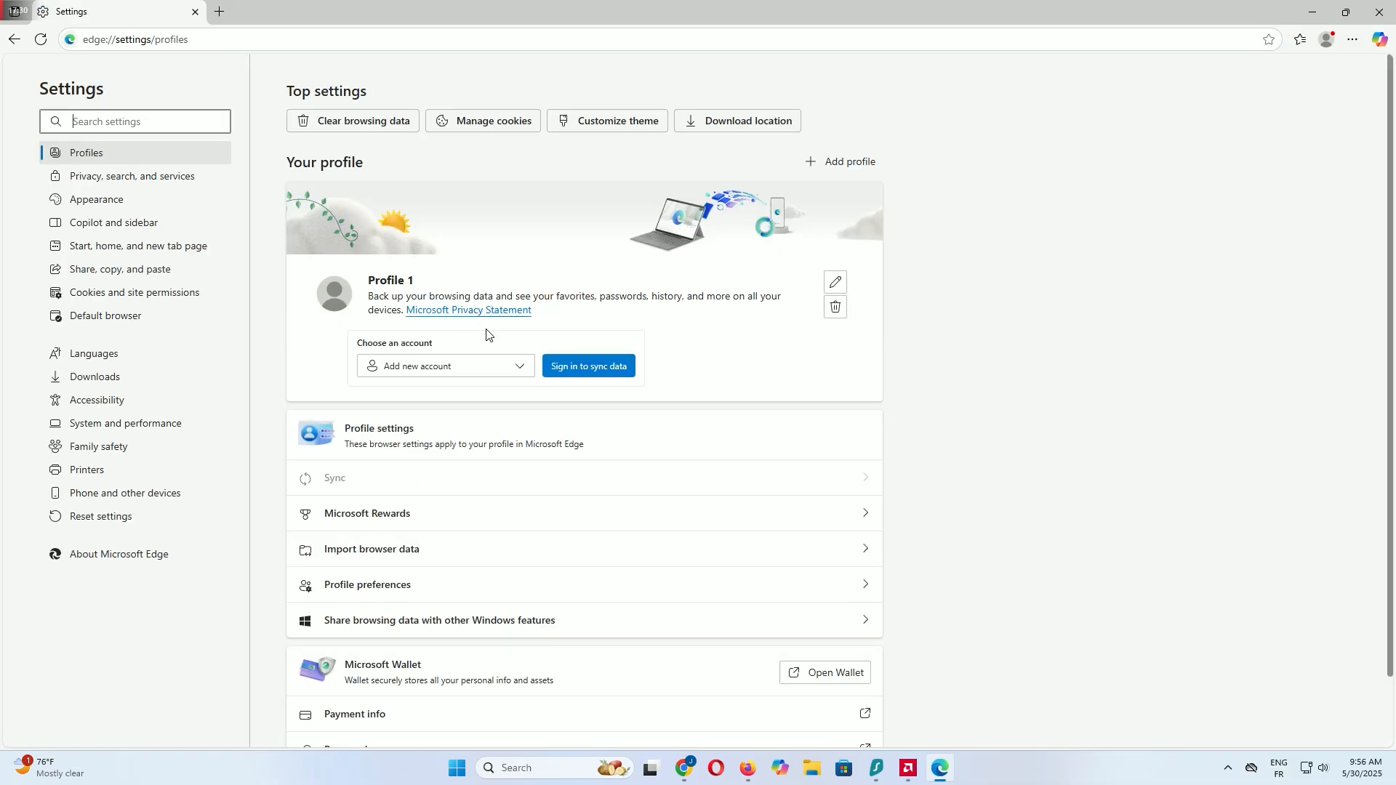
left_click(131, 176)
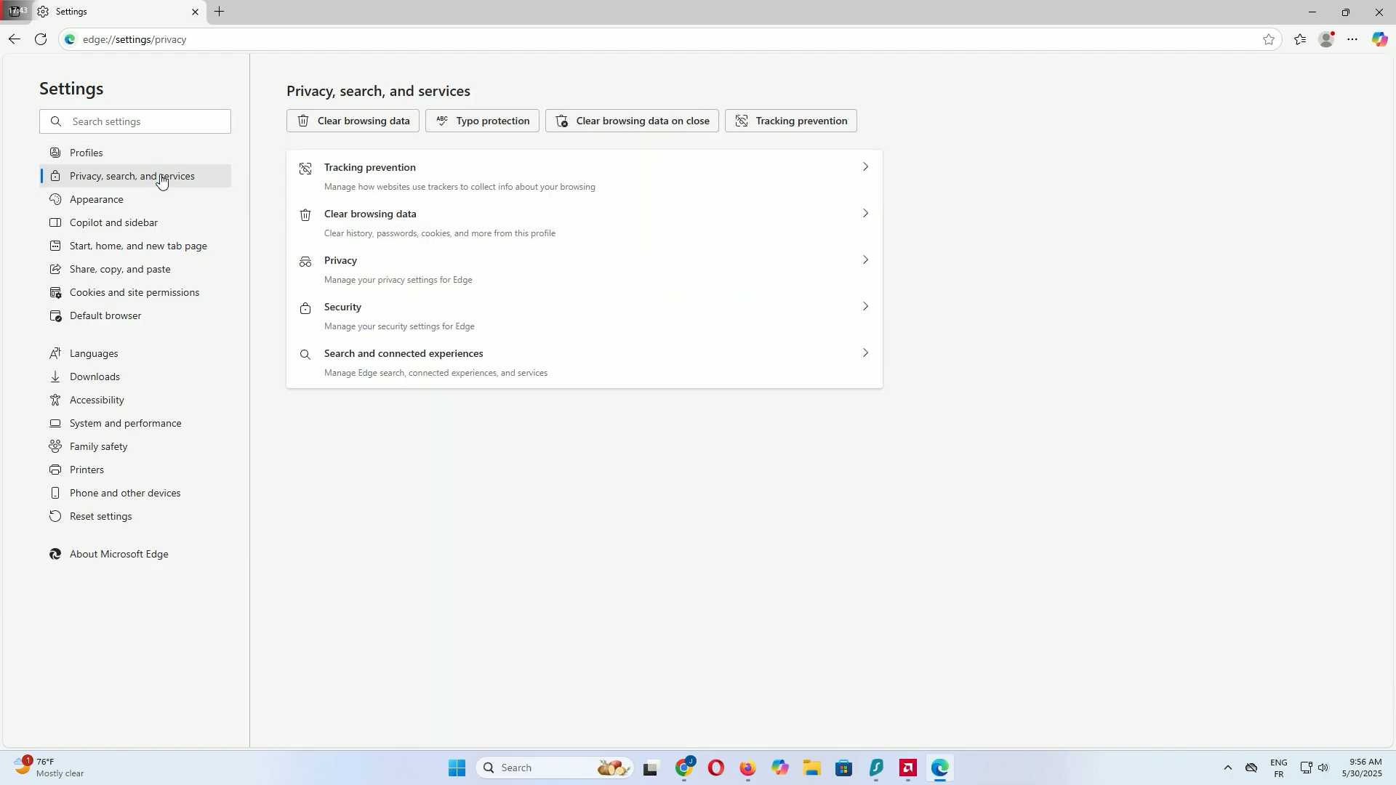
left_click(370, 221)
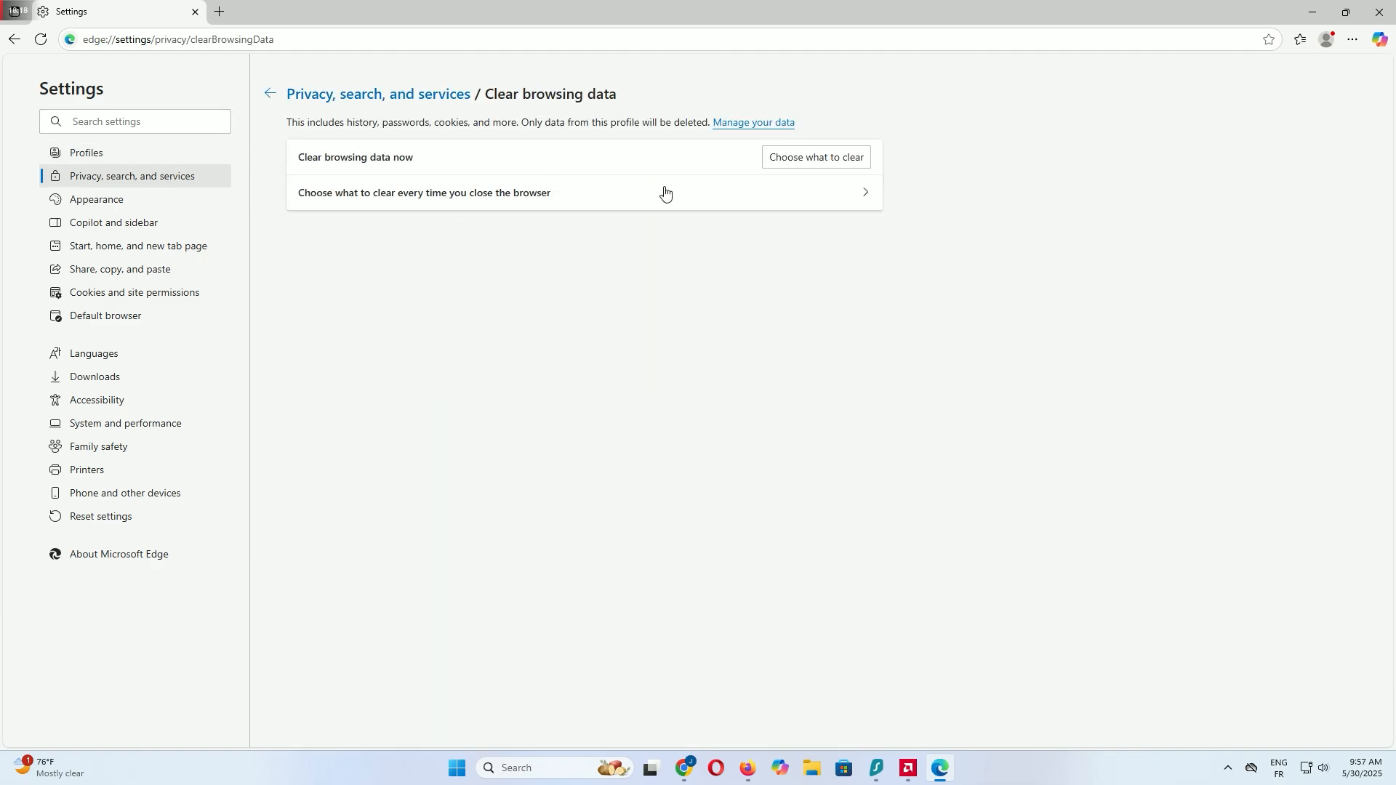
left_click(814, 157)
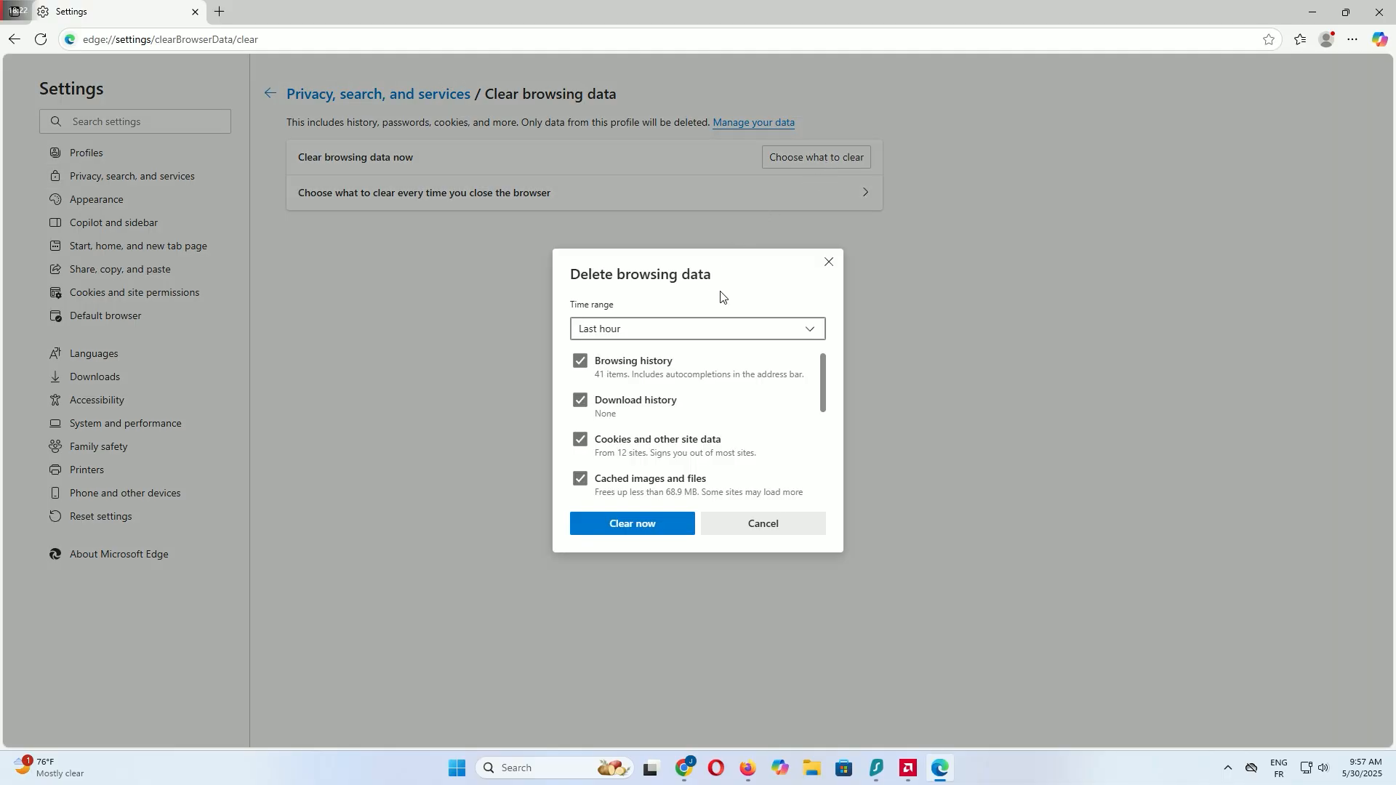
left_click(698, 328)
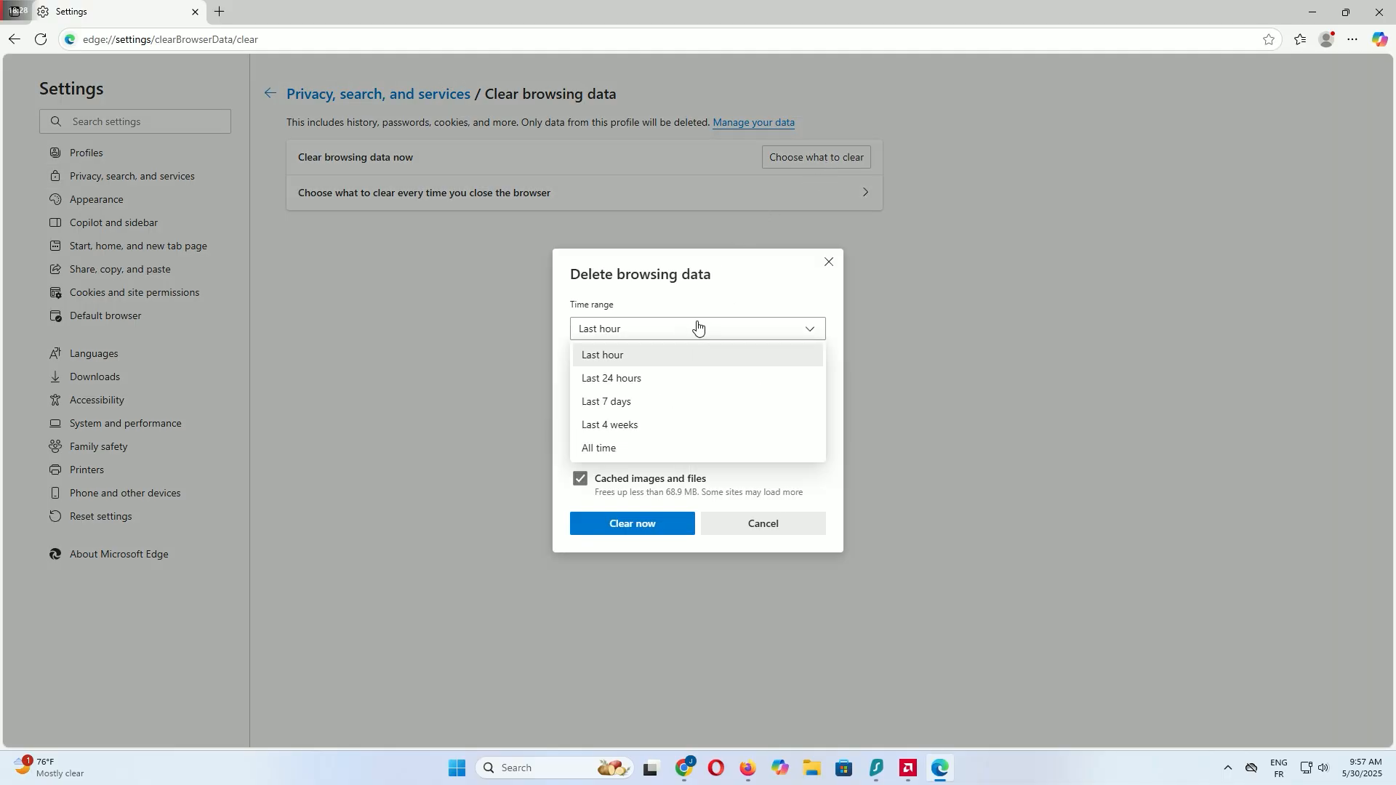
left_click(599, 448)
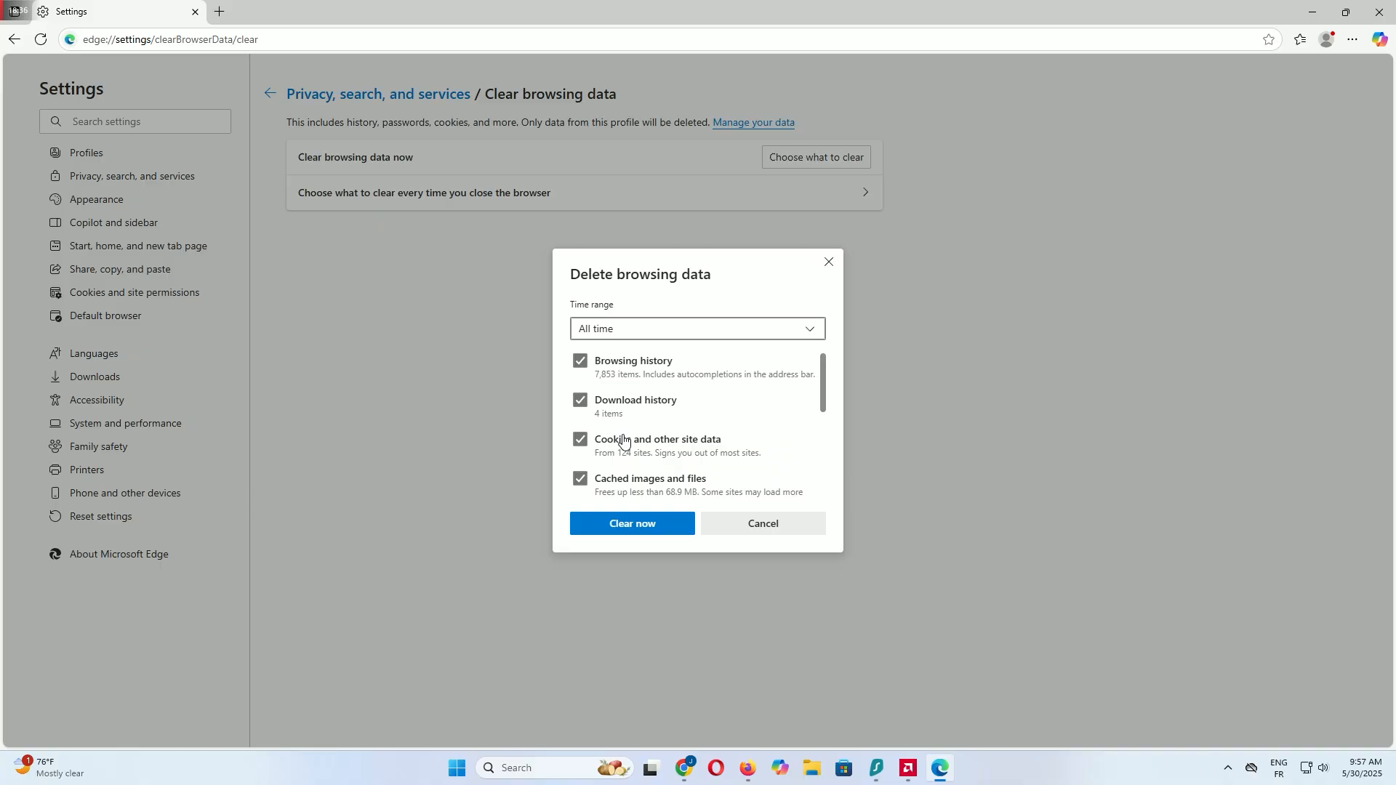
mouse_move(585, 374)
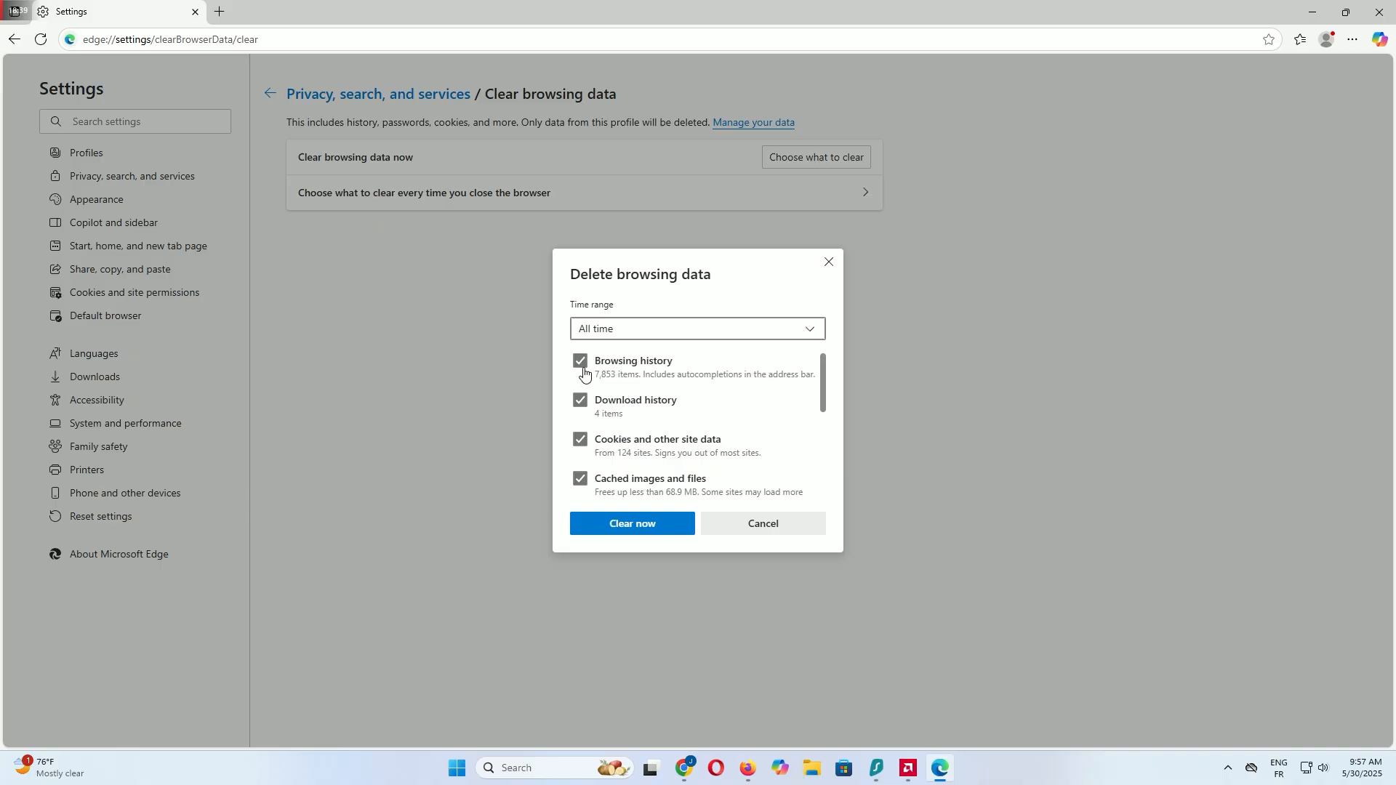
scroll("down", 3)
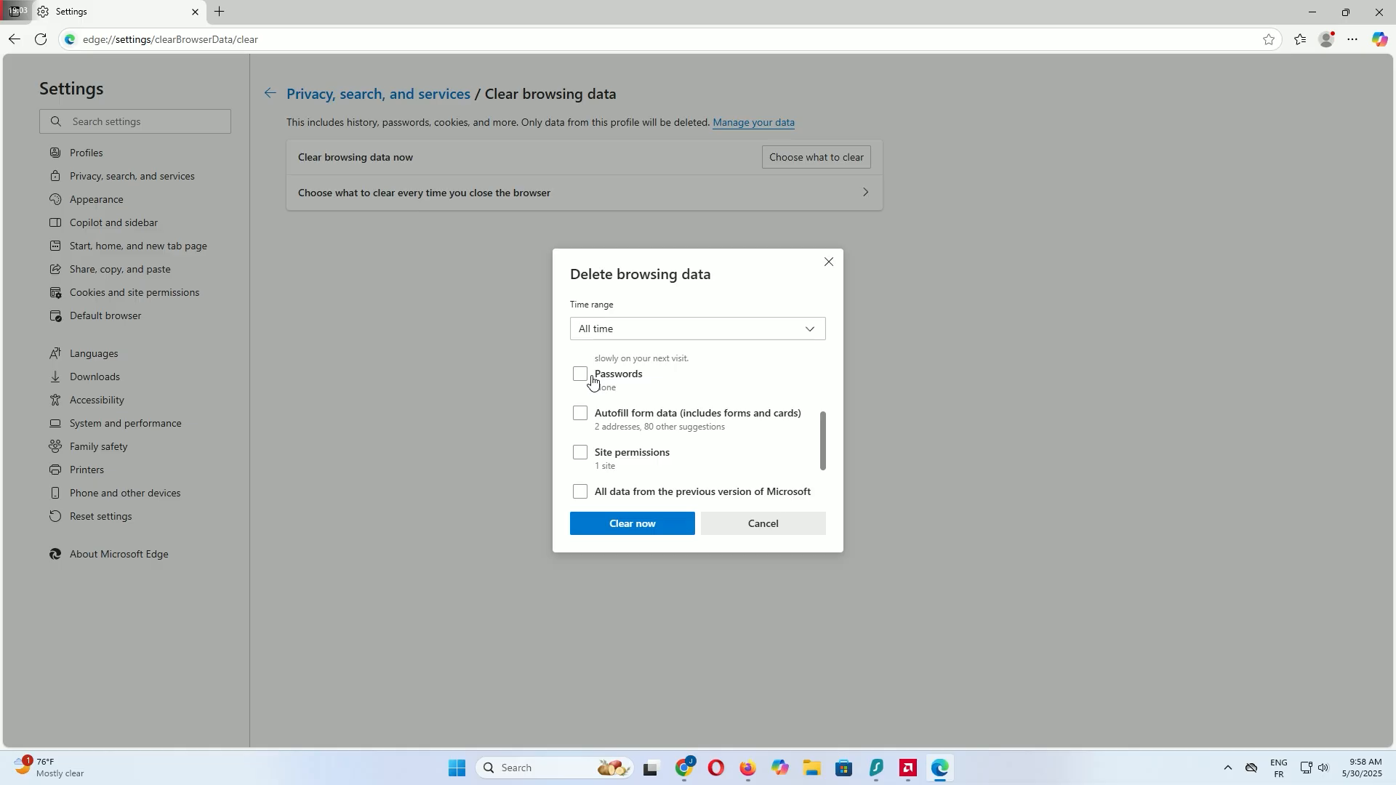
mouse_move(632, 523)
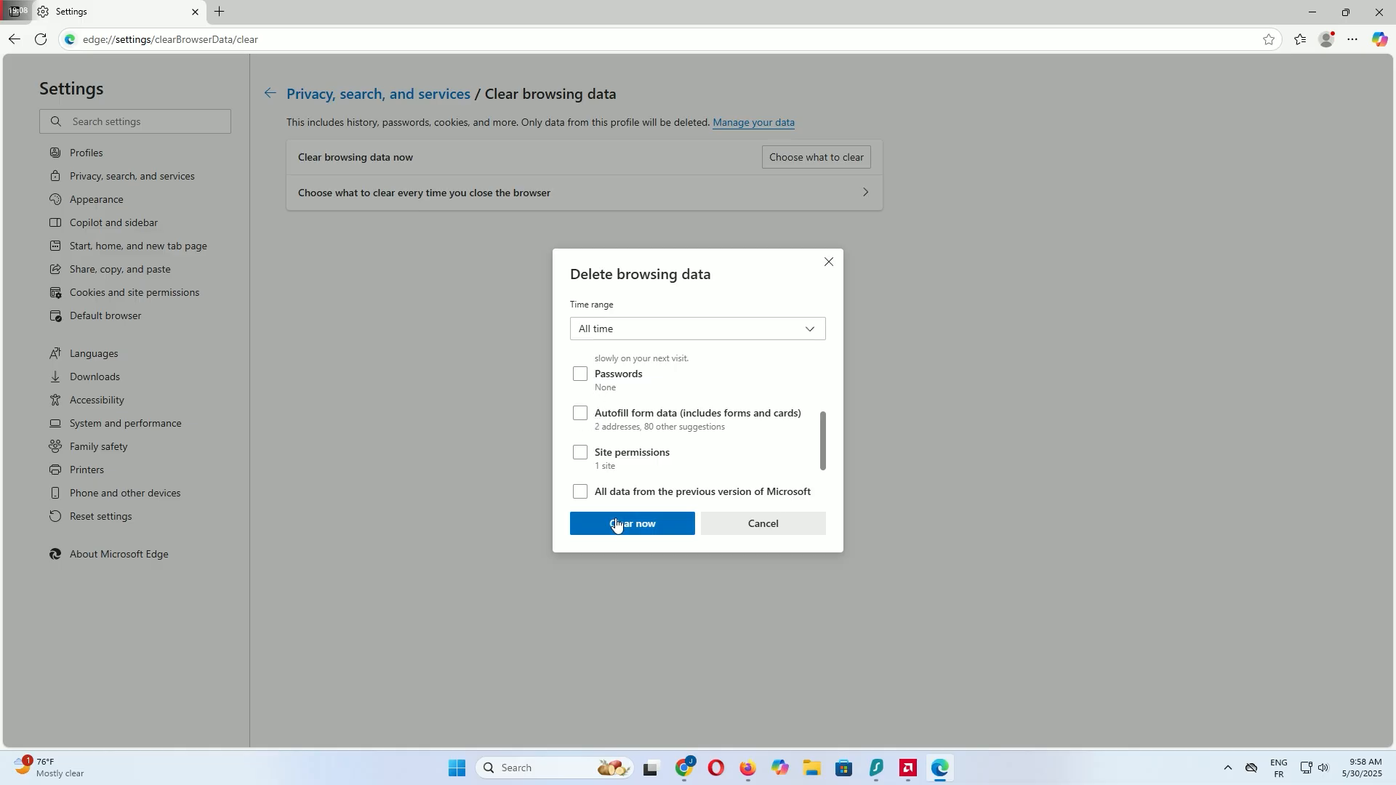
left_click(632, 524)
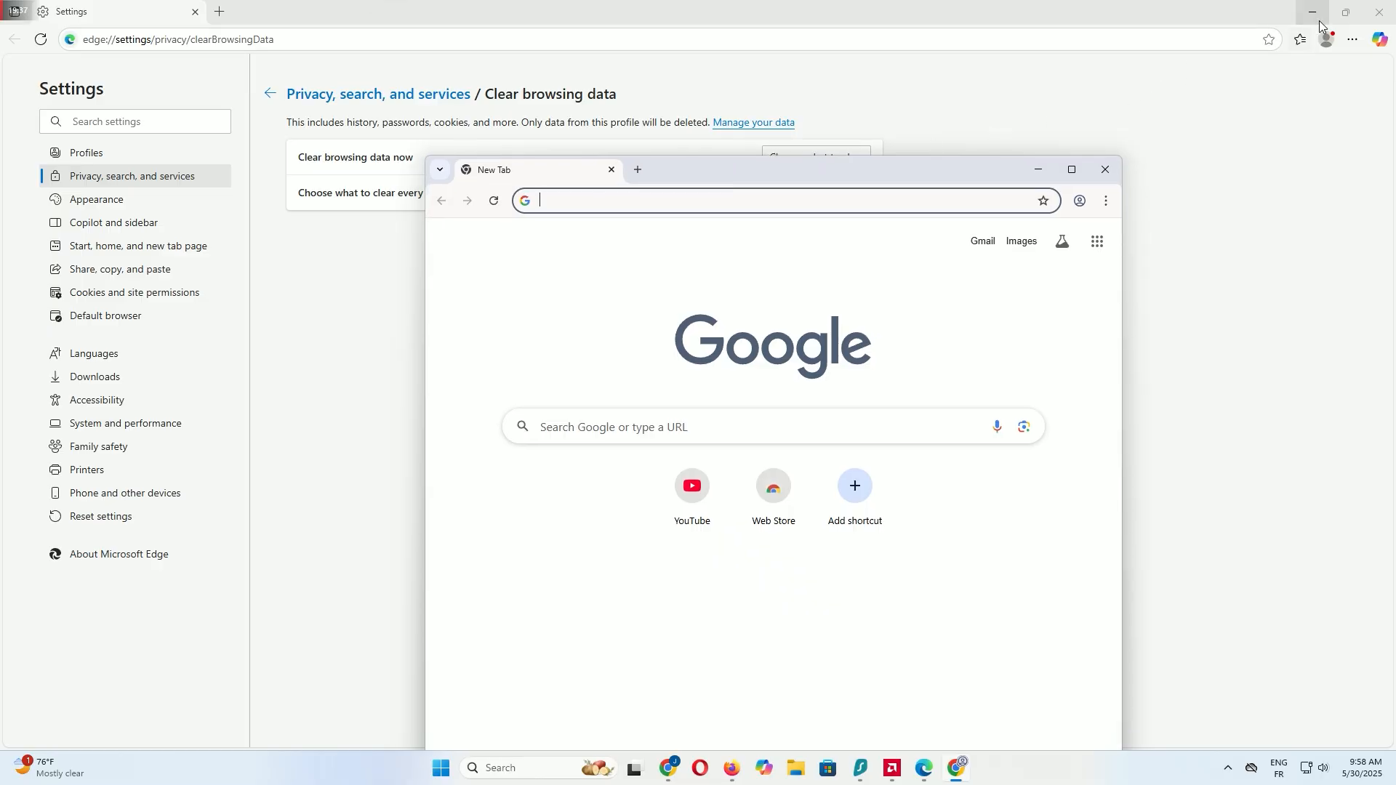
- Maximize Chrome and open Delete browsing data under Privacy and security to choose a time range
left_click(1071, 170)
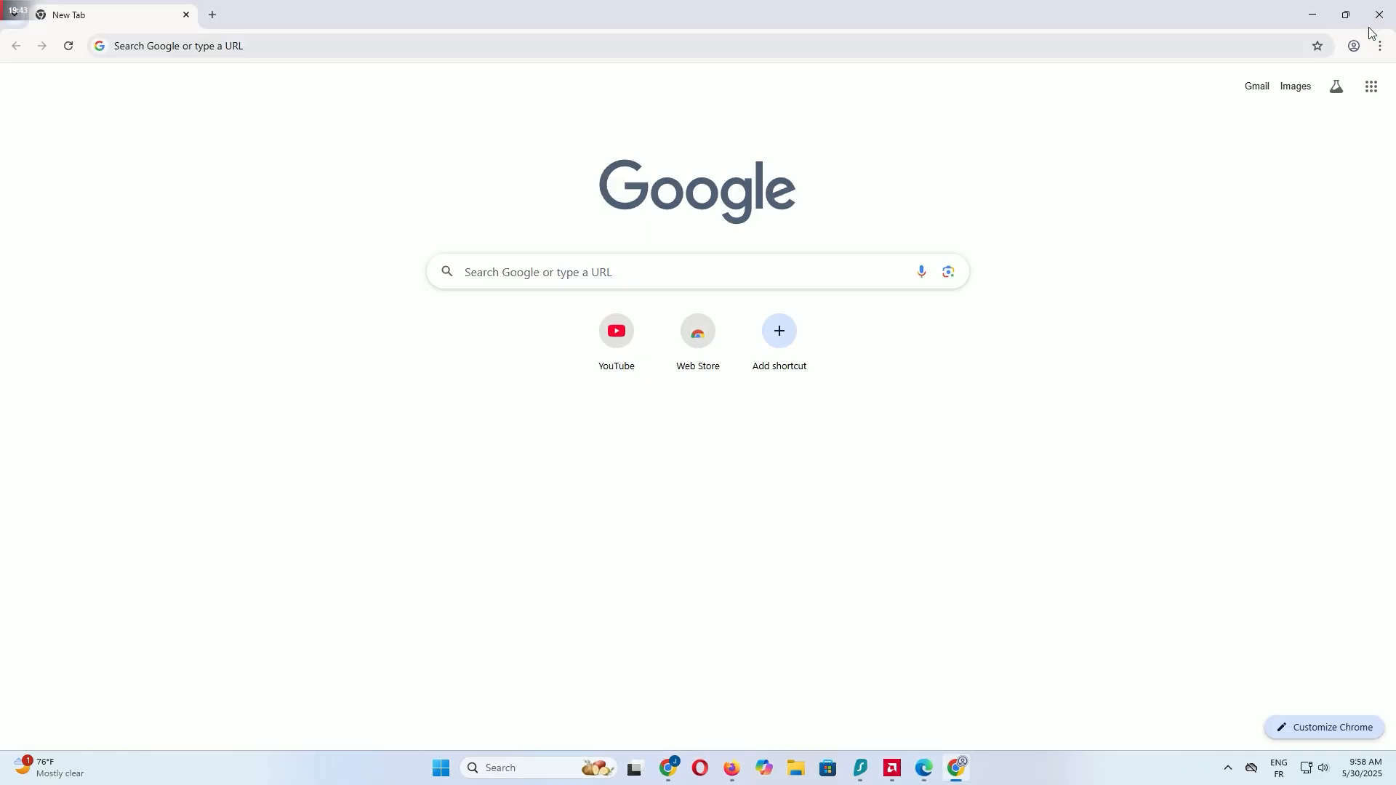
left_click(1379, 45)
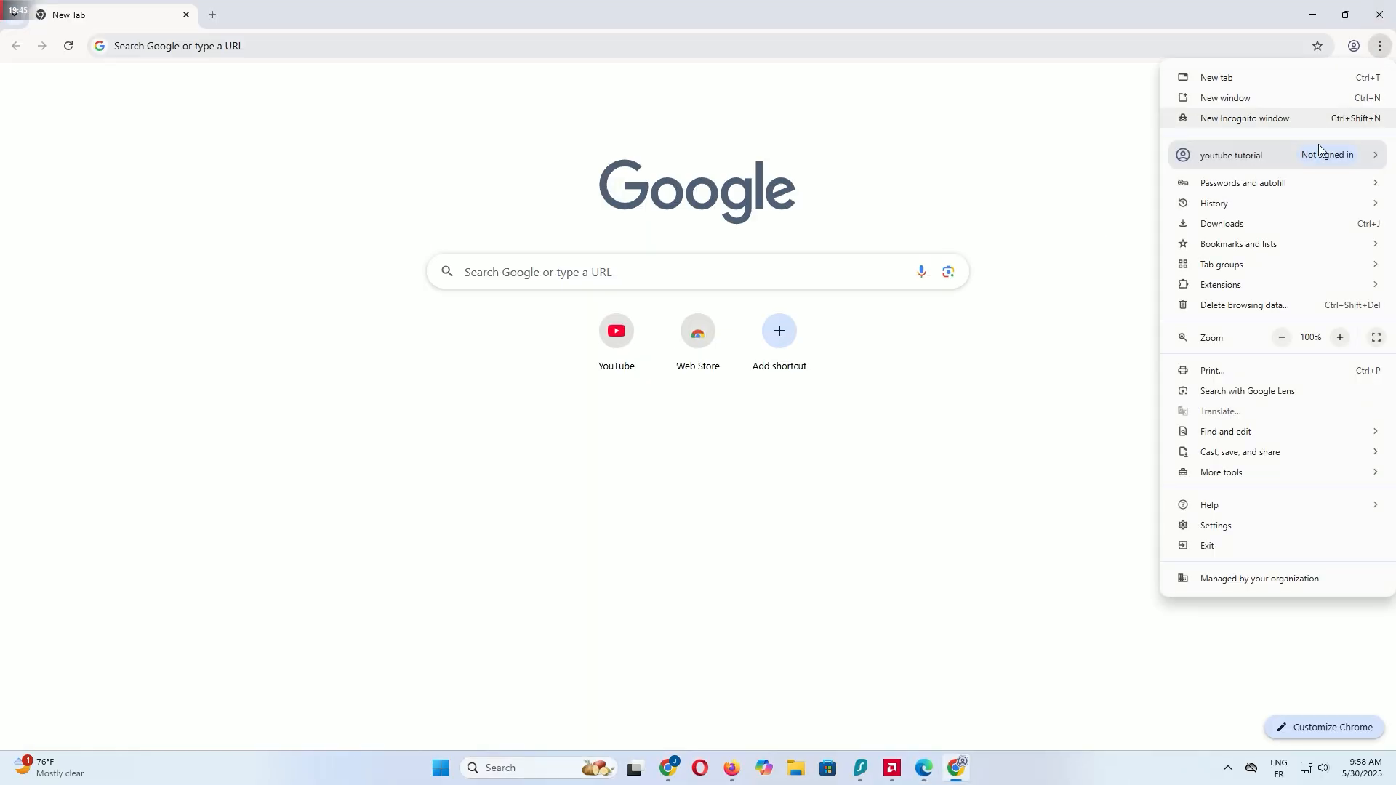
left_click(1215, 524)
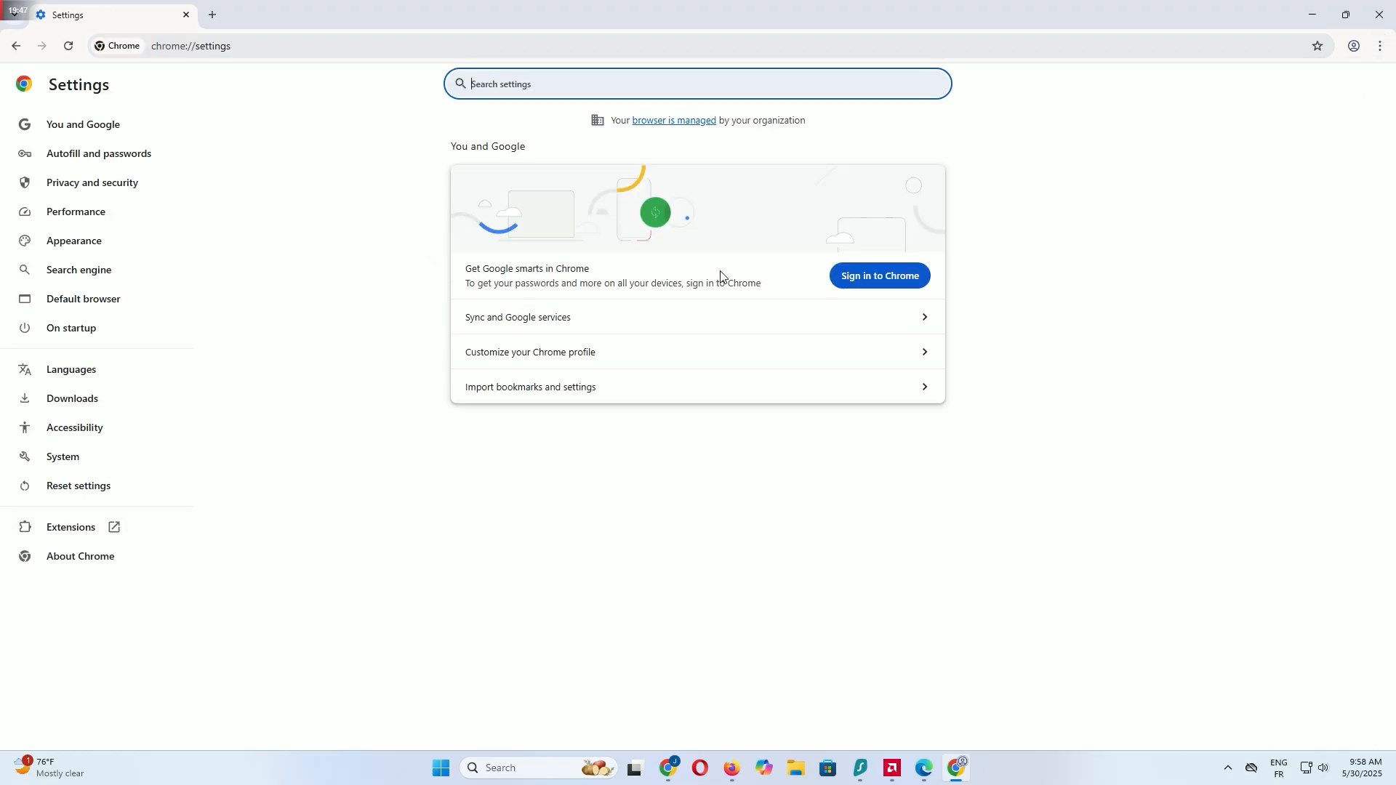
left_click(92, 183)
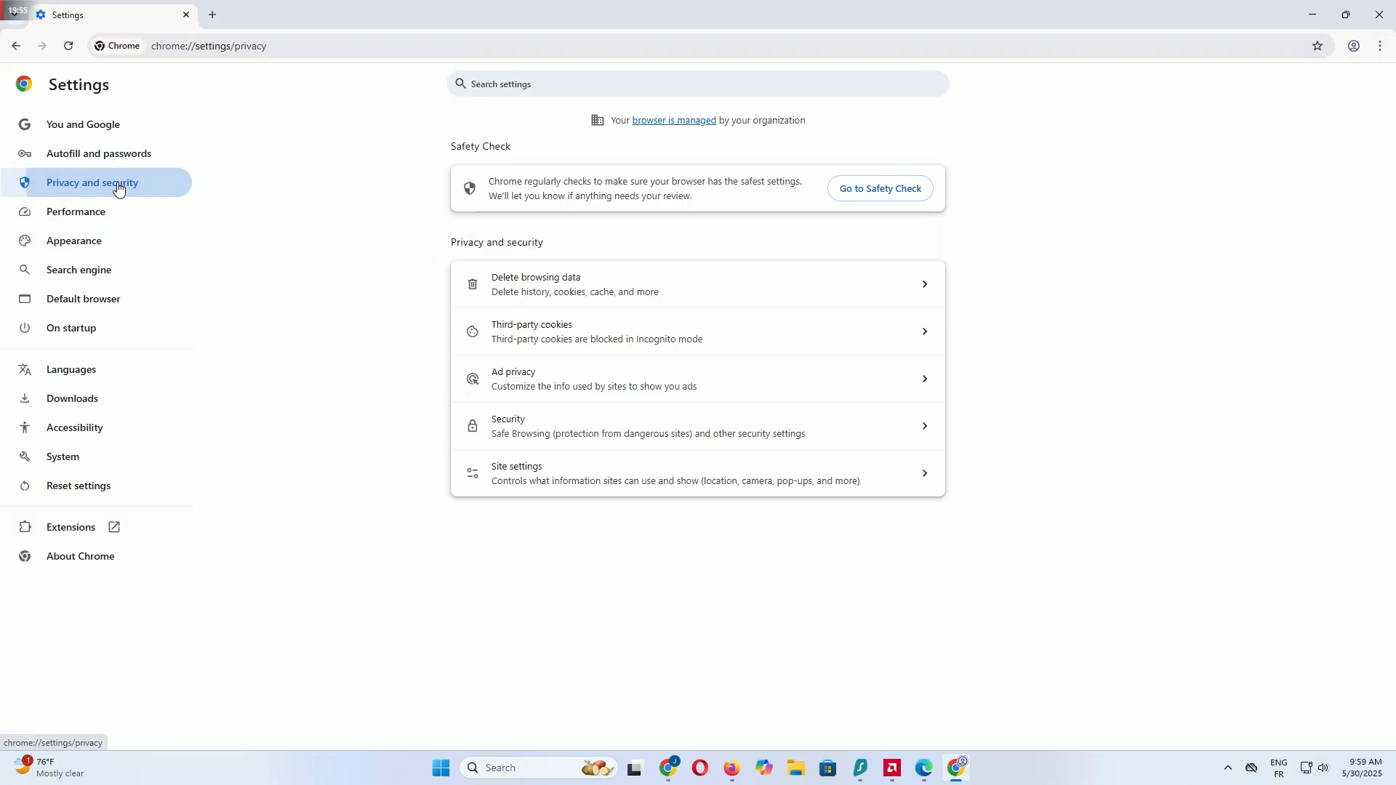
mouse_move(725, 284)
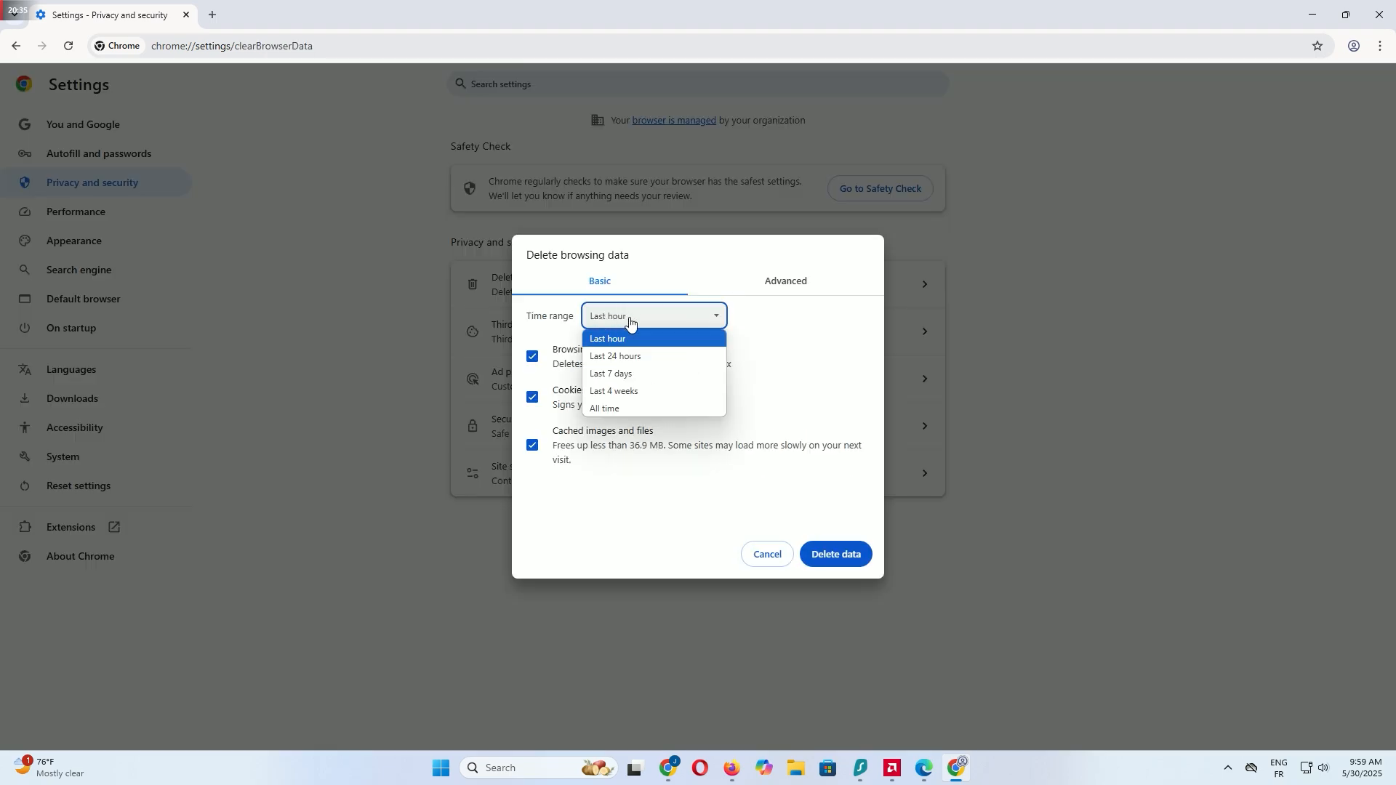
left_click(604, 408)
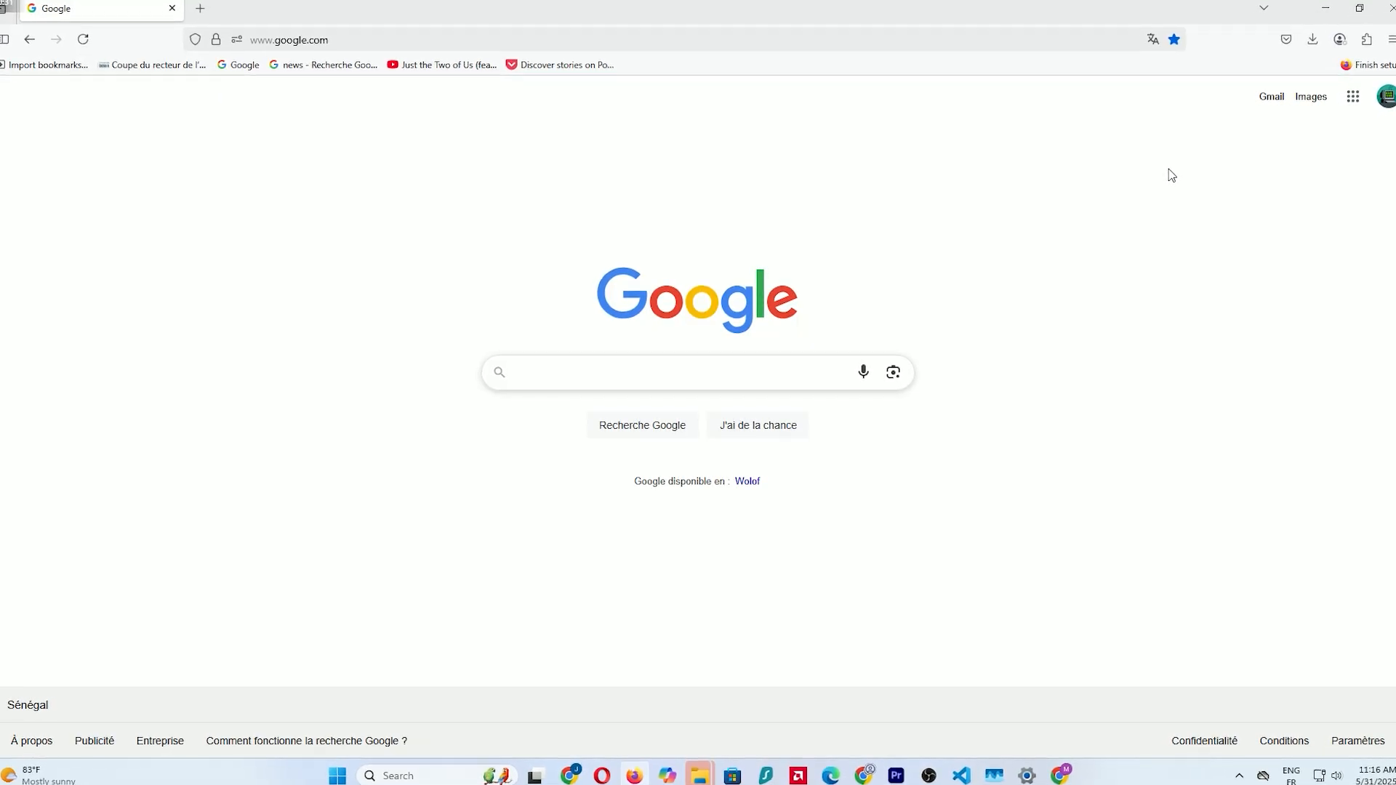
- Clear Firefox data for Everything, adding saved form info and site settings
left_click(1375, 47)
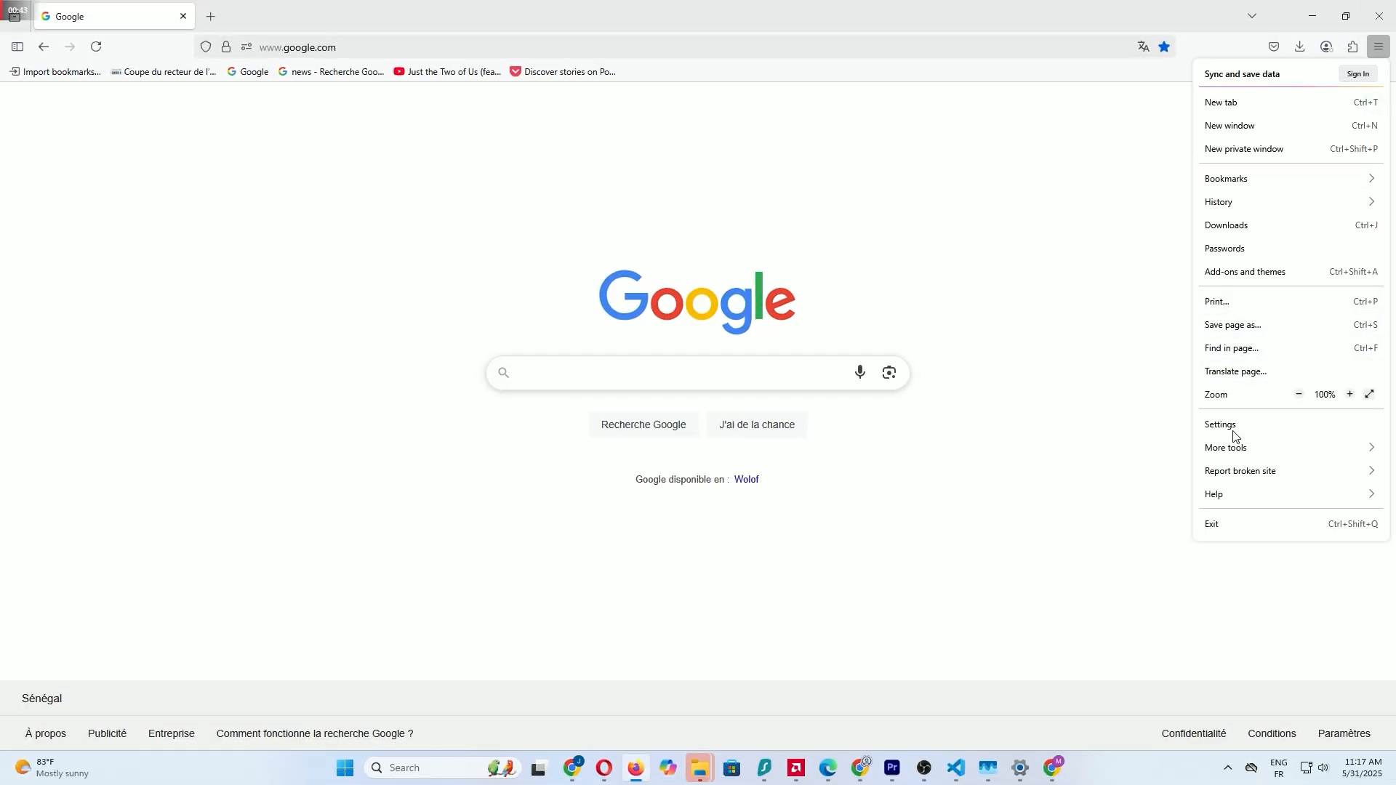
left_click(1222, 425)
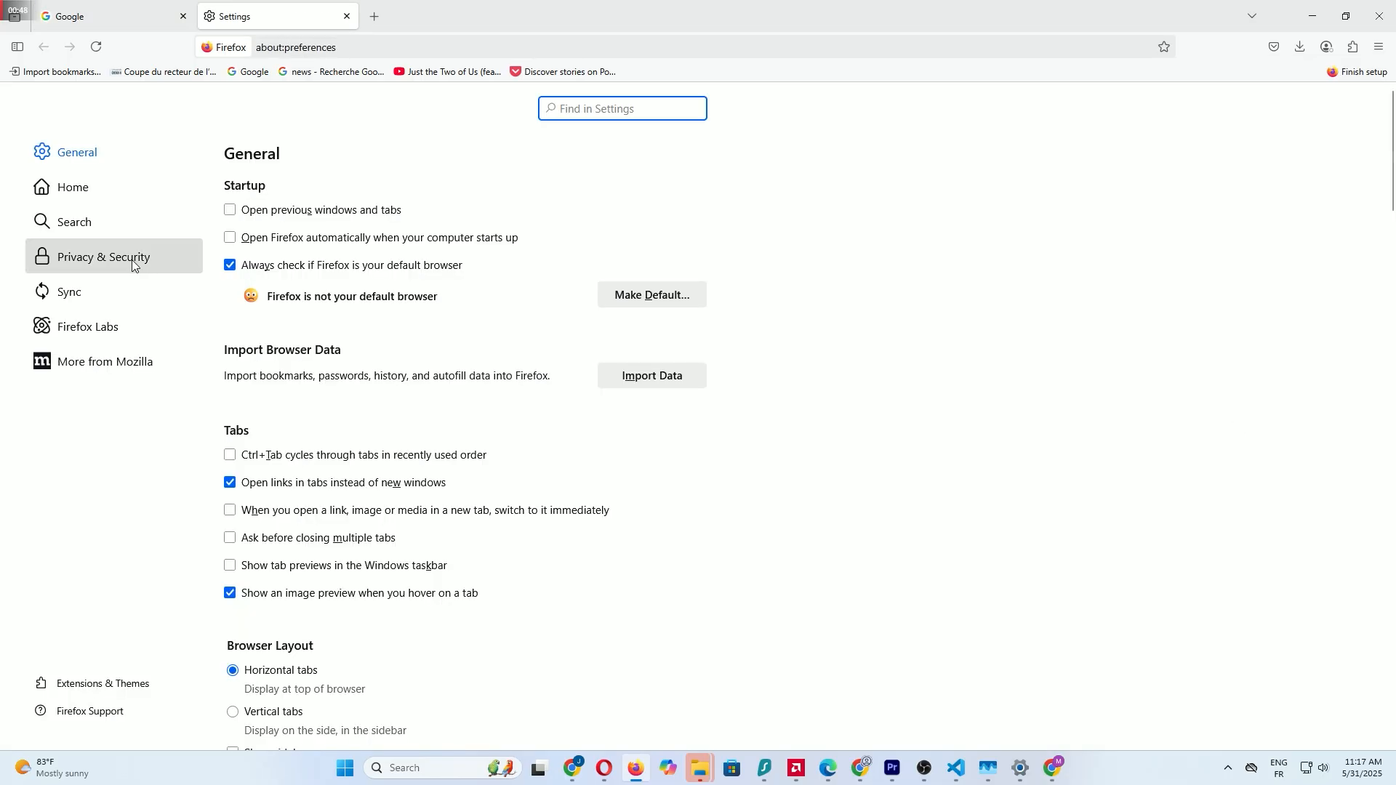
left_click(102, 257)
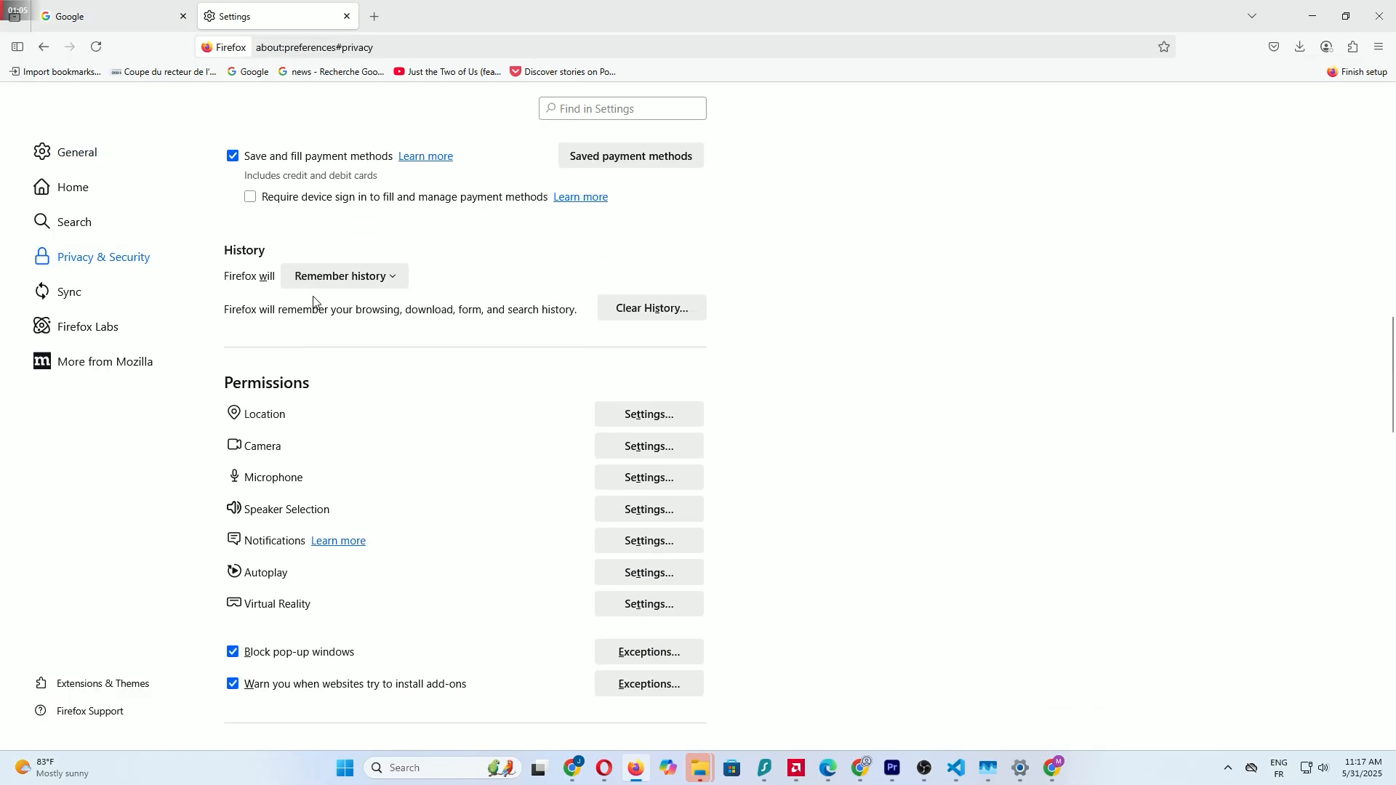
scroll("down", 3)
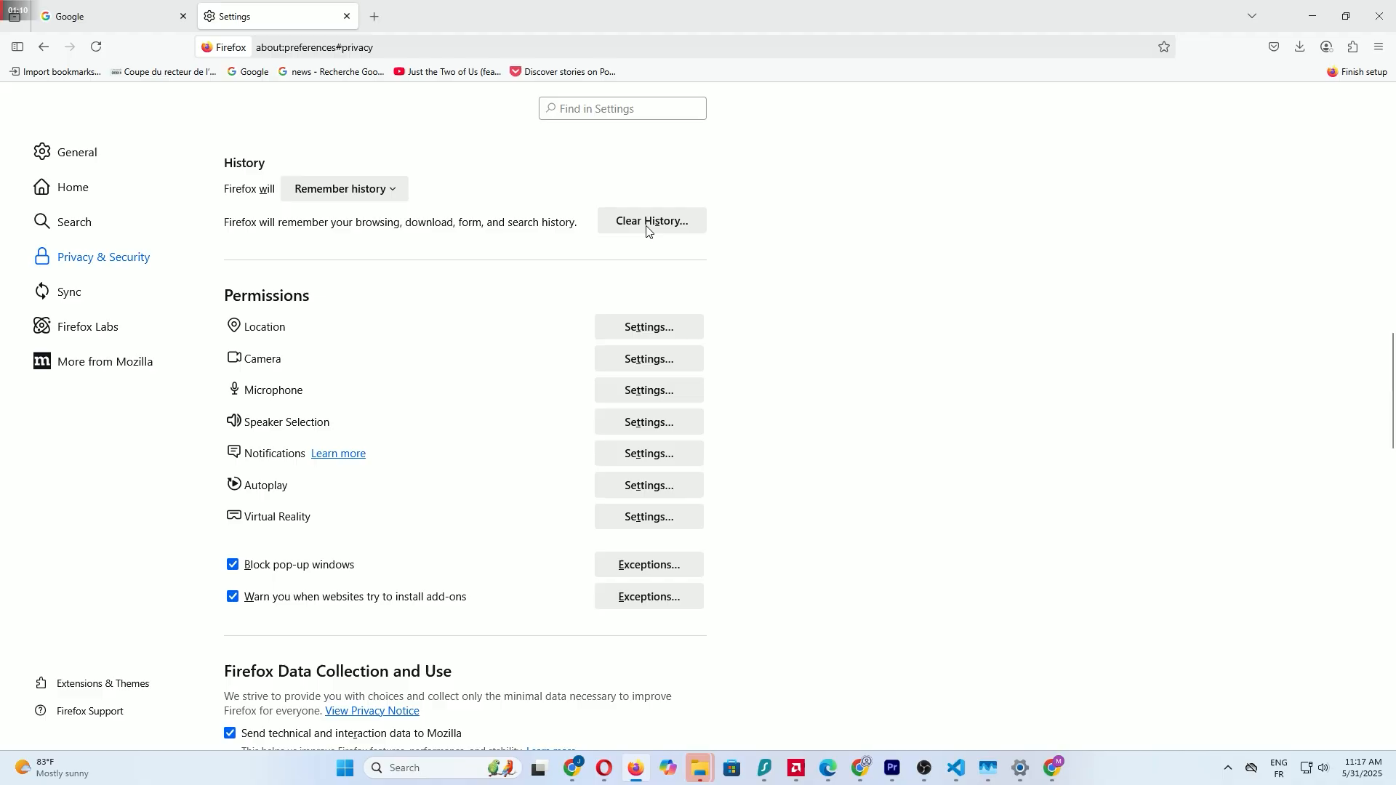
left_click(650, 220)
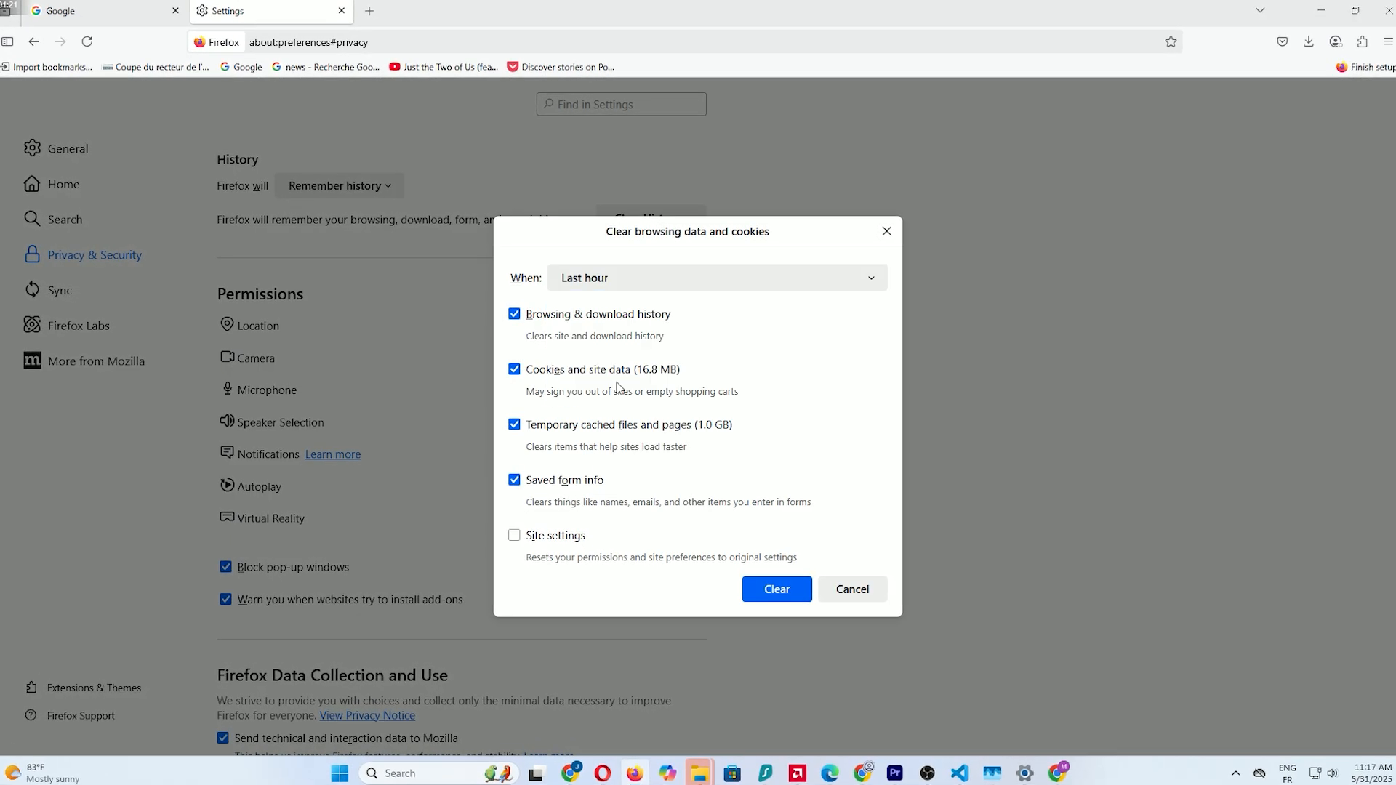
left_click(715, 277)
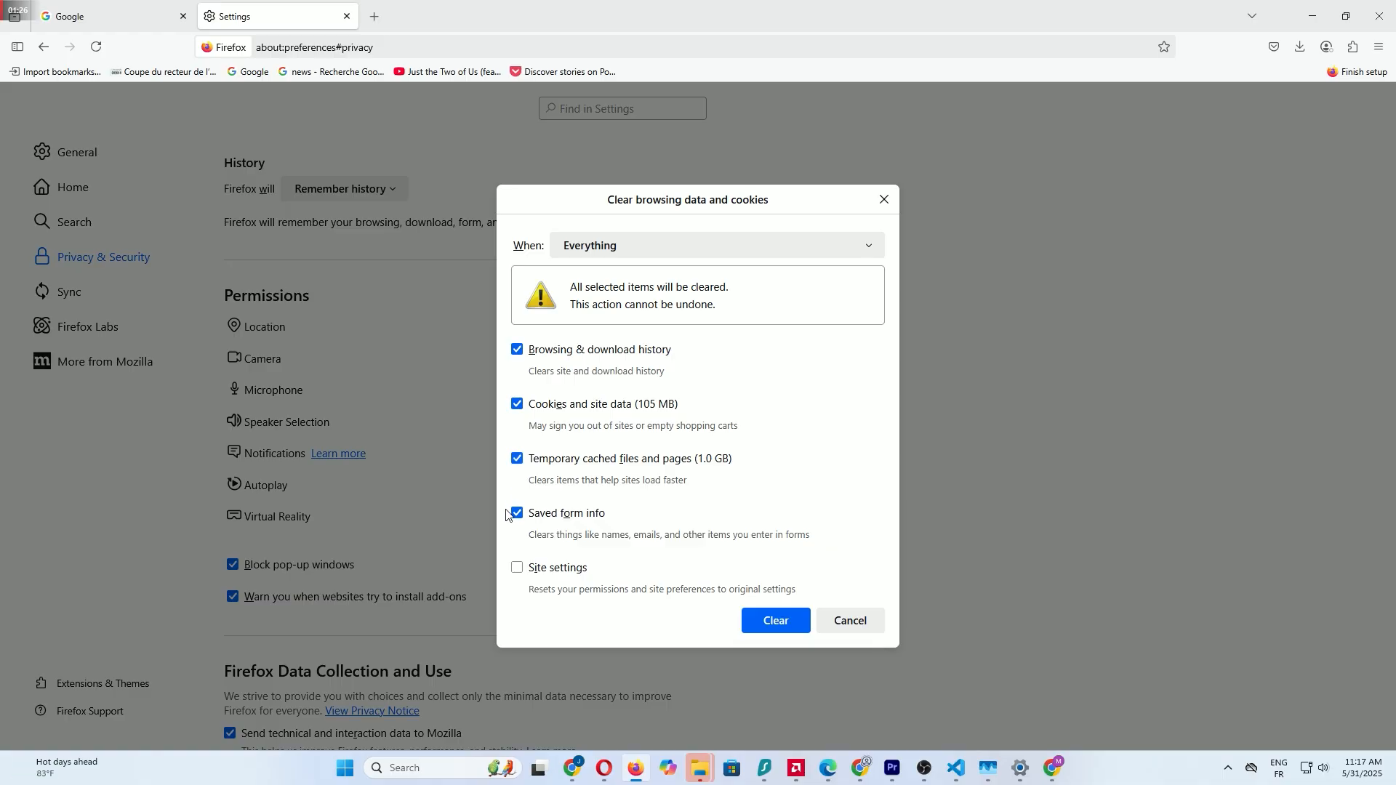
left_click(517, 567)
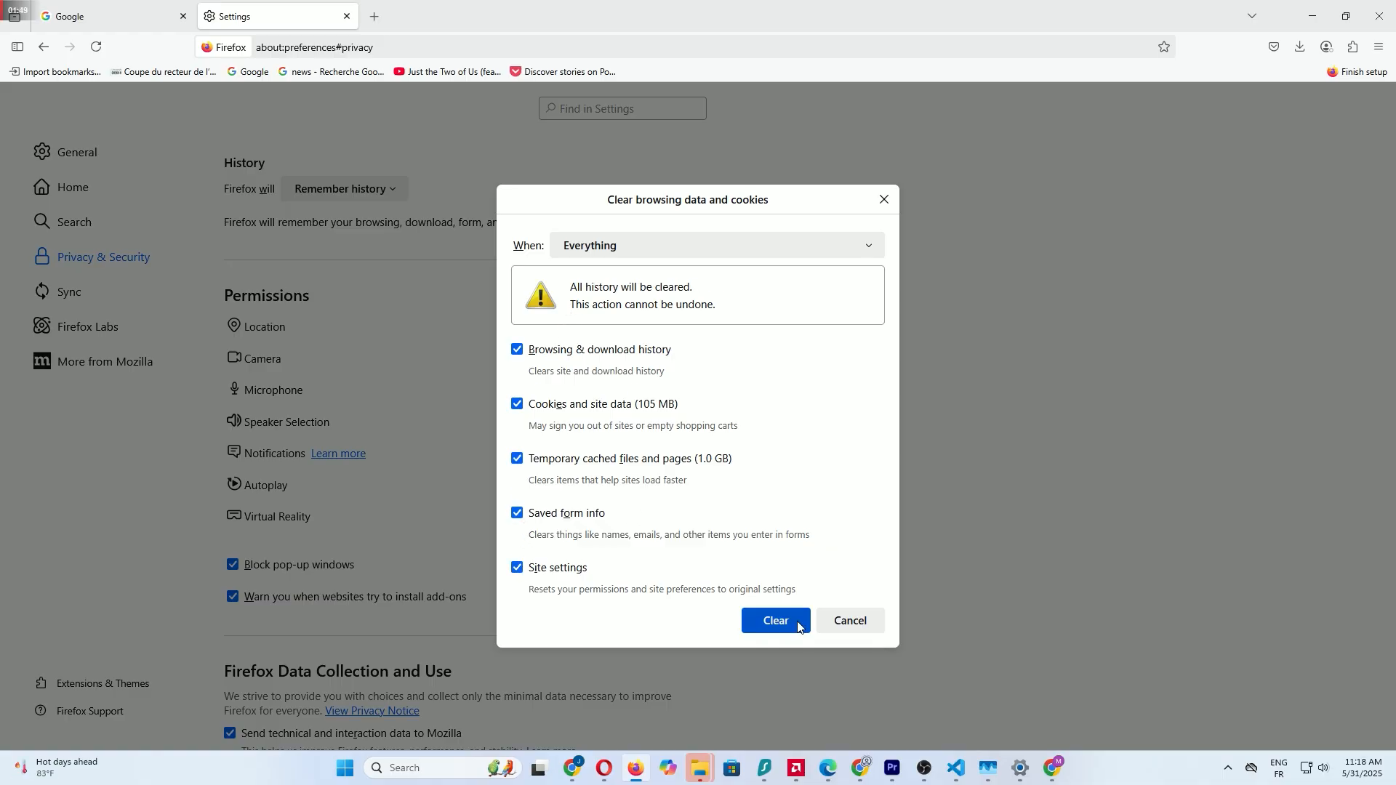
left_click(774, 620)
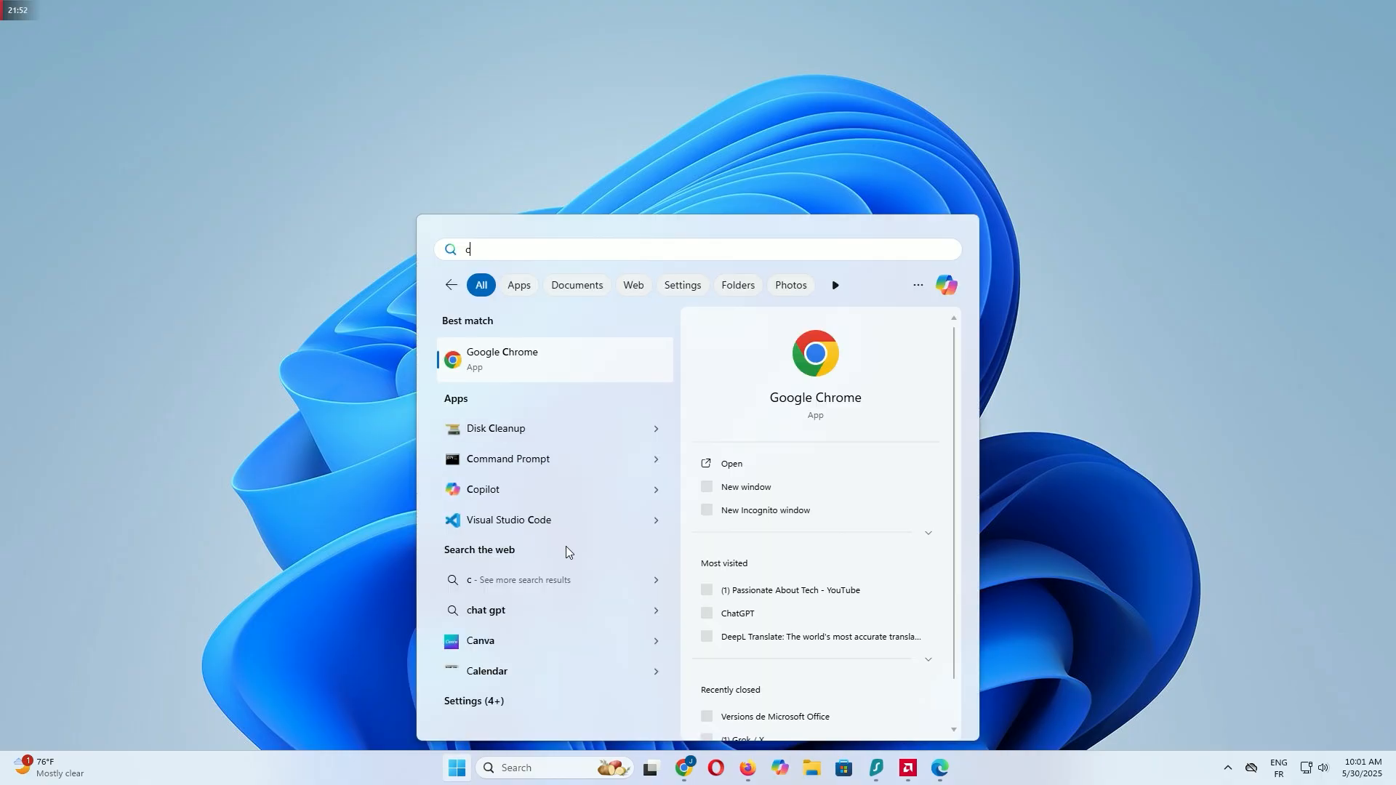
- Run ipconfig /flushdns in an administrator Command Prompt, then close the window
type("md")
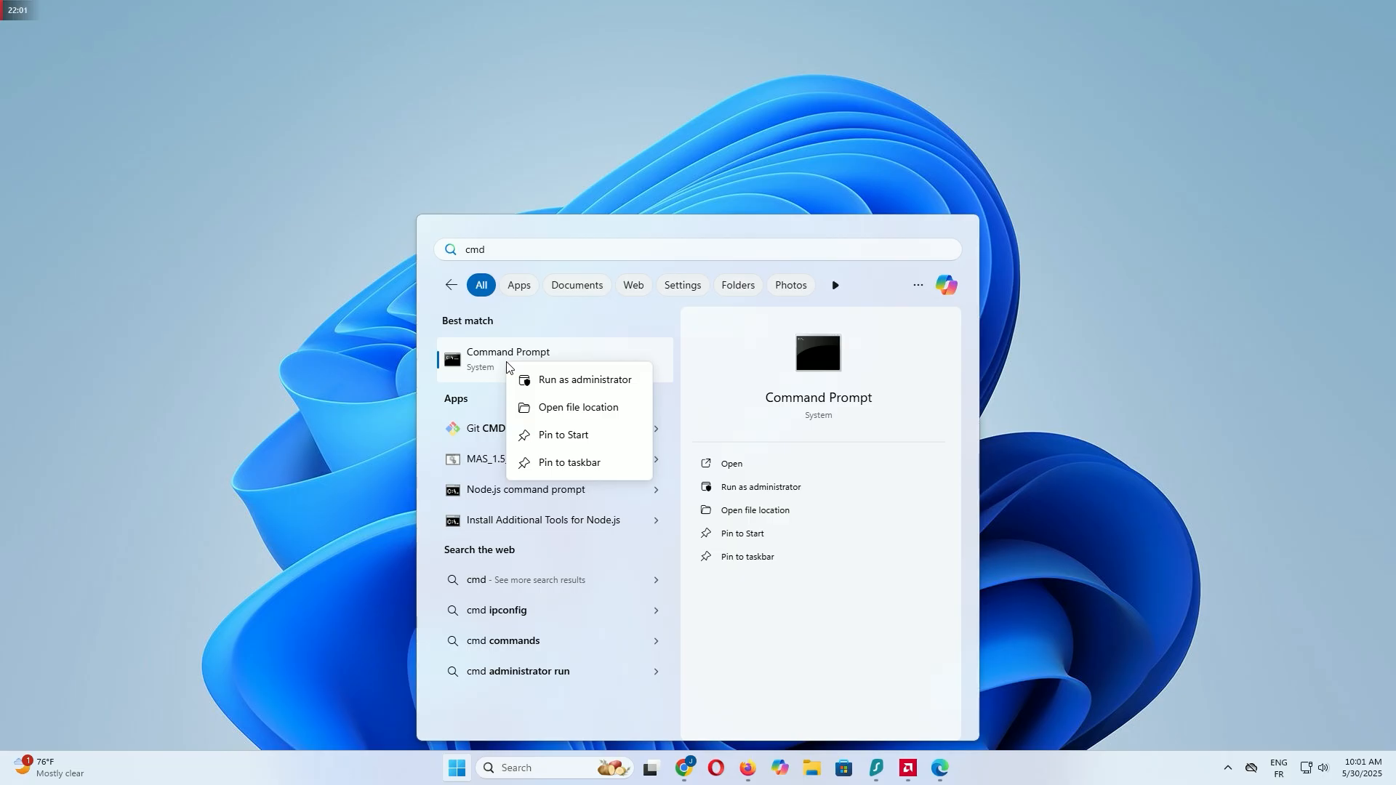
mouse_move(545, 384)
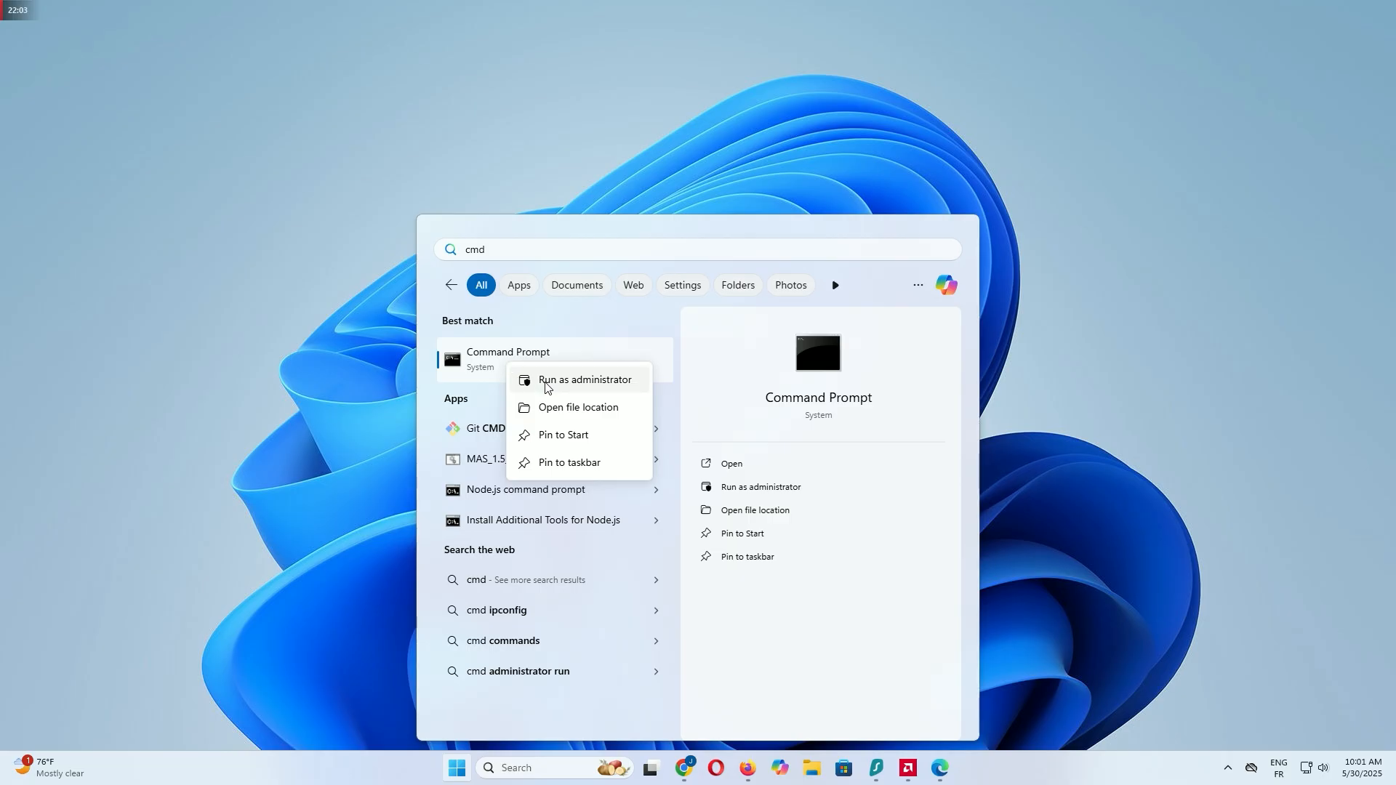
left_click(584, 379)
type("i")
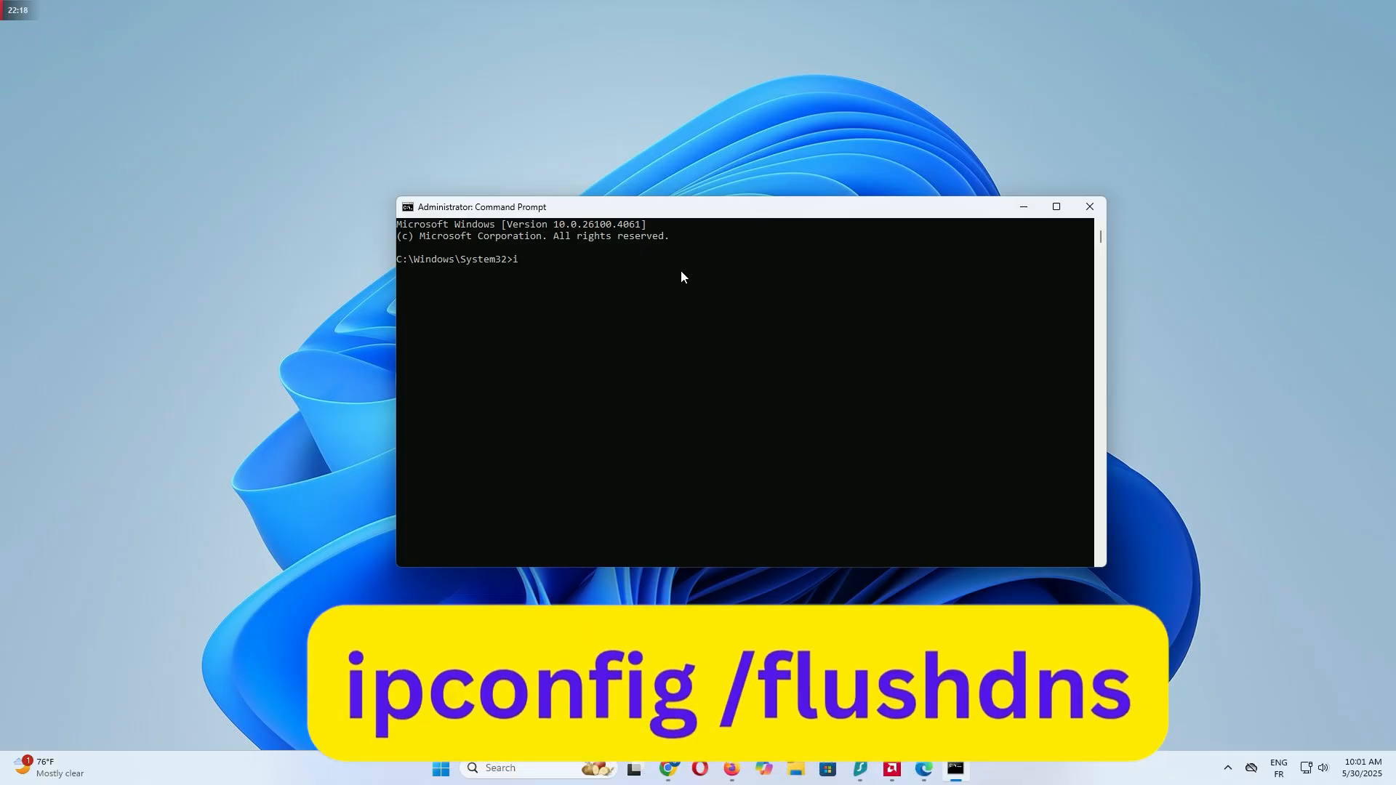
type("pconfig")
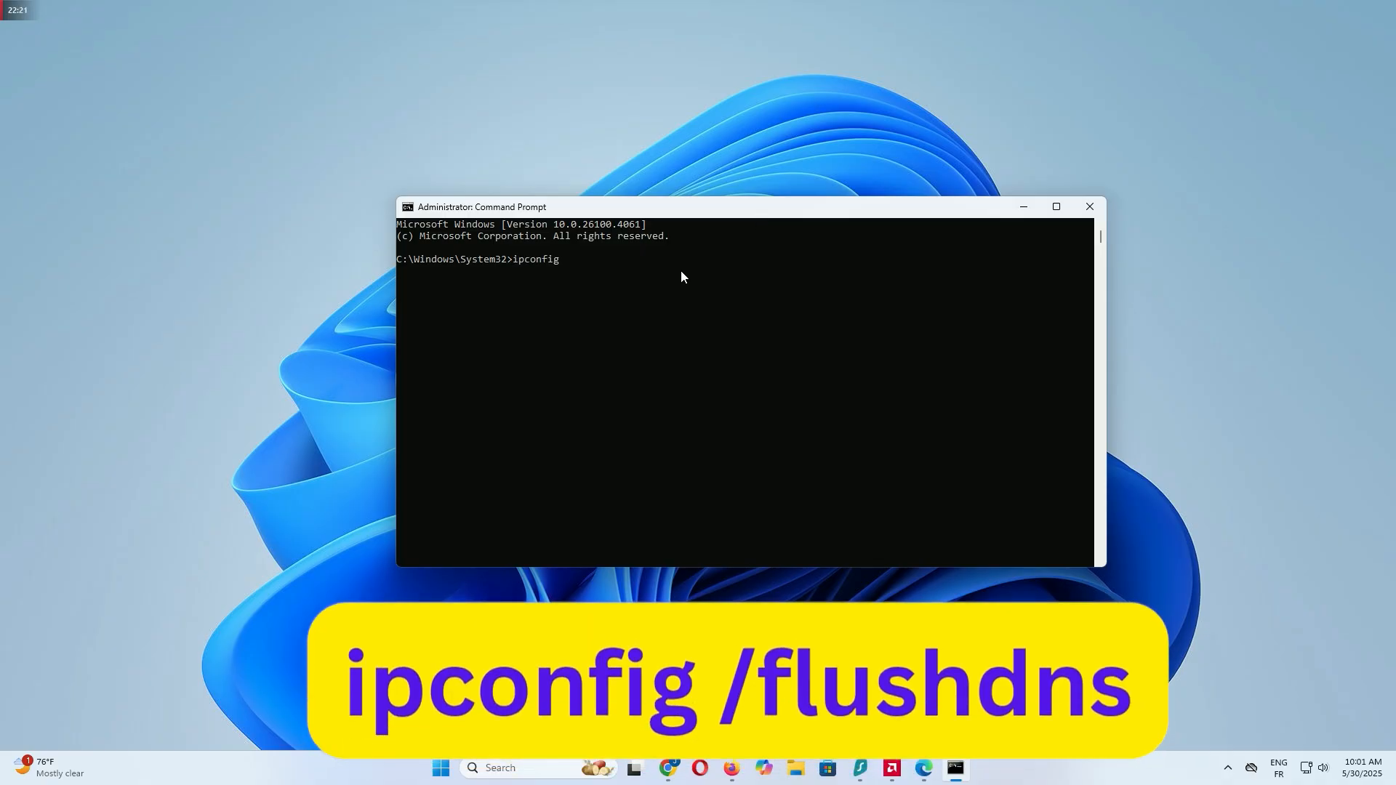
type("/f")
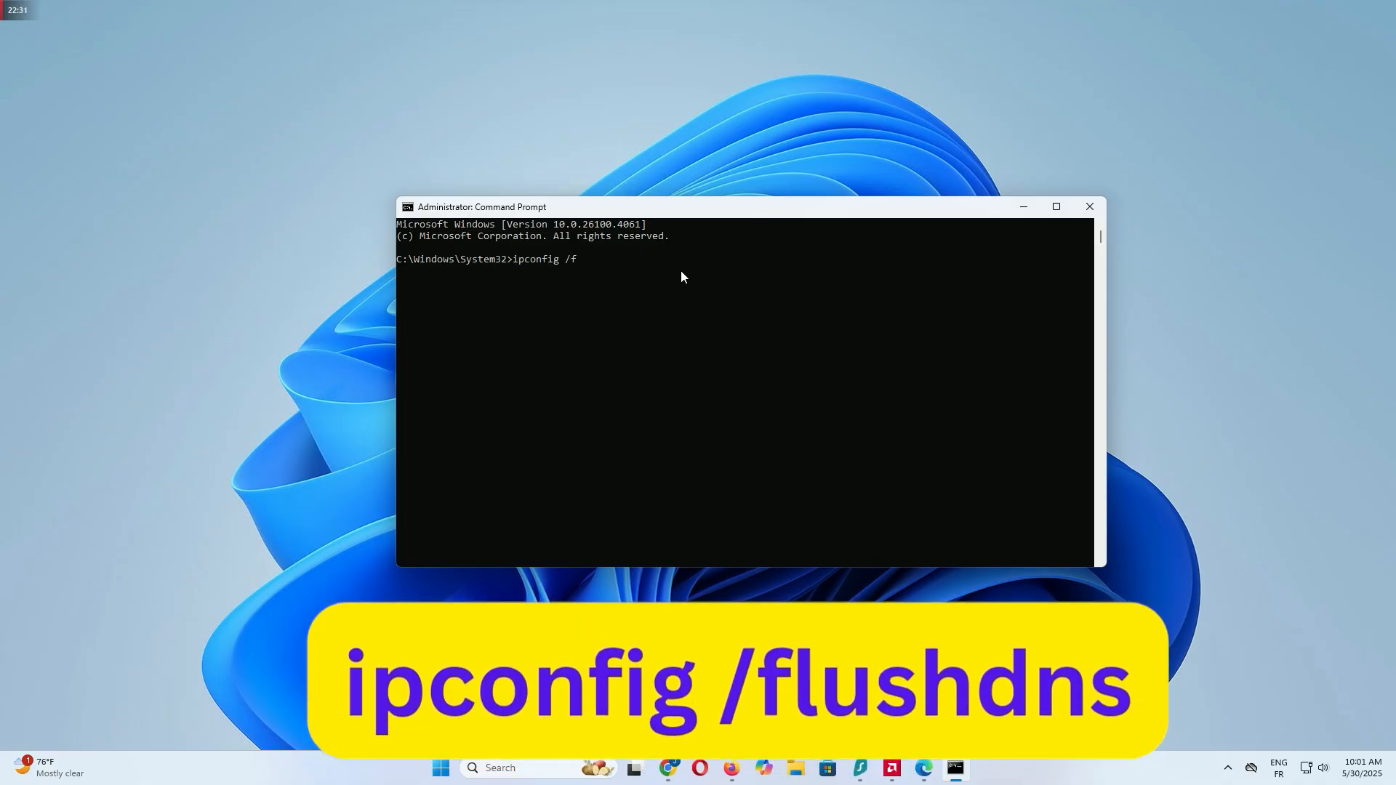
type("lush")
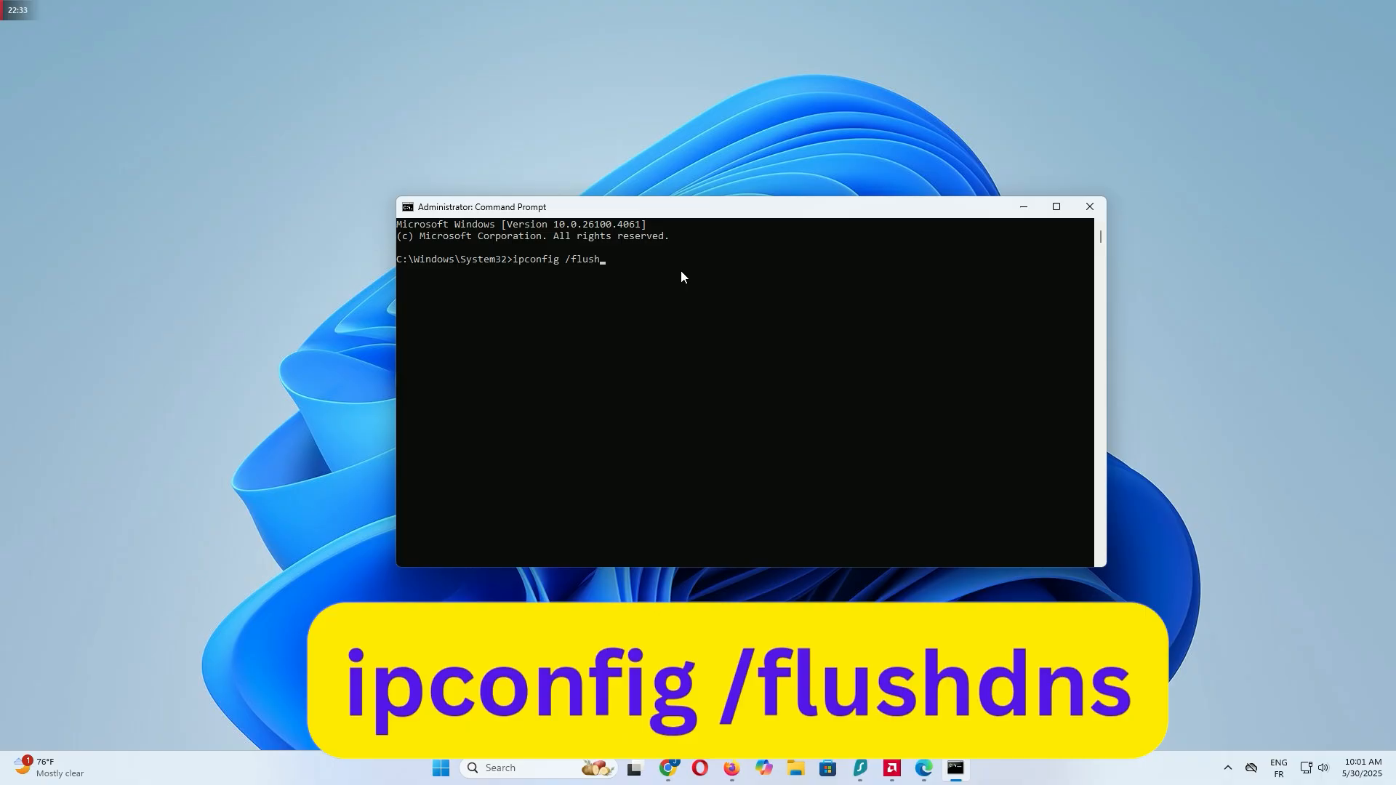
key("Return")
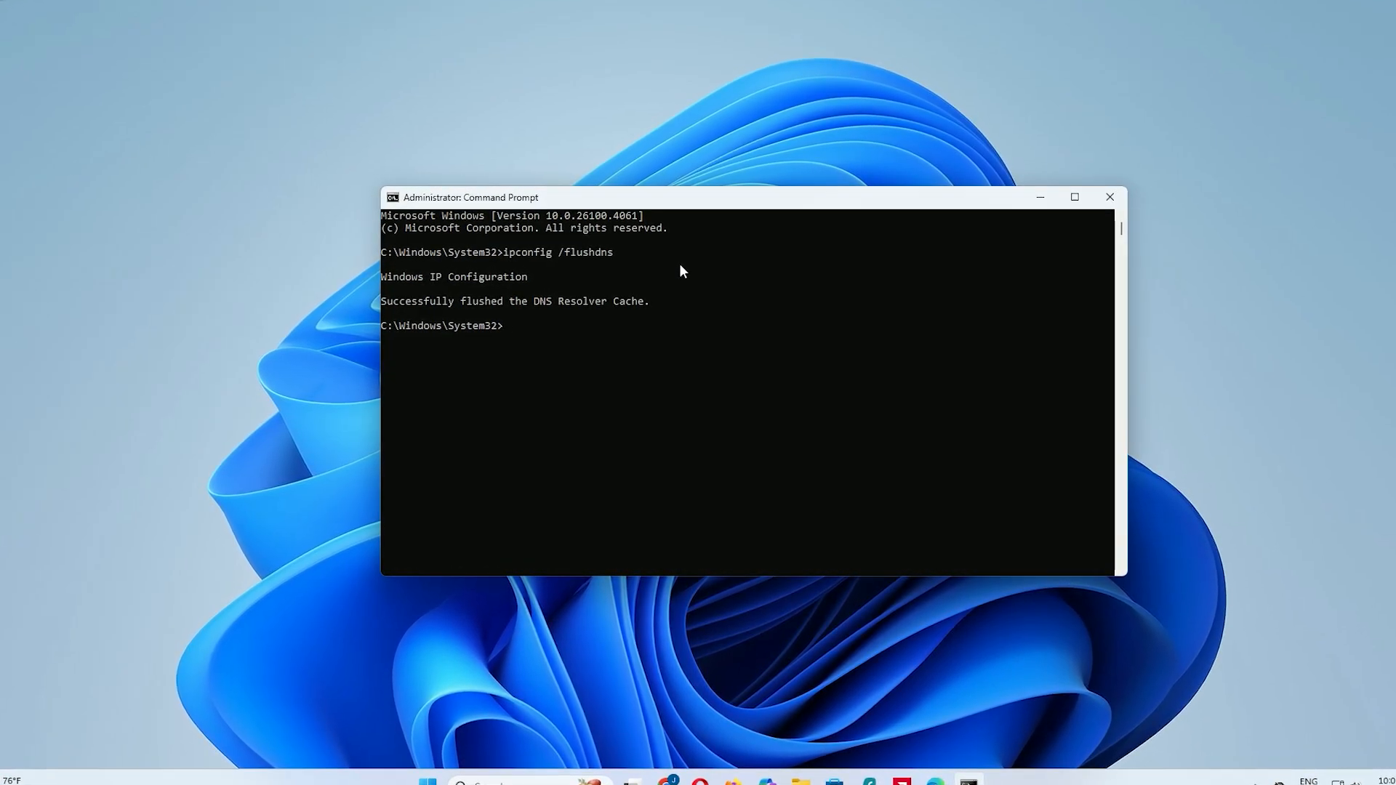
left_click(1108, 197)
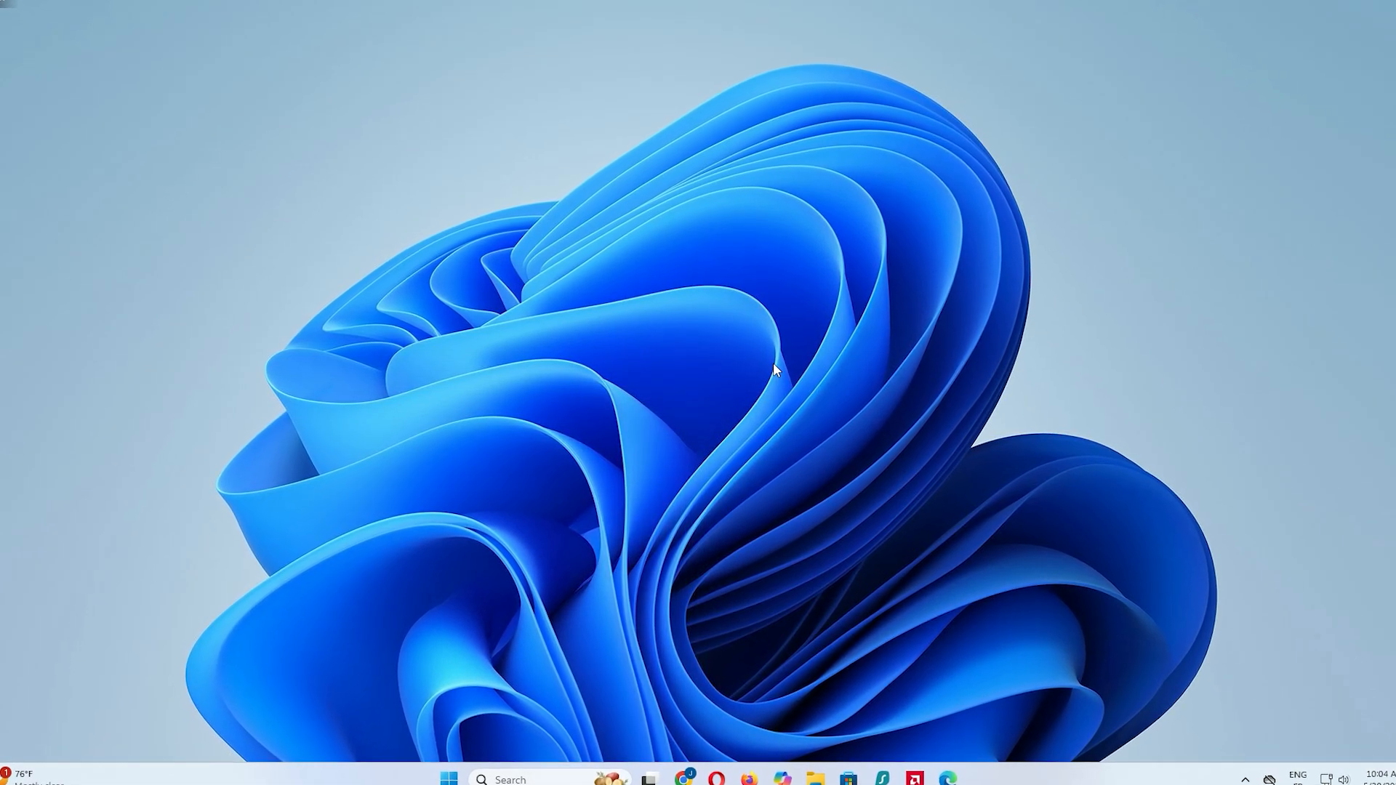
- Run %localappdata% from the Run dialog to open the AppData Local folder
key("Win+r")
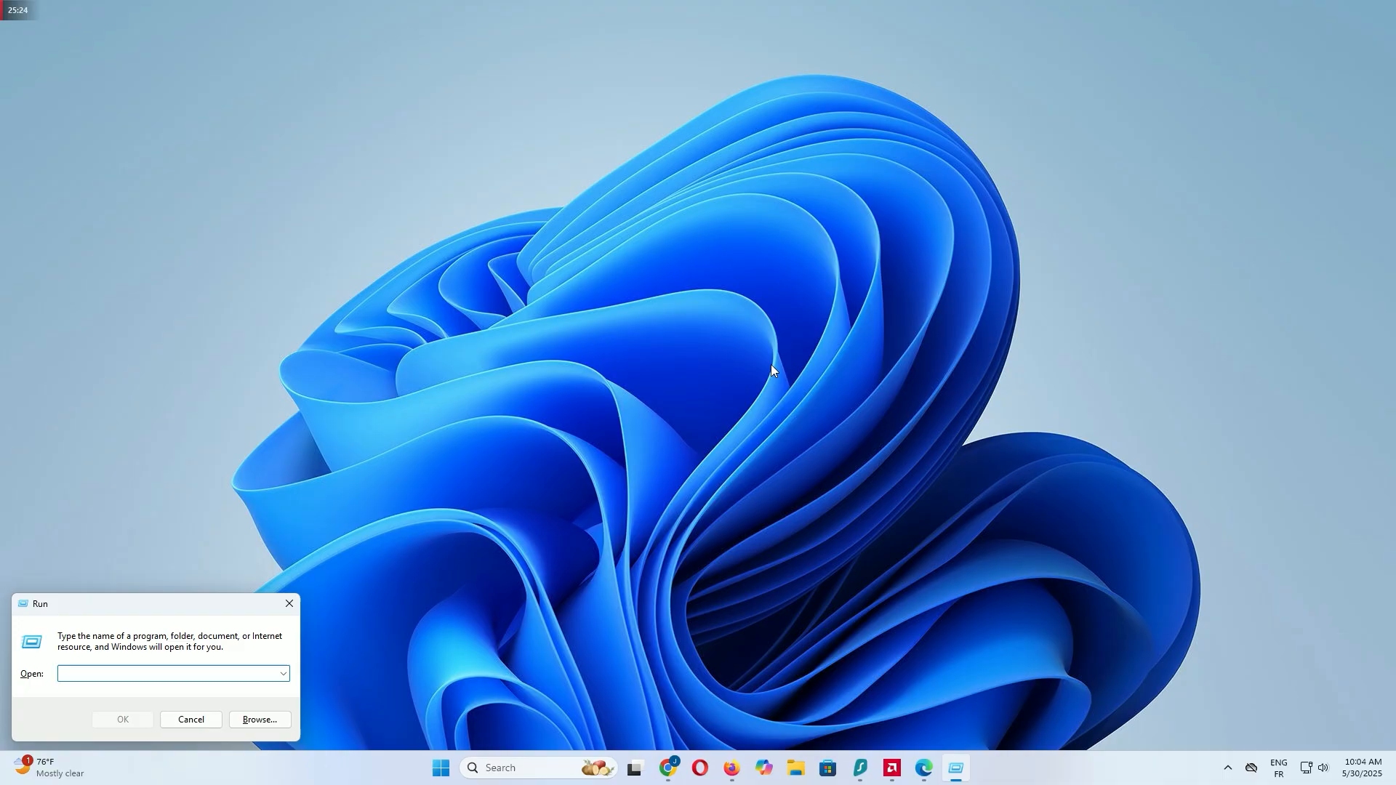
type("%")
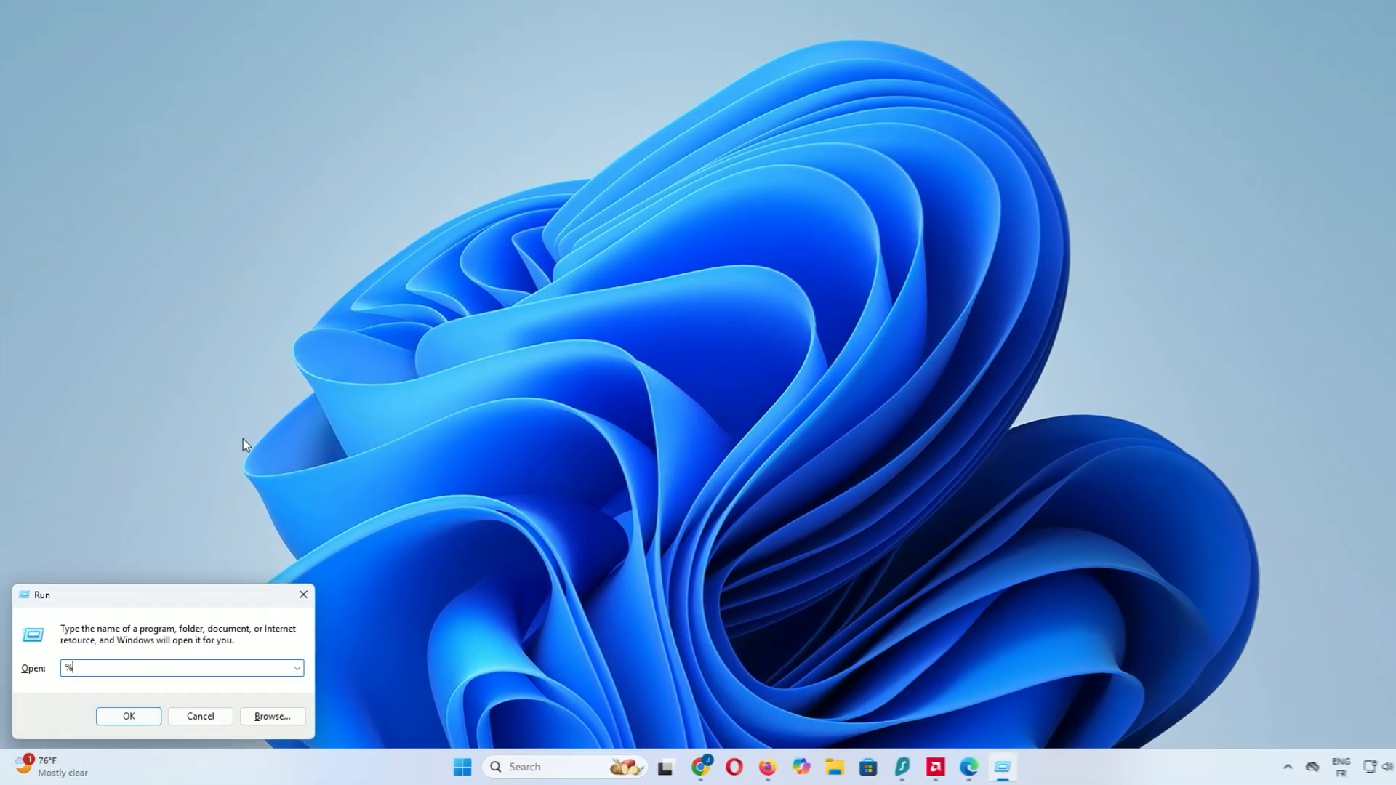
type("localappdata")
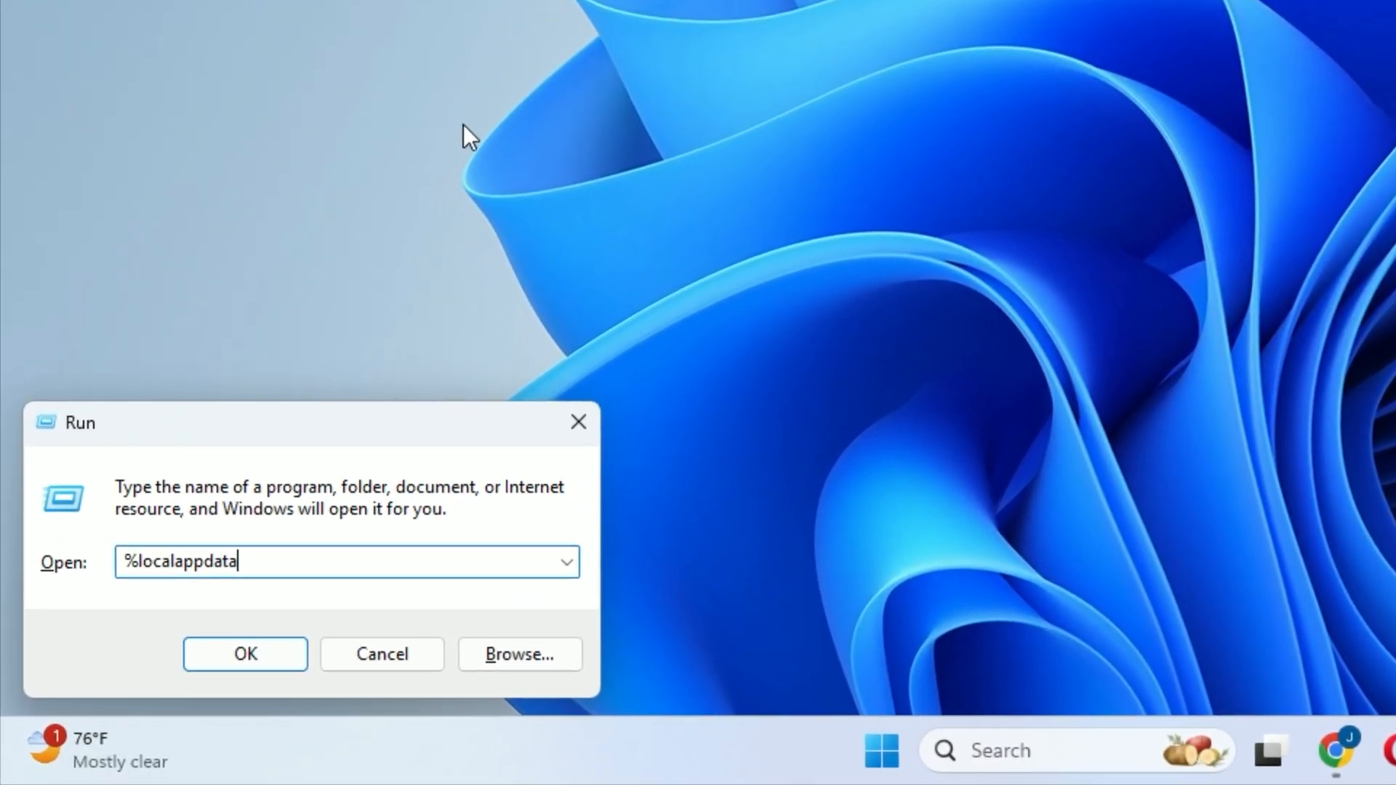
type("%")
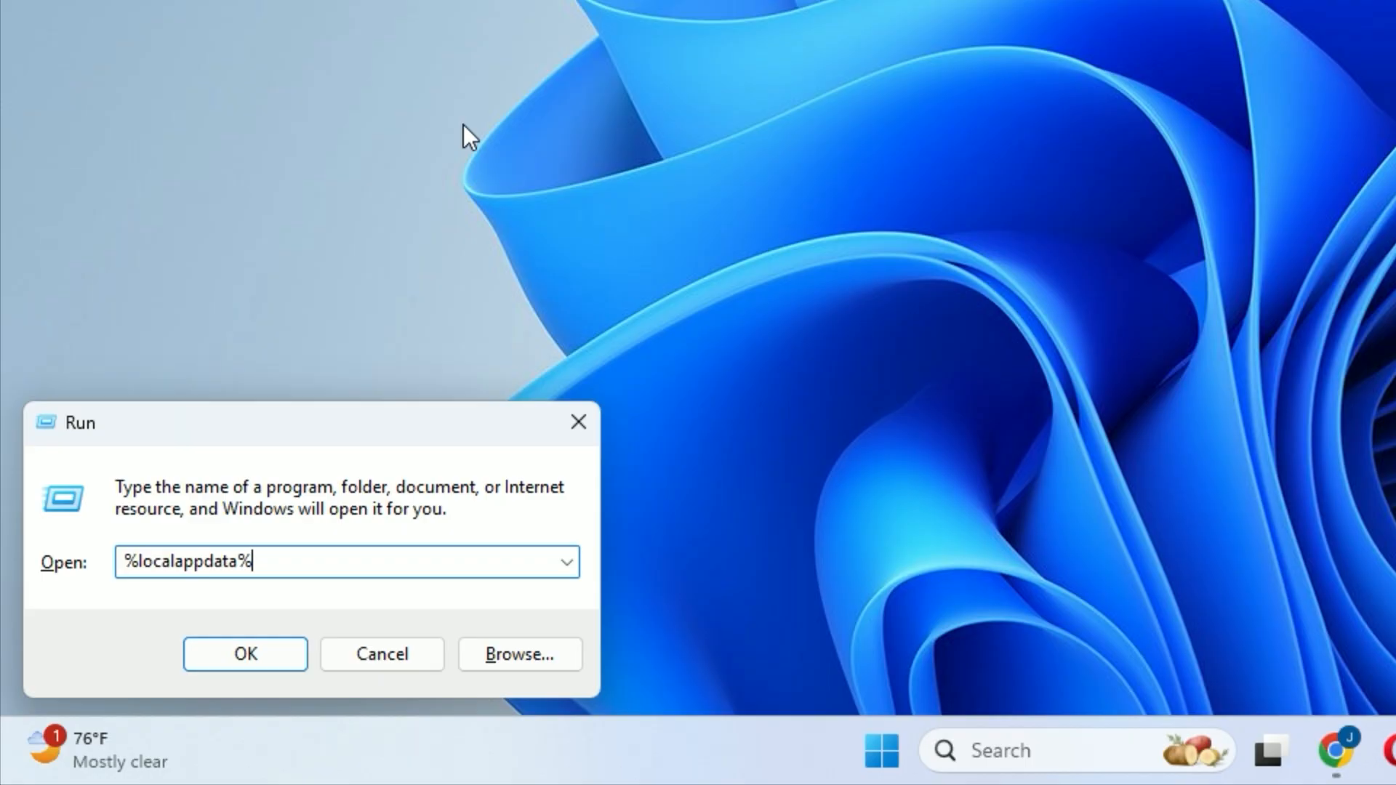
left_click(245, 653)
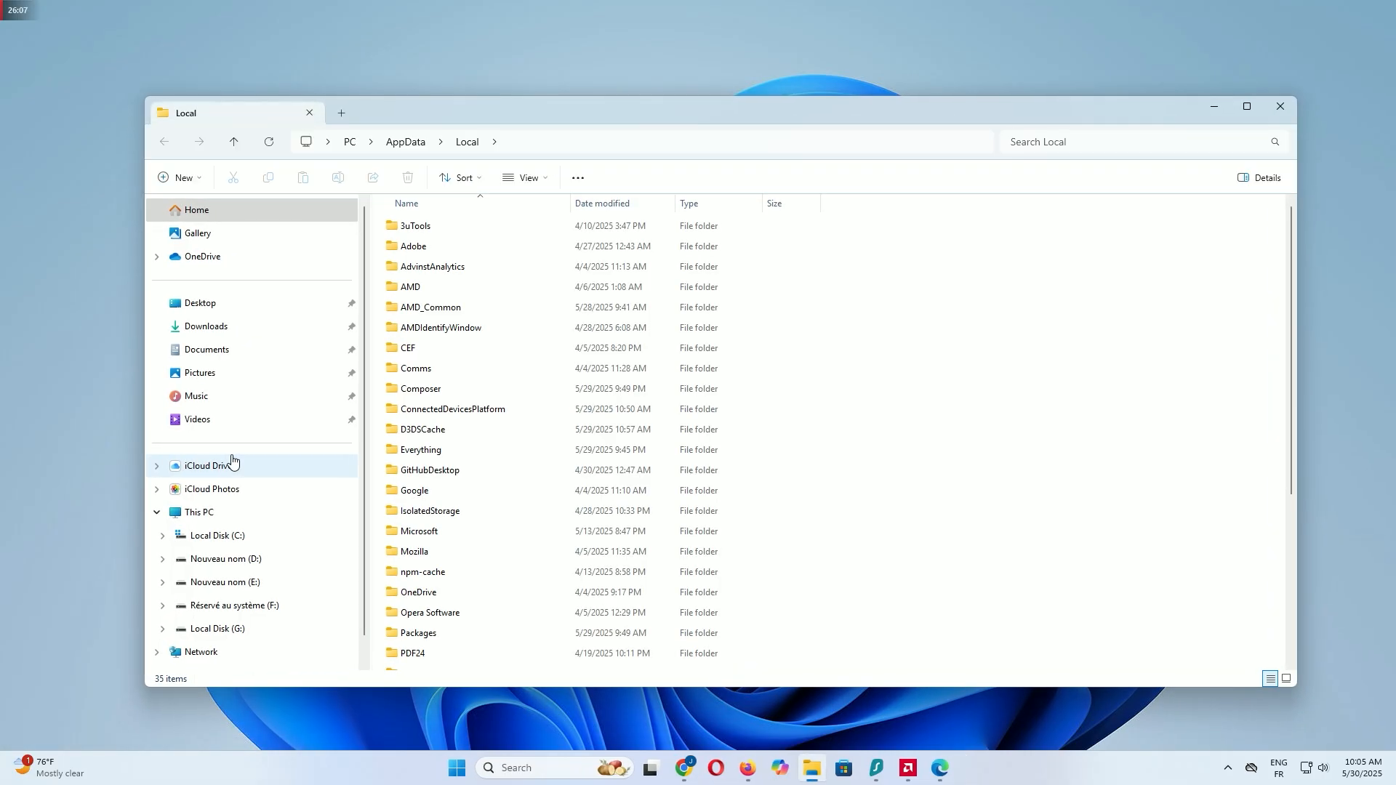
- Delete the contents of AMD\DxCache, skipping every file still in use
left_click(412, 246)
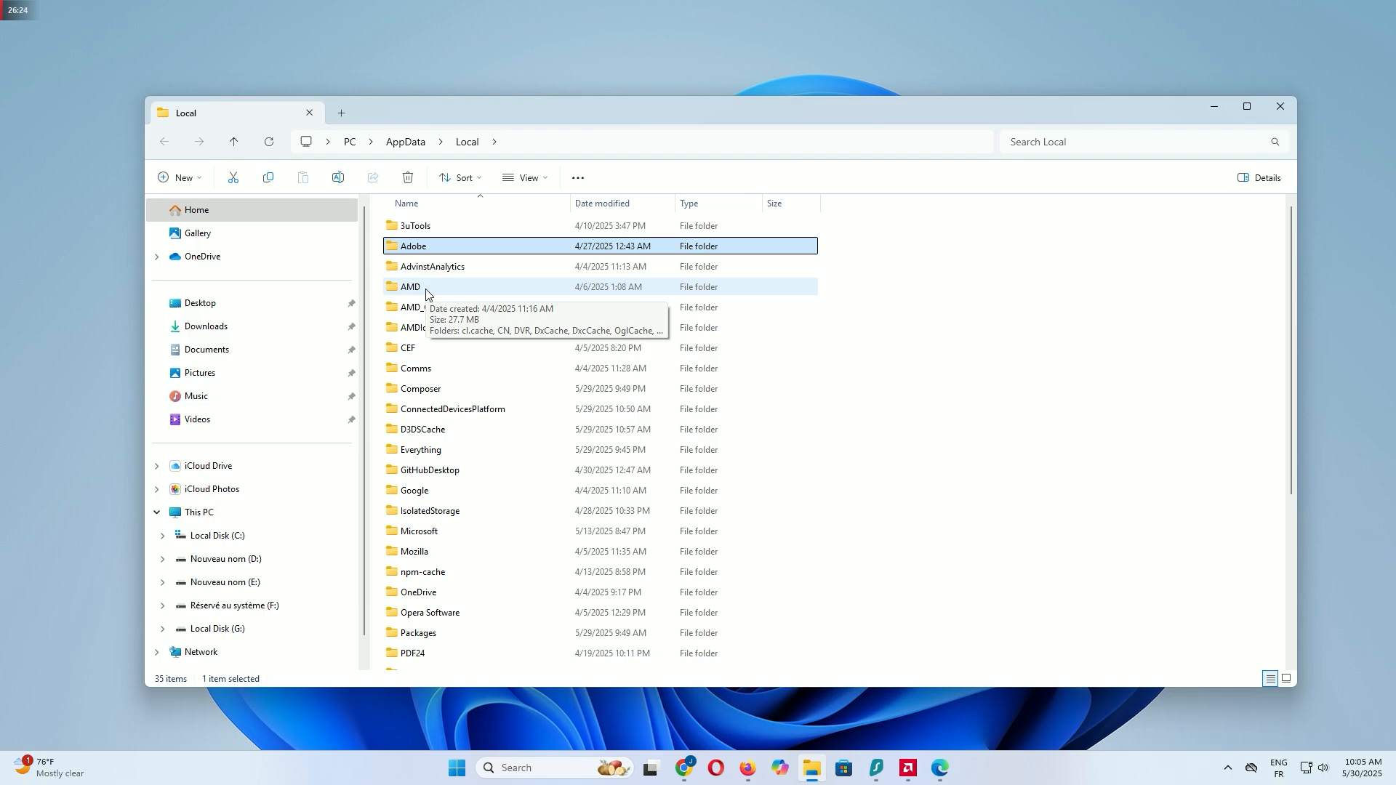
double_click(410, 286)
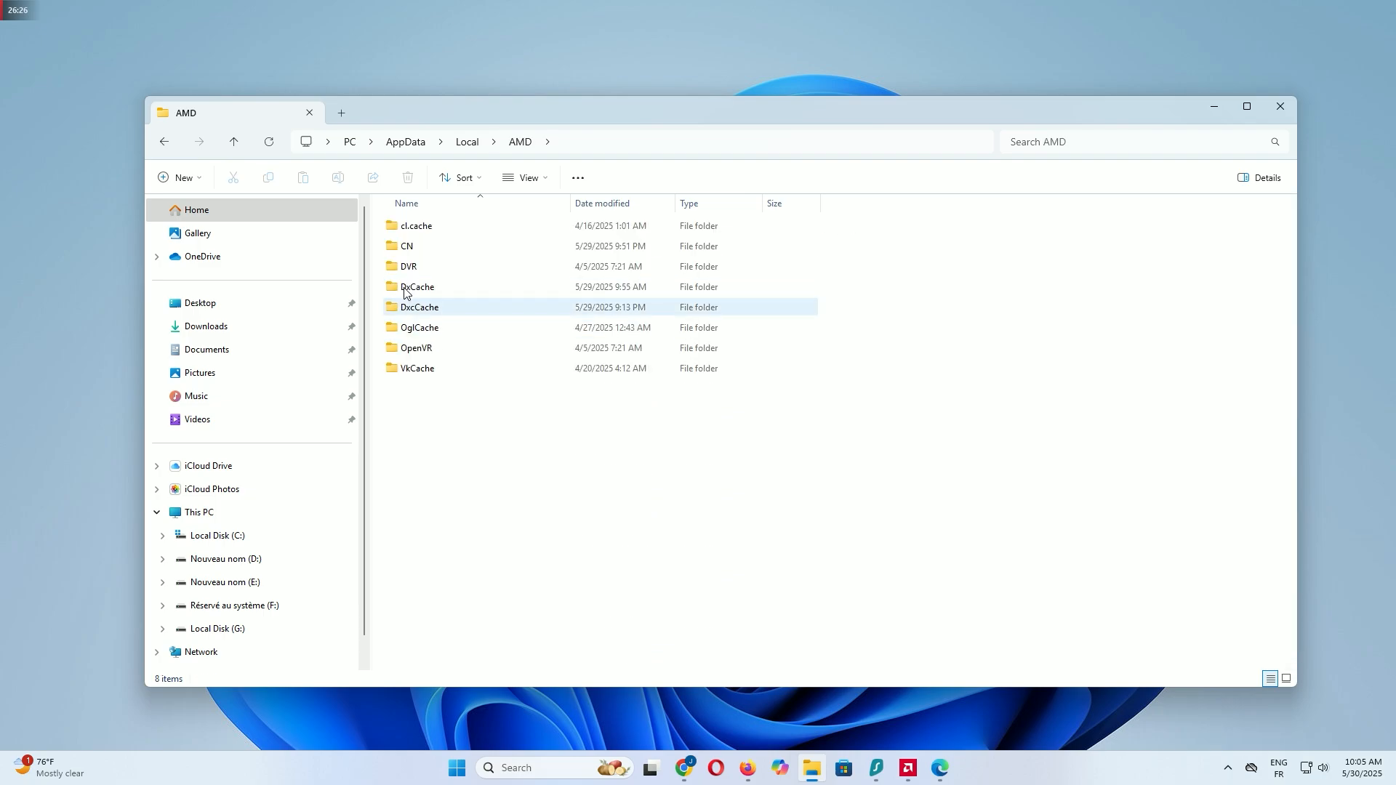
mouse_move(414, 284)
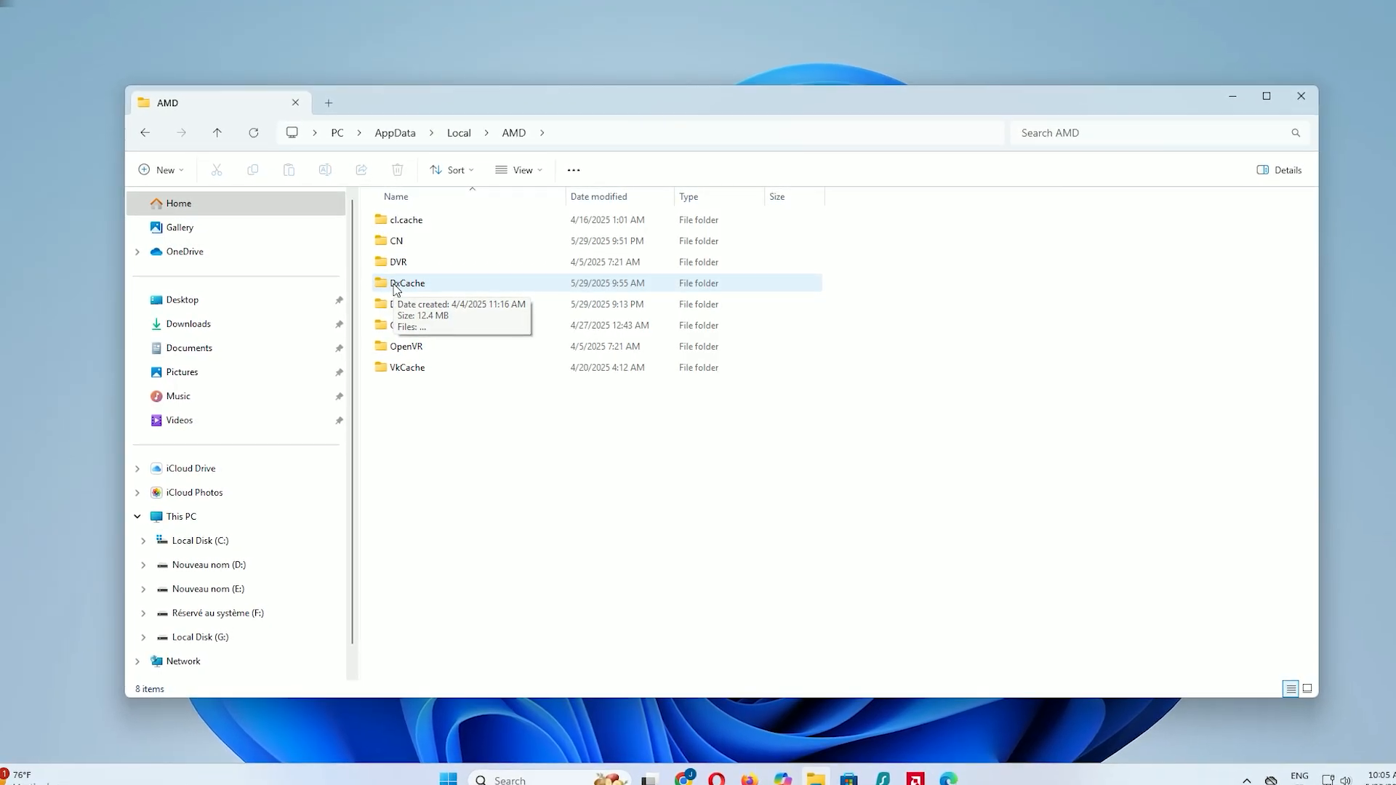
double_click(407, 283)
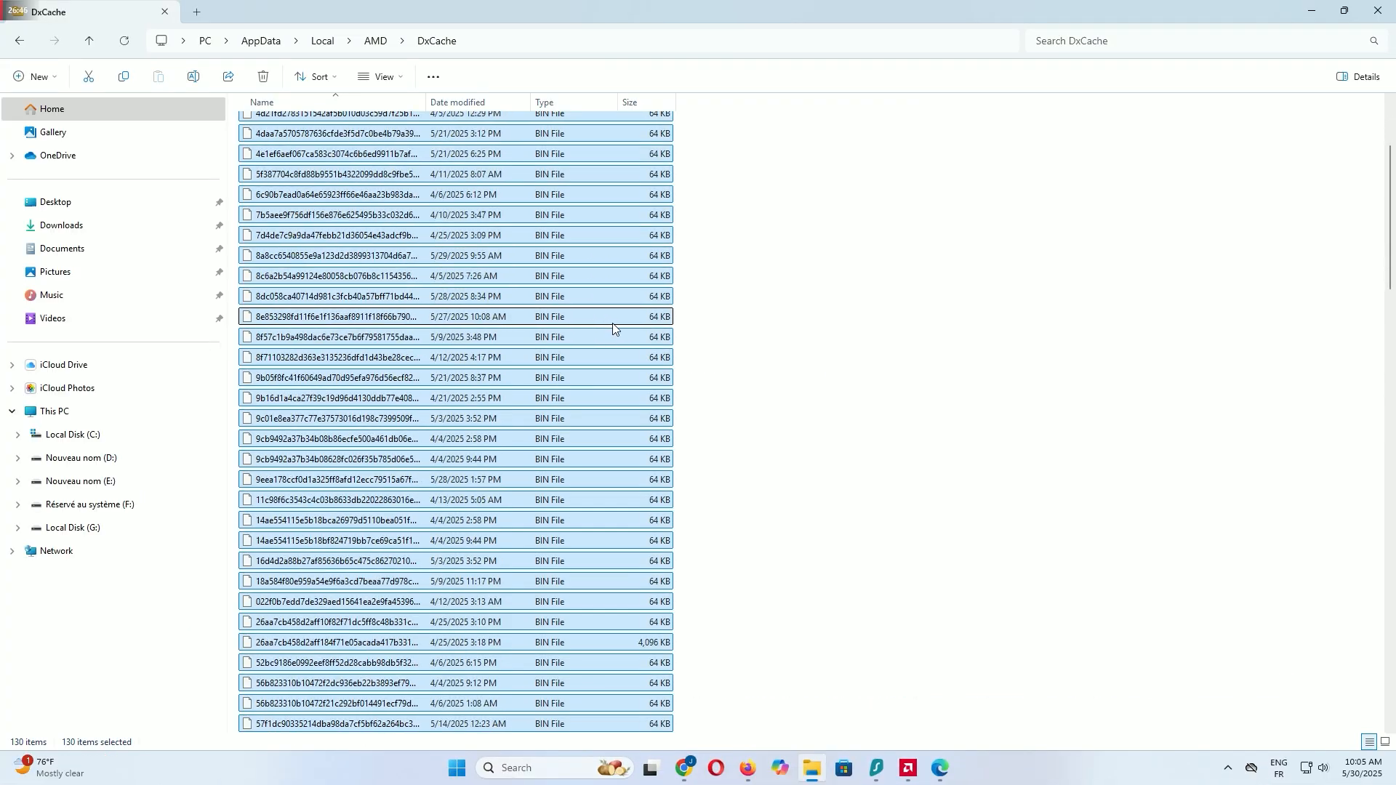
scroll("down", 3)
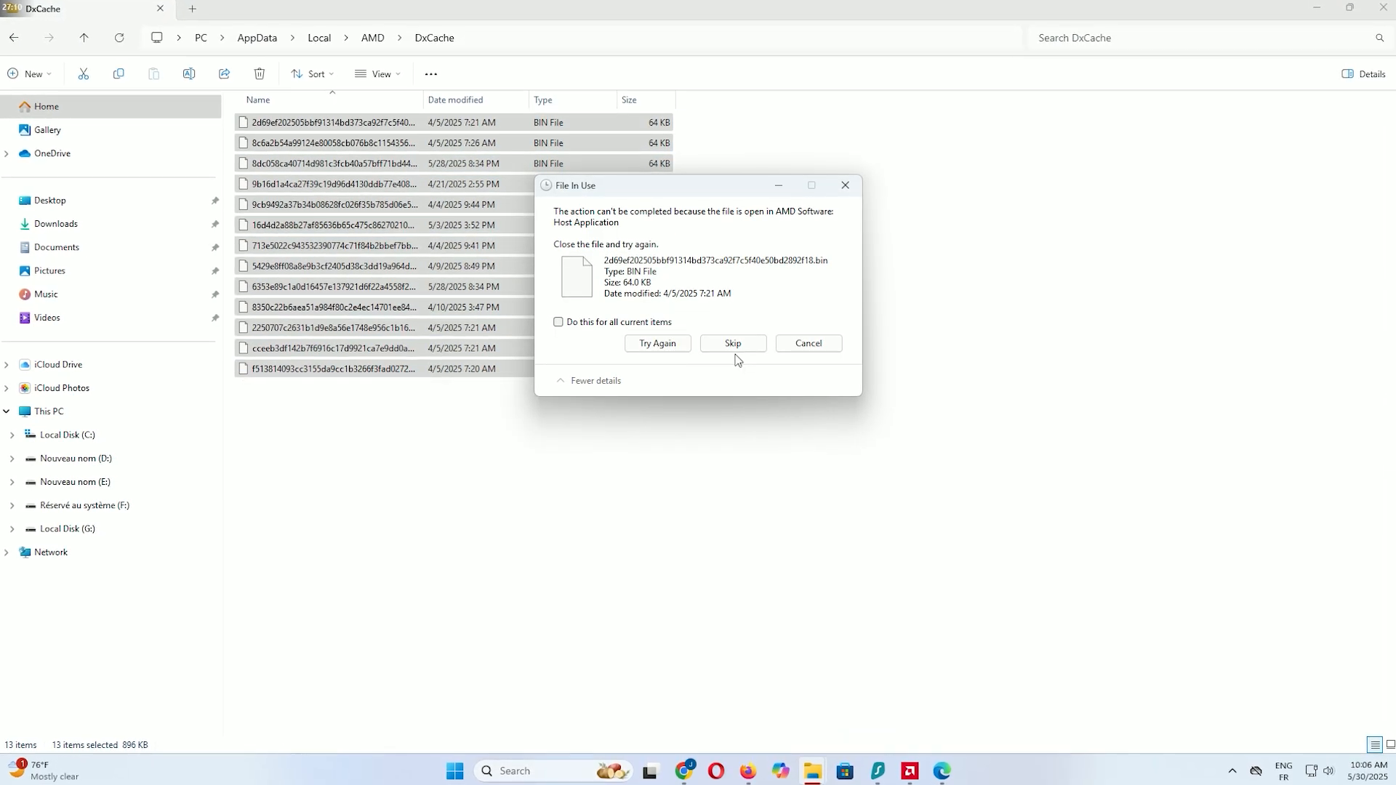
left_click(560, 322)
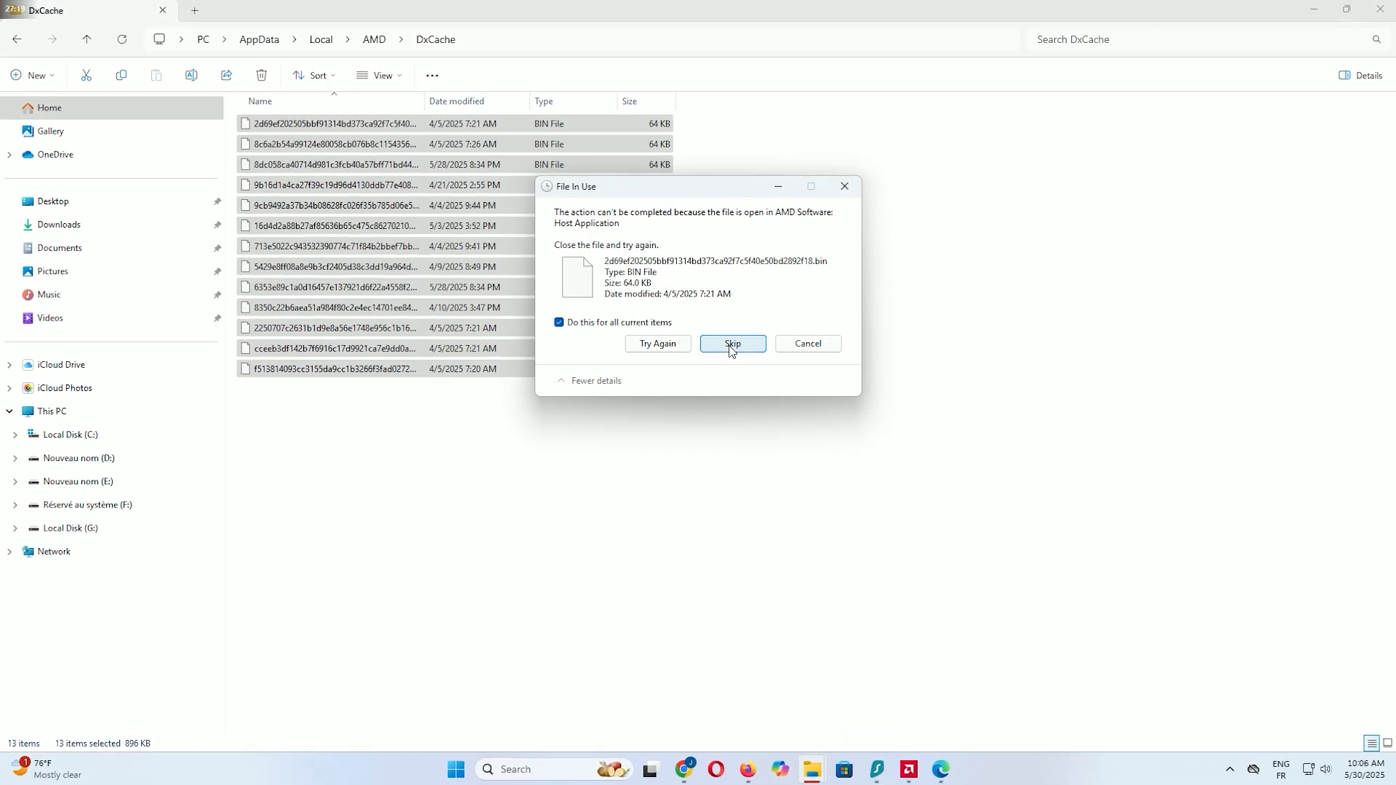
left_click(732, 344)
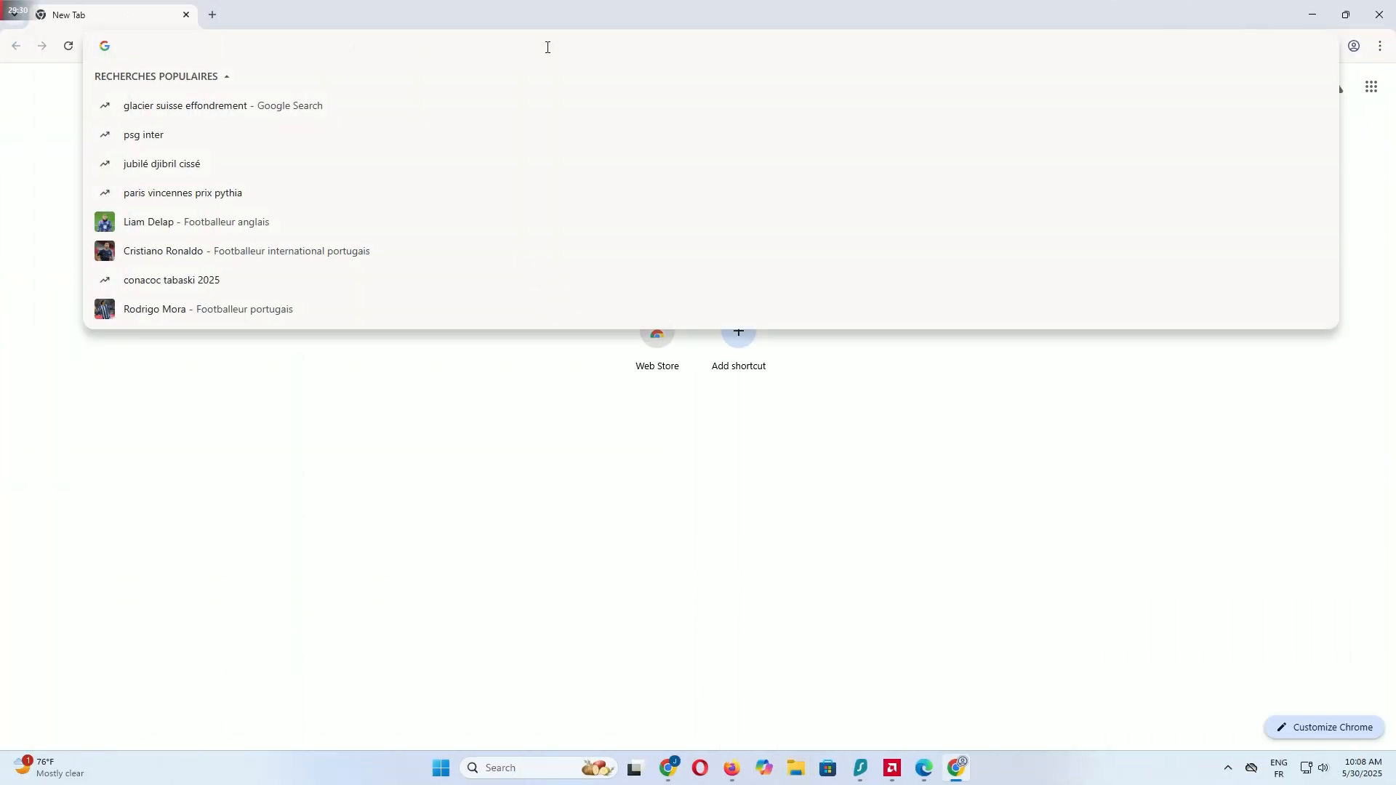
- Search for BleachBit and open its official Windows download page
type("blea")
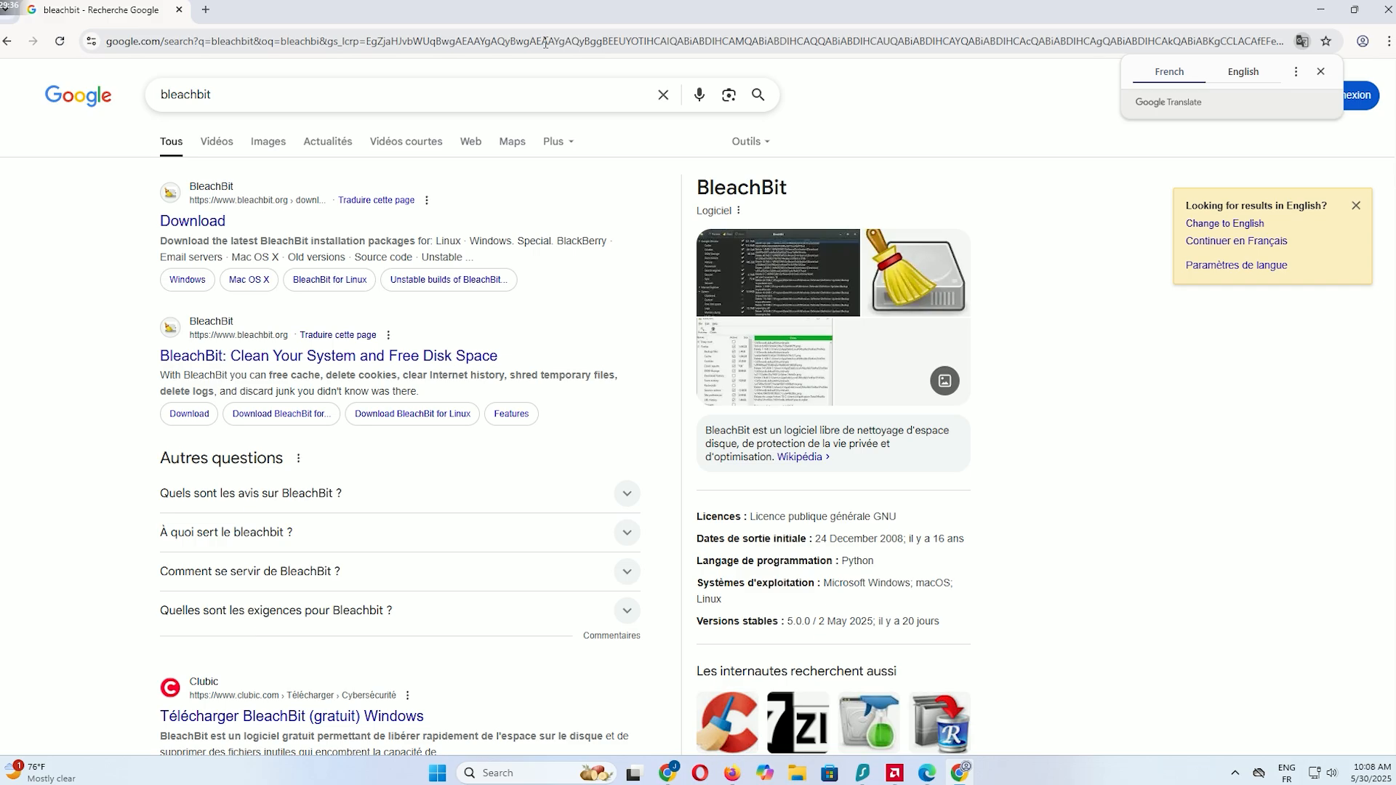
left_click(191, 221)
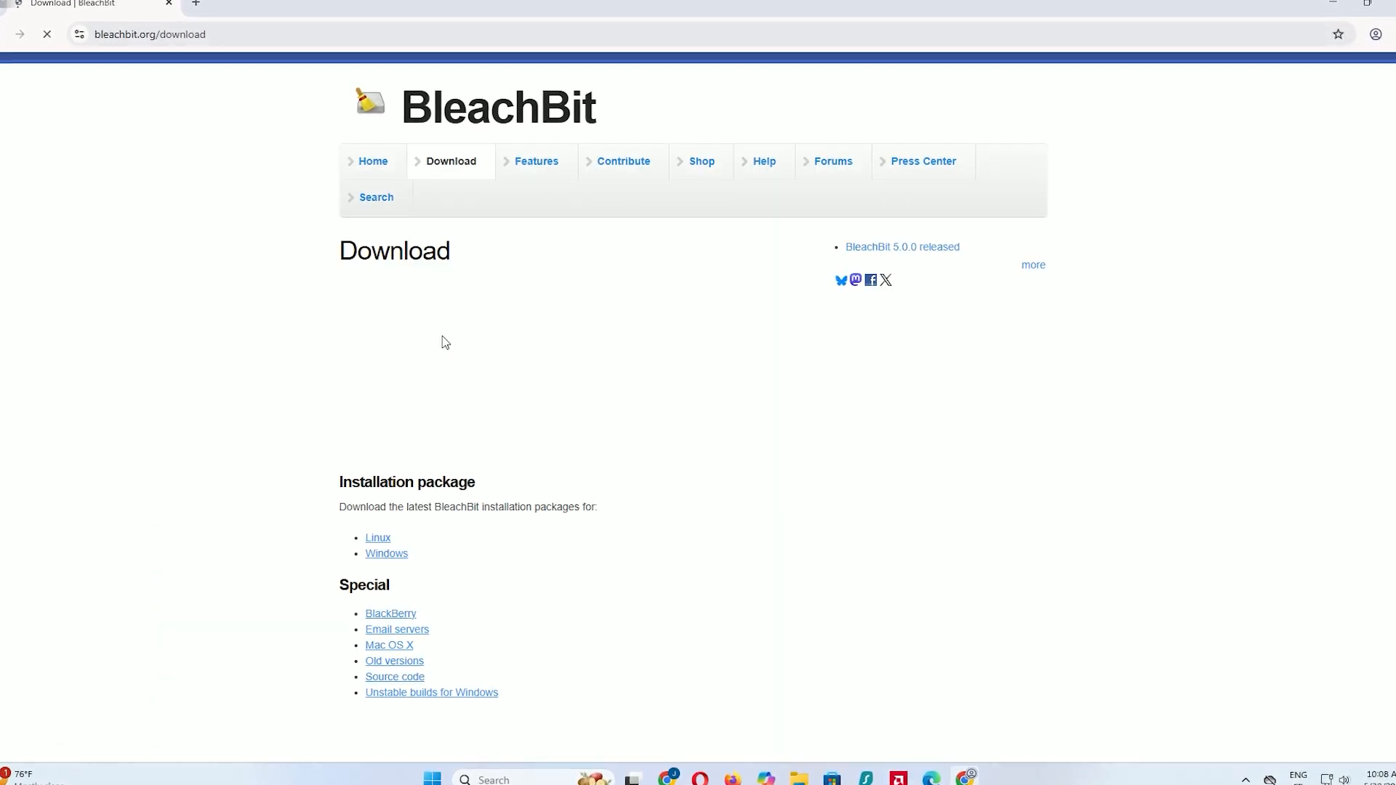
left_click(386, 552)
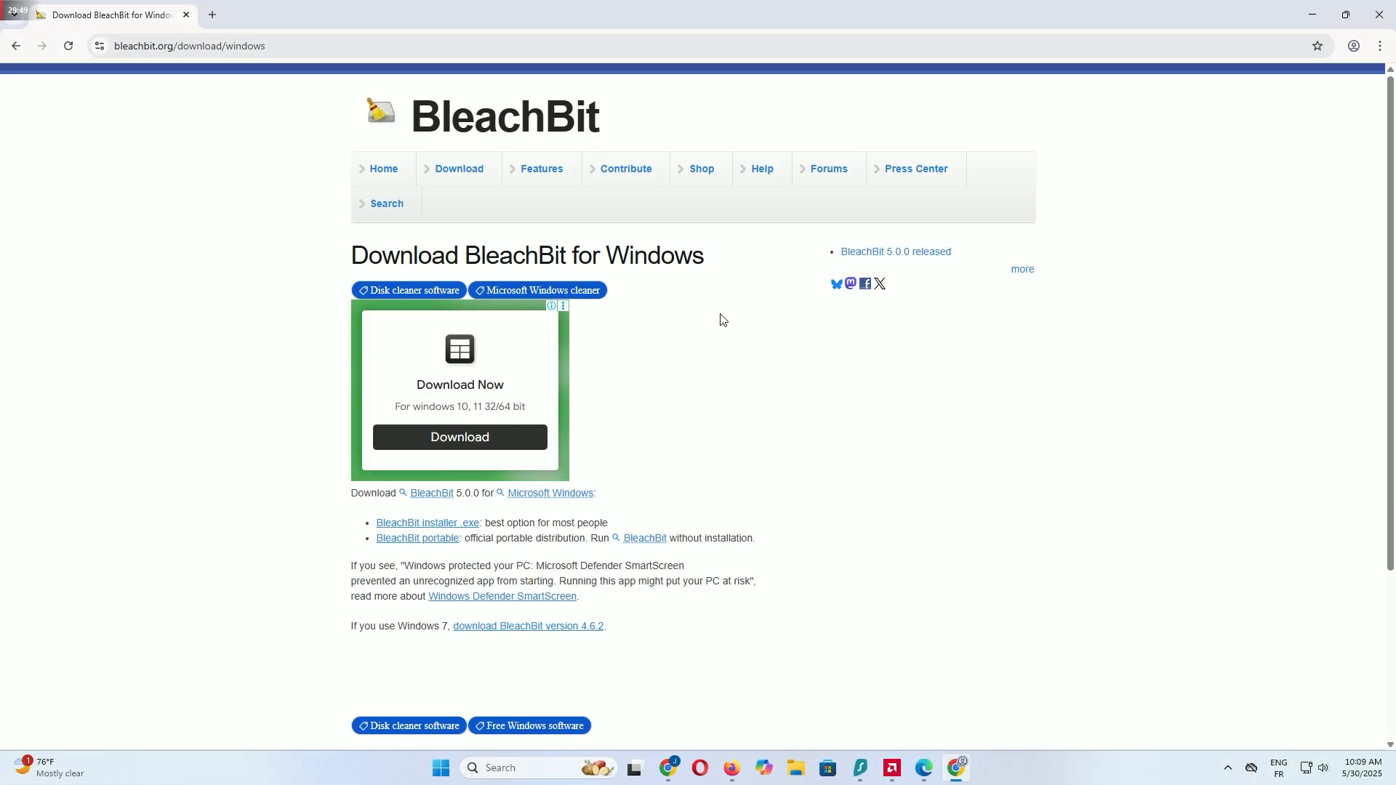